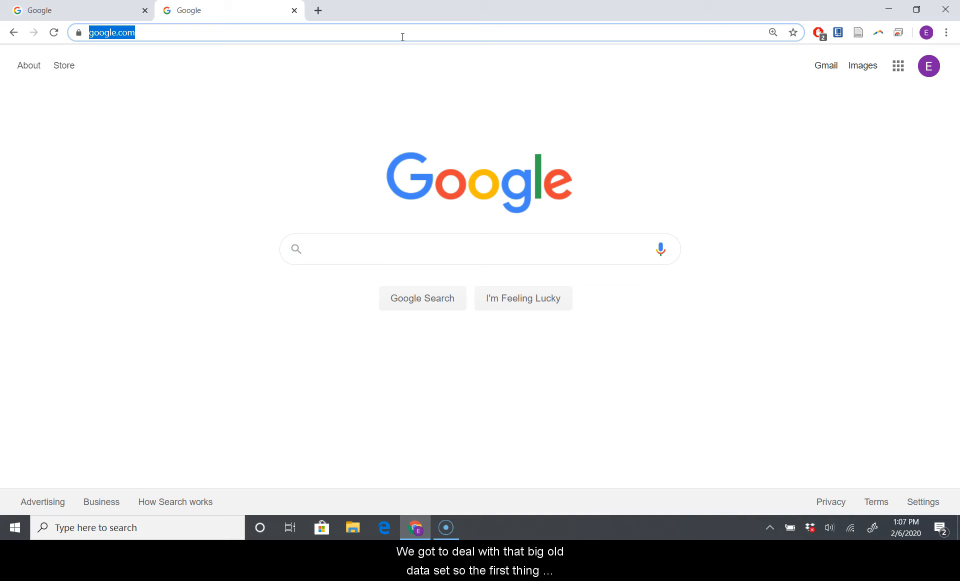
# Go to modesto.instructure.com and open the Ecology Spring 2020 course card.
pyautogui.write('modesto.instructure.com')
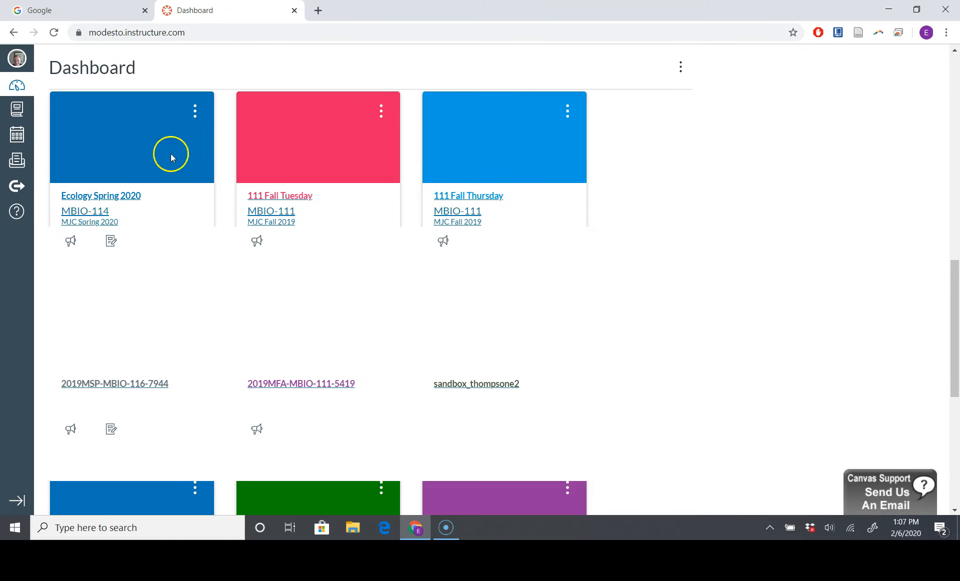
pyautogui.click(101, 195)
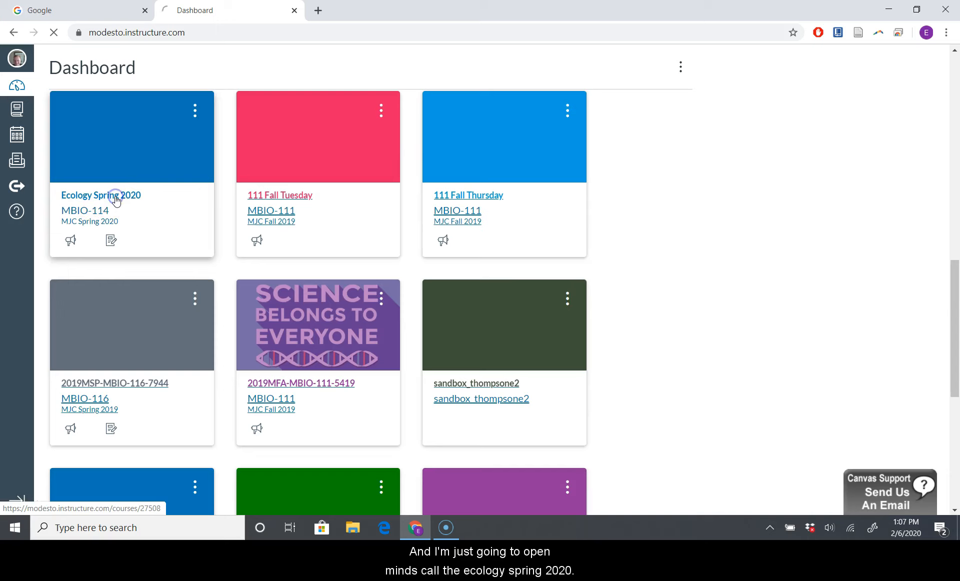
pyautogui.click(101, 195)
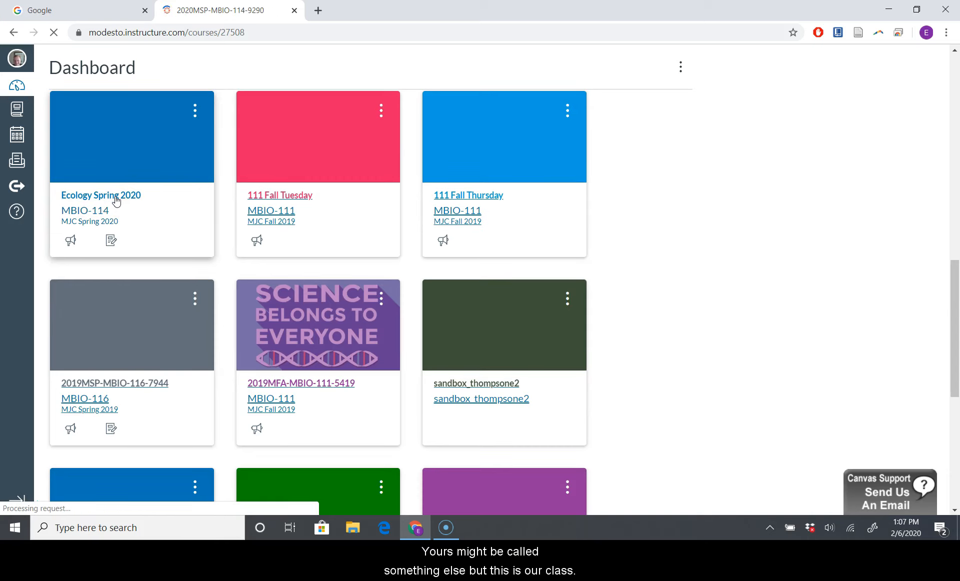
pyautogui.click(101, 195)
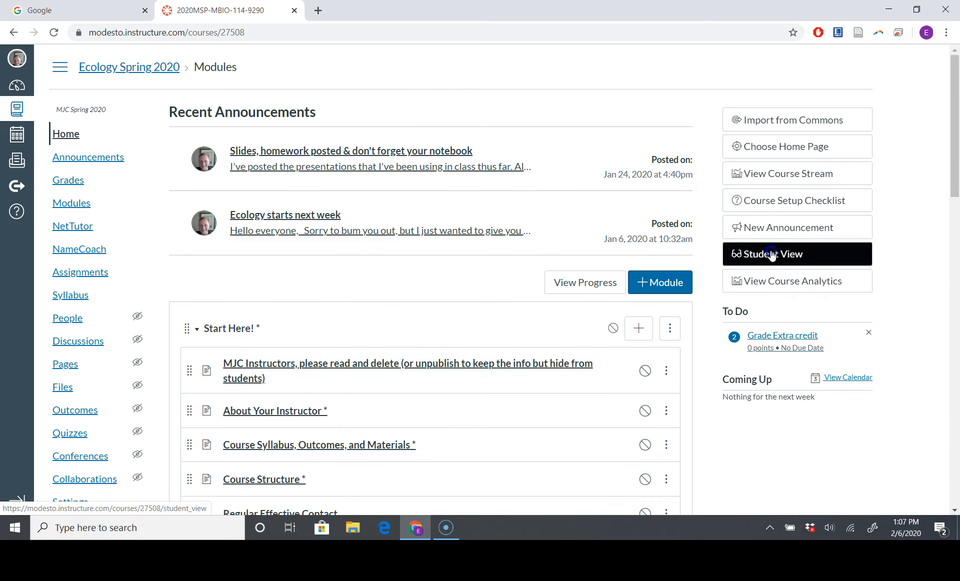
# Enter Student View and browse the course Modules page down to Week 4.
pyautogui.click(772, 253)
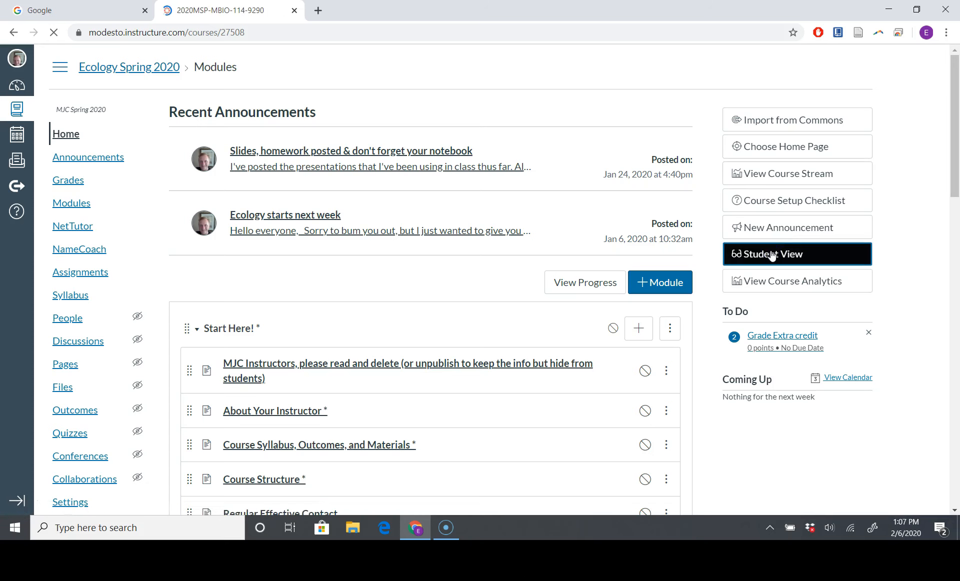
pyautogui.click(796, 254)
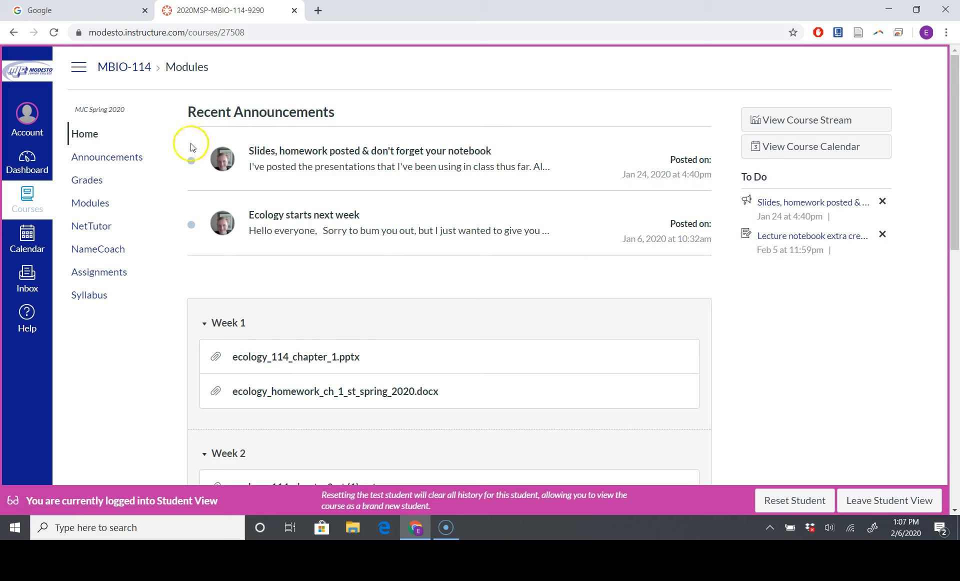
pyautogui.click(90, 203)
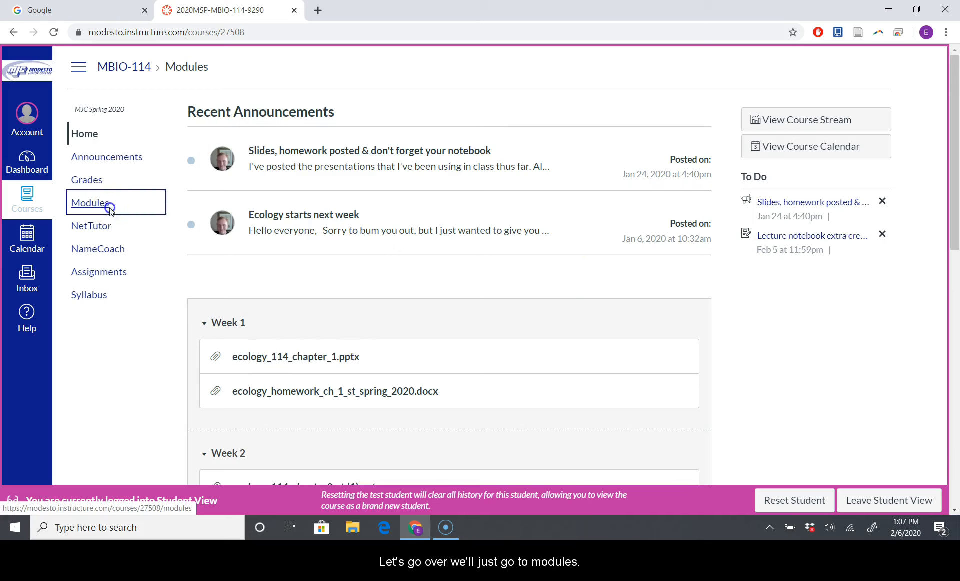
pyautogui.click(90, 202)
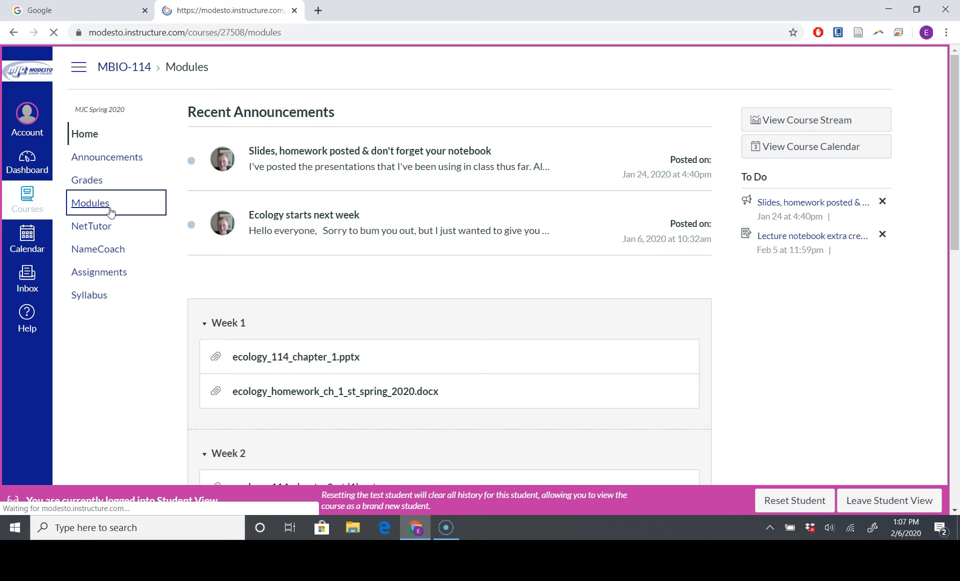
pyautogui.click(90, 203)
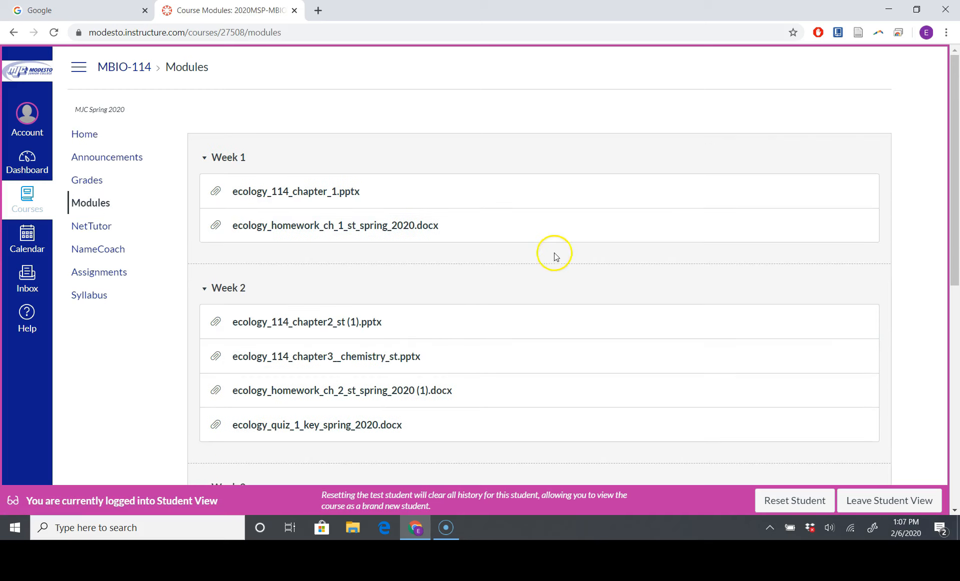
pyautogui.scroll(-3)
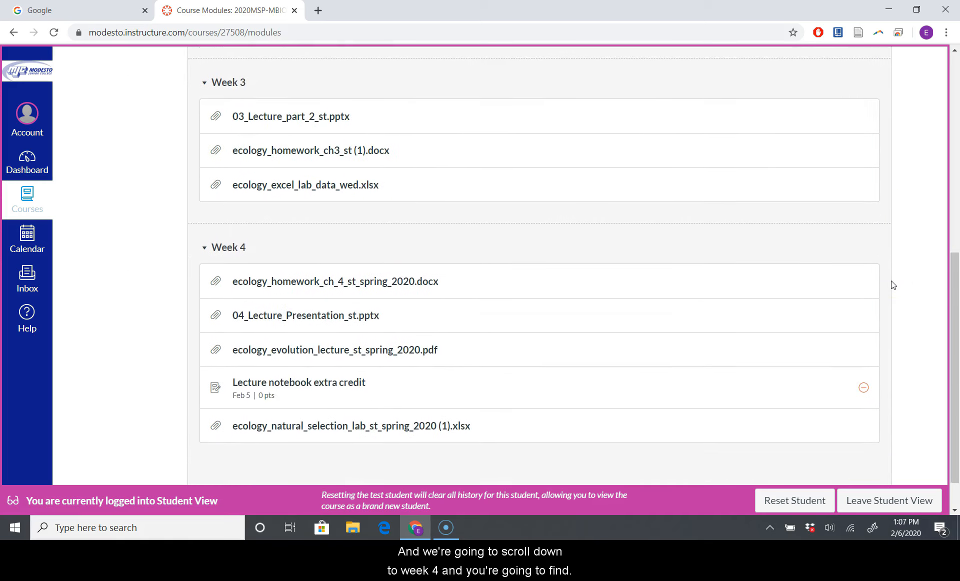
pyautogui.scroll(-3)
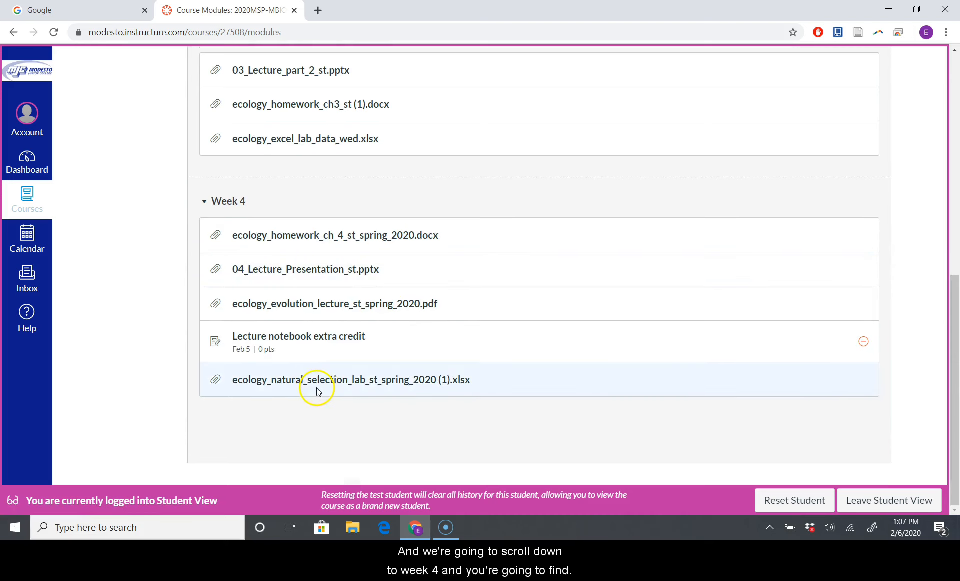
pyautogui.moveTo(351, 379)
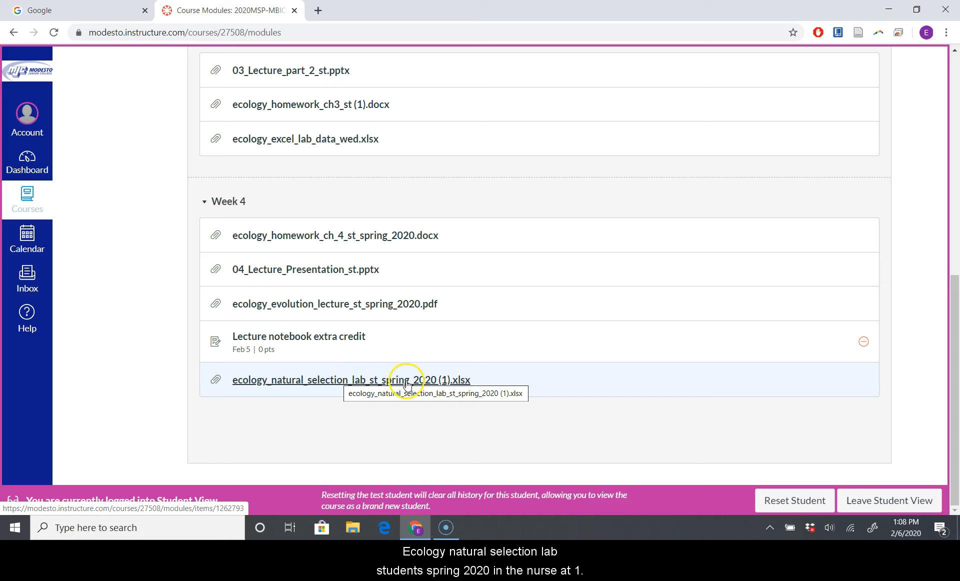
pyautogui.moveTo(447, 380)
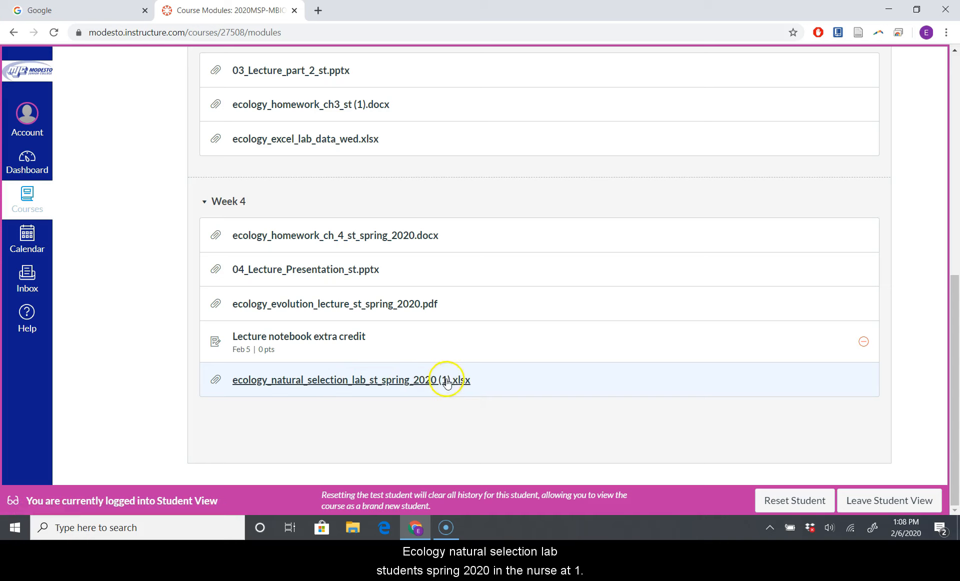
pyautogui.moveTo(430, 393)
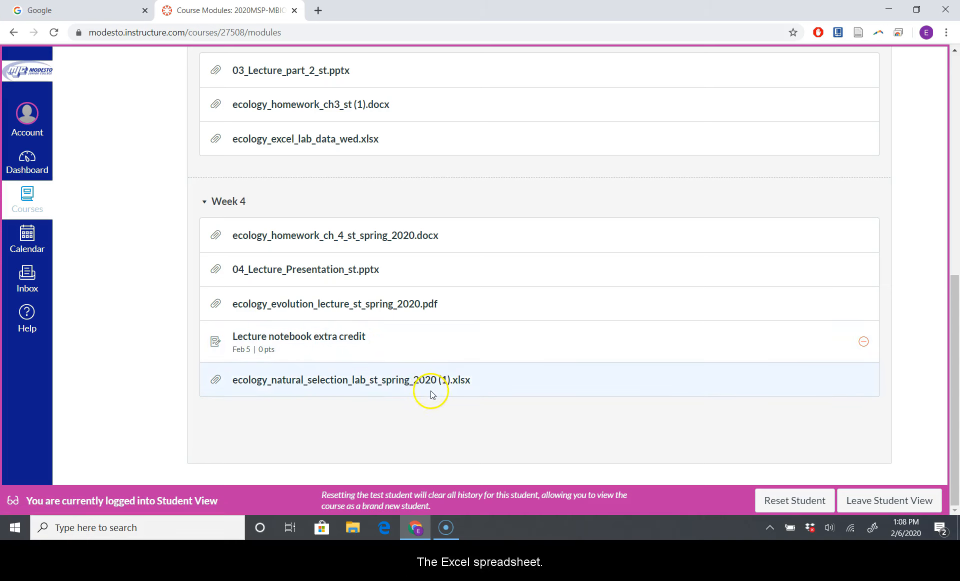
# Open the ecology_natural_selection_lab .xlsx file in Week 4 and download it.
pyautogui.click(351, 379)
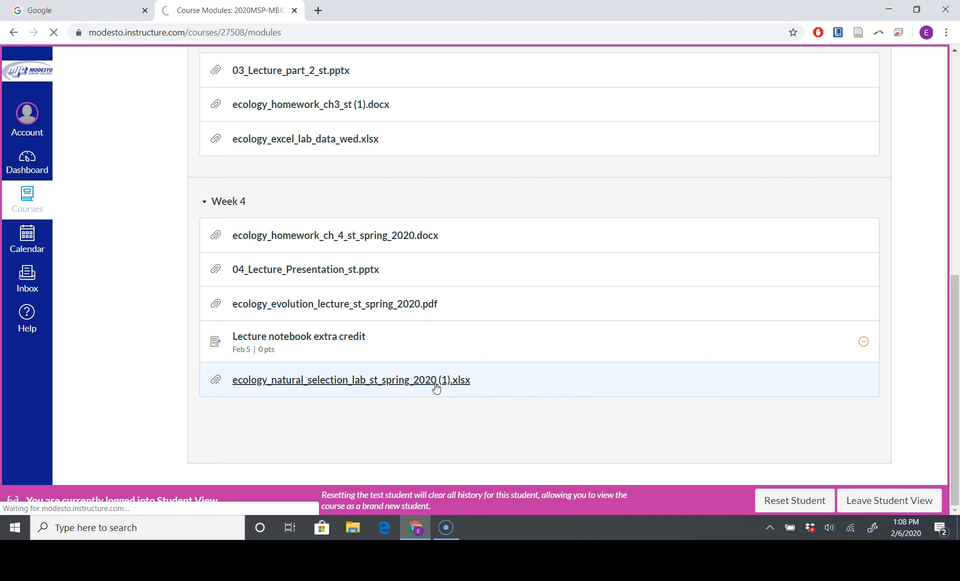
pyautogui.click(351, 380)
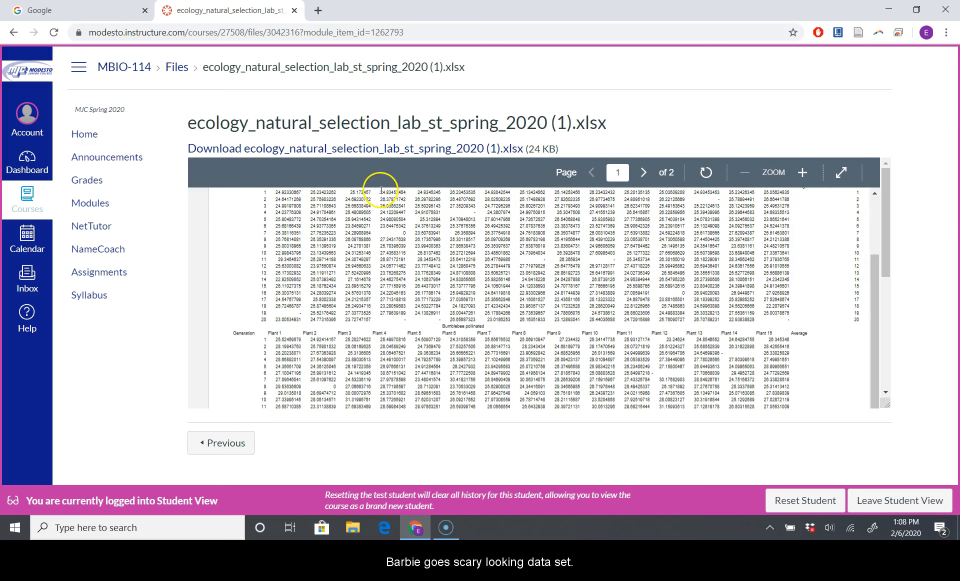
pyautogui.click(354, 148)
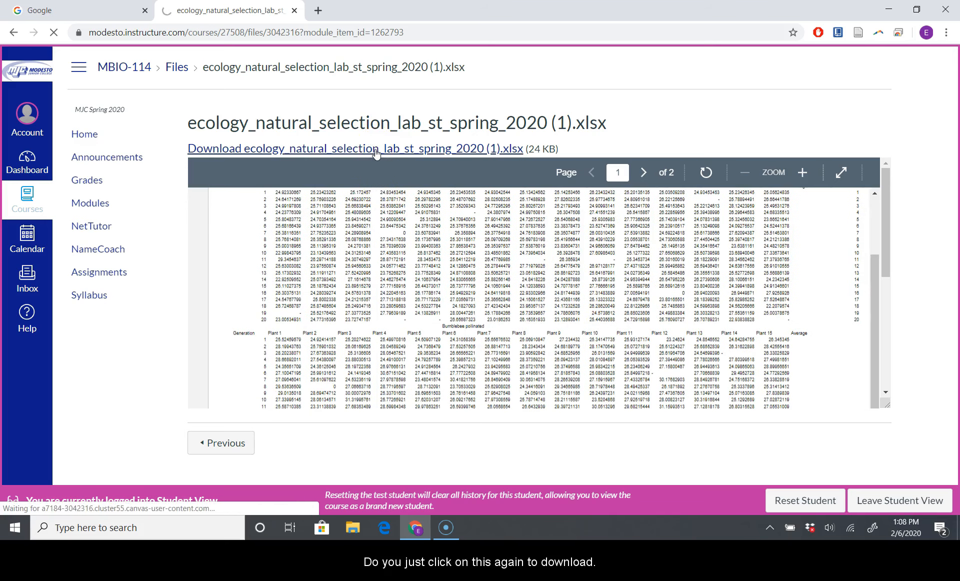
pyautogui.click(354, 149)
pyautogui.write('sh')
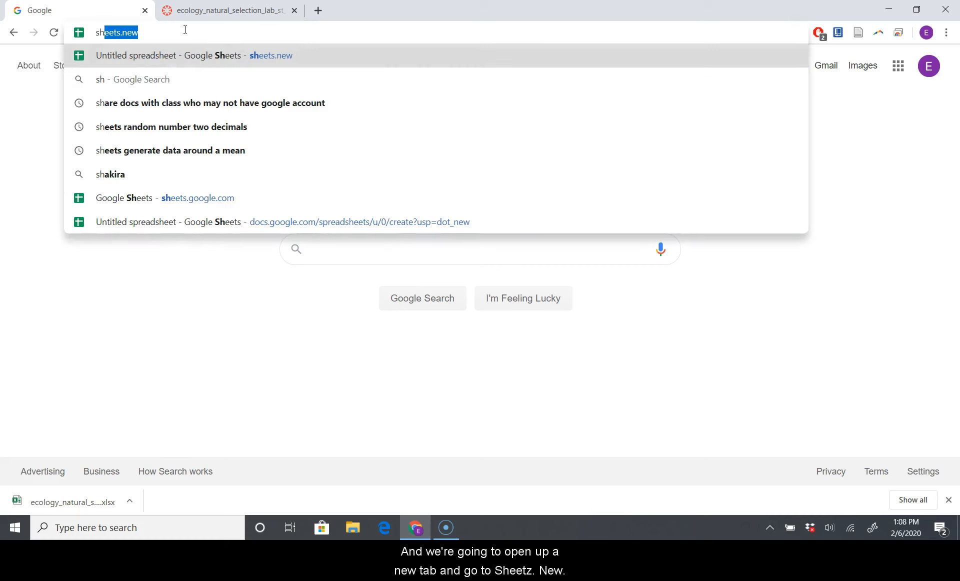
# Create a new blank untitled spreadsheet via sheets.new.
pyautogui.press('Return')
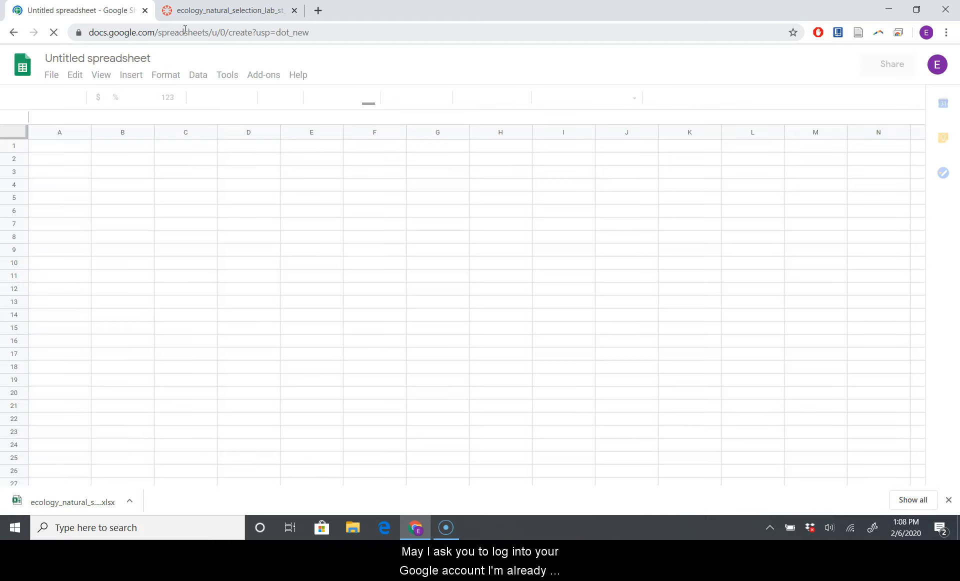
pyautogui.click(51, 74)
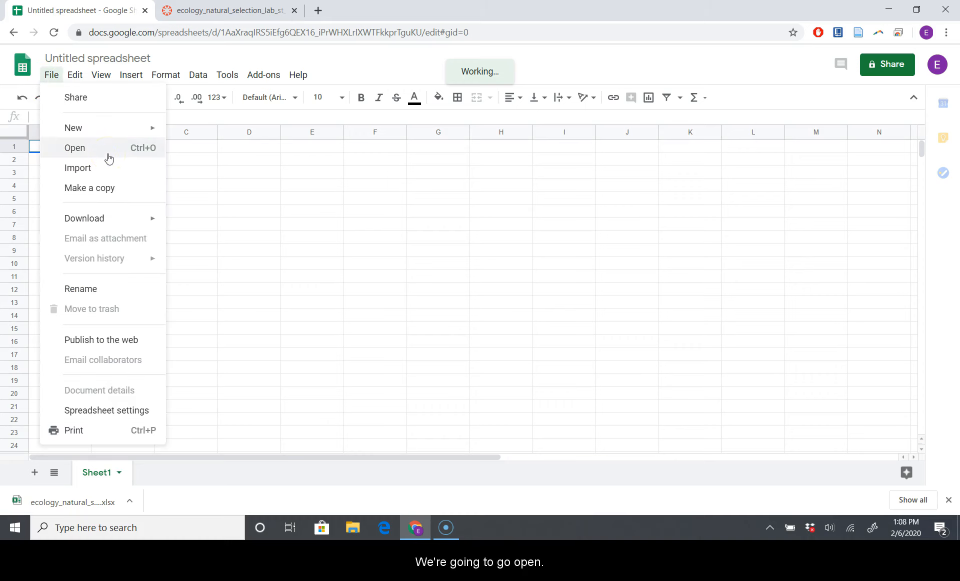
# Upload the downloaded natural selection lab .xlsx from Downloads and open it.
pyautogui.click(74, 148)
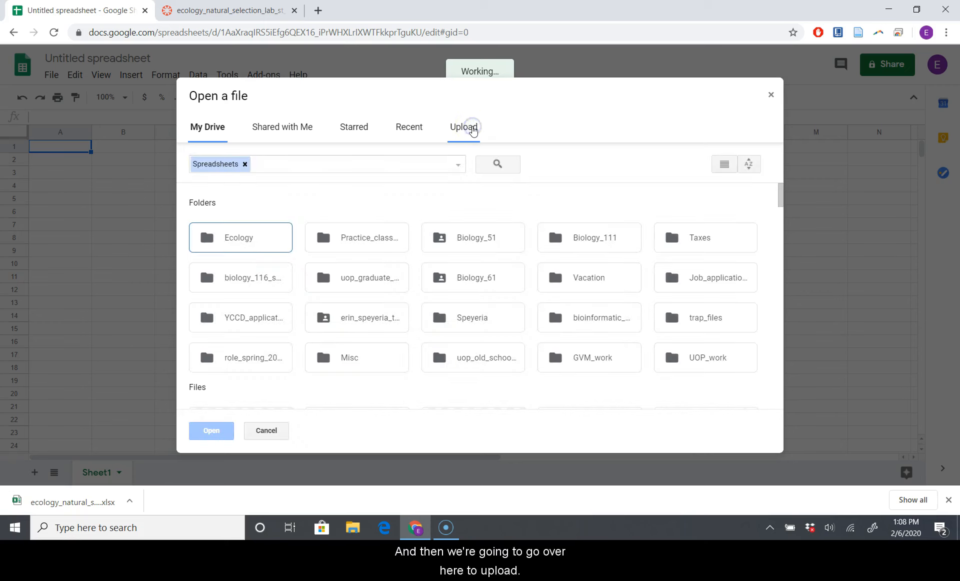
pyautogui.click(463, 126)
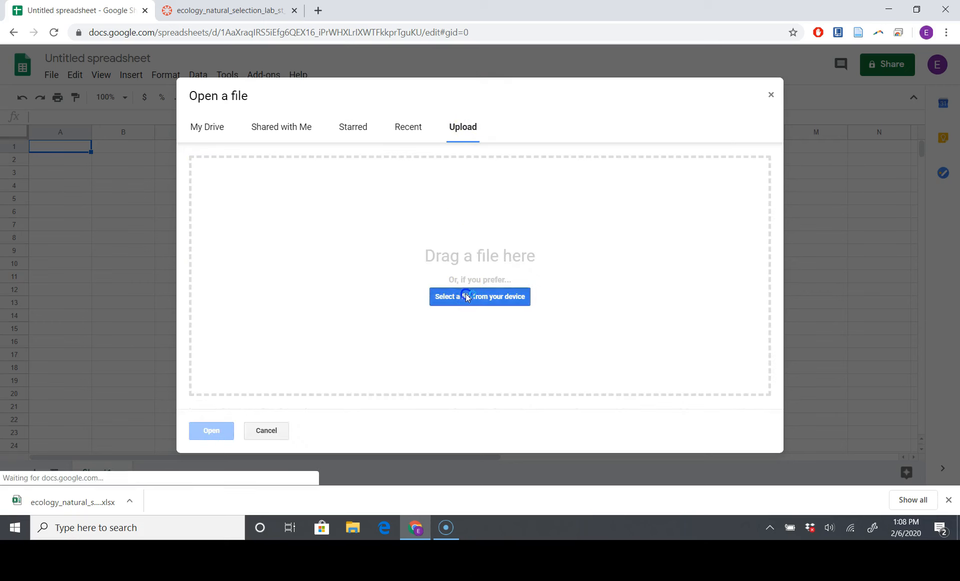
pyautogui.click(479, 297)
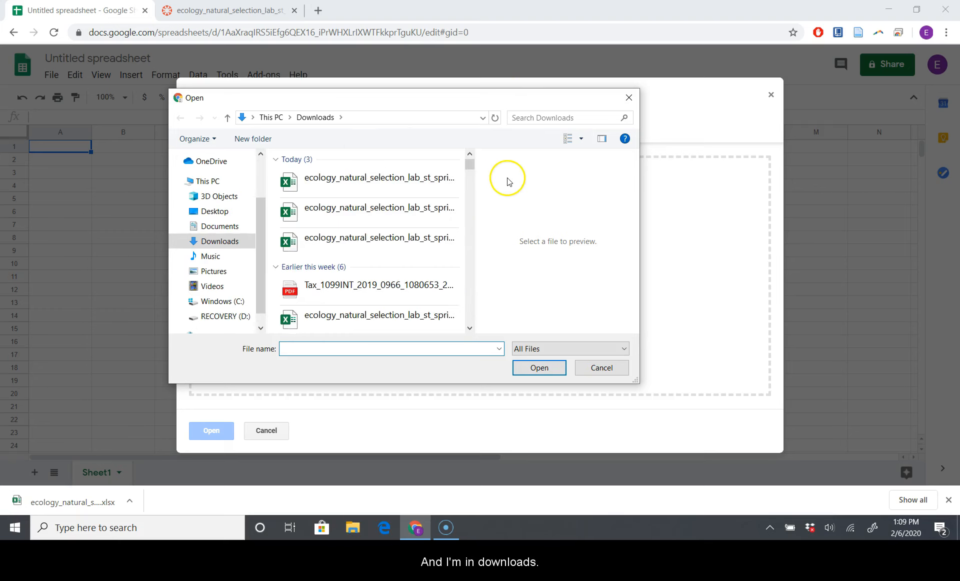
pyautogui.click(379, 177)
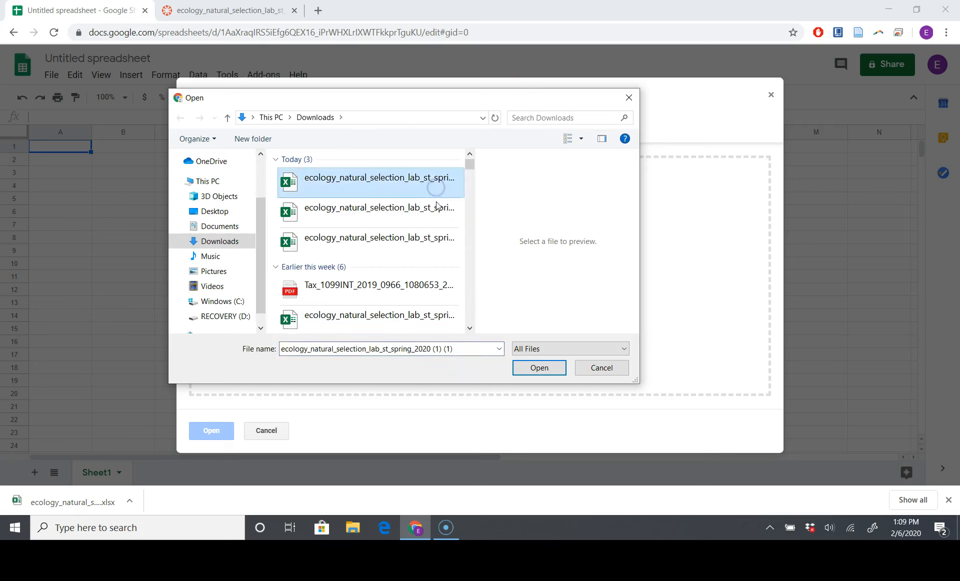
pyautogui.click(538, 367)
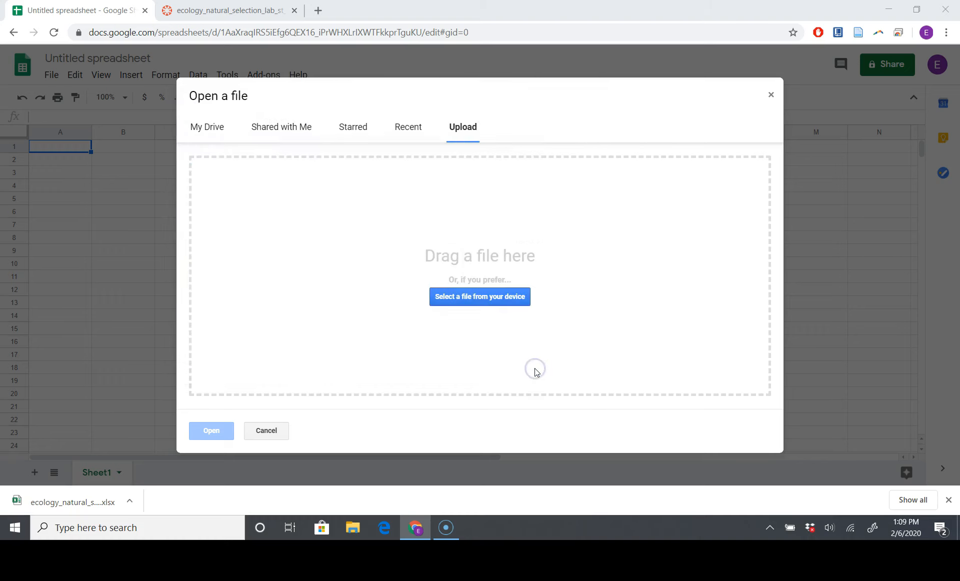
pyautogui.click(480, 296)
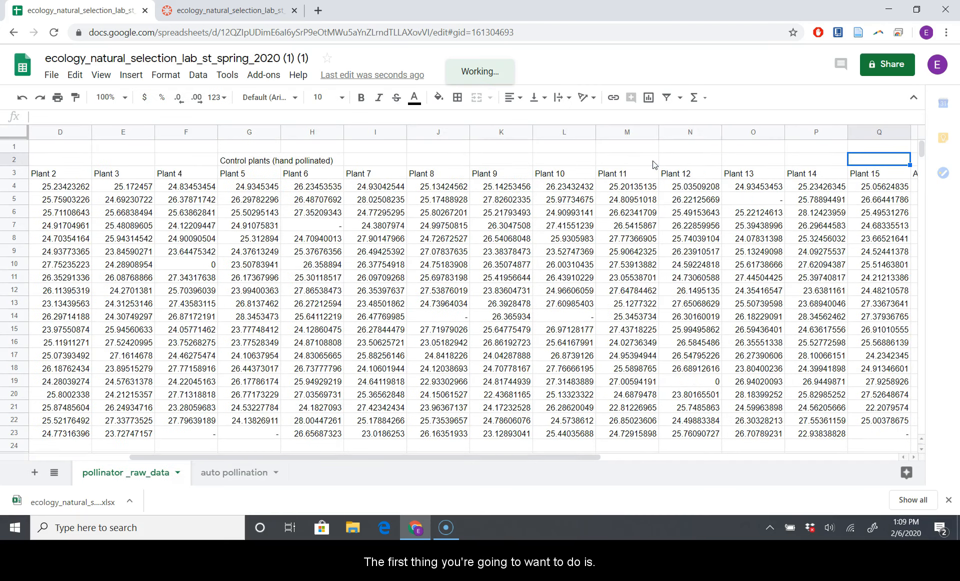
pyautogui.hscroll(3)
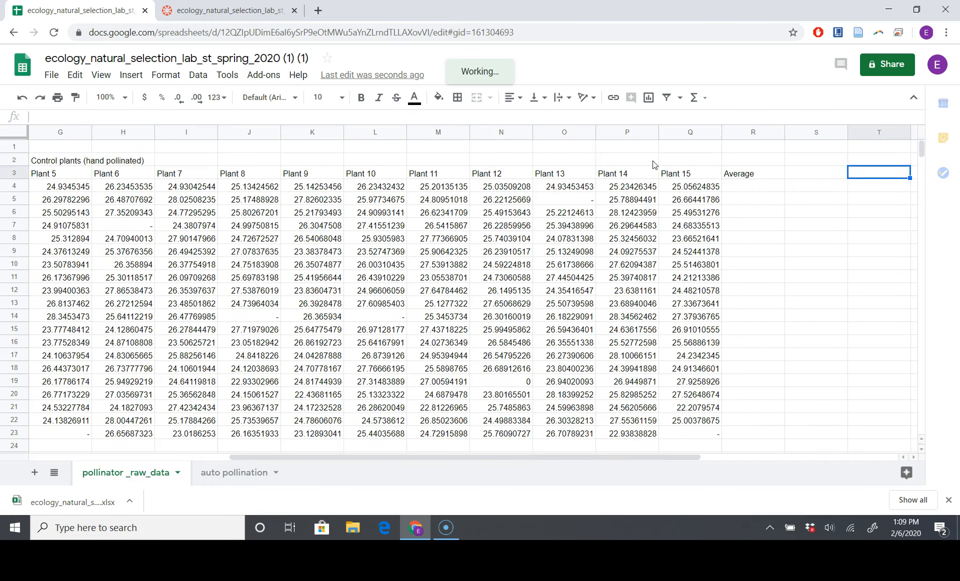
pyautogui.click(815, 212)
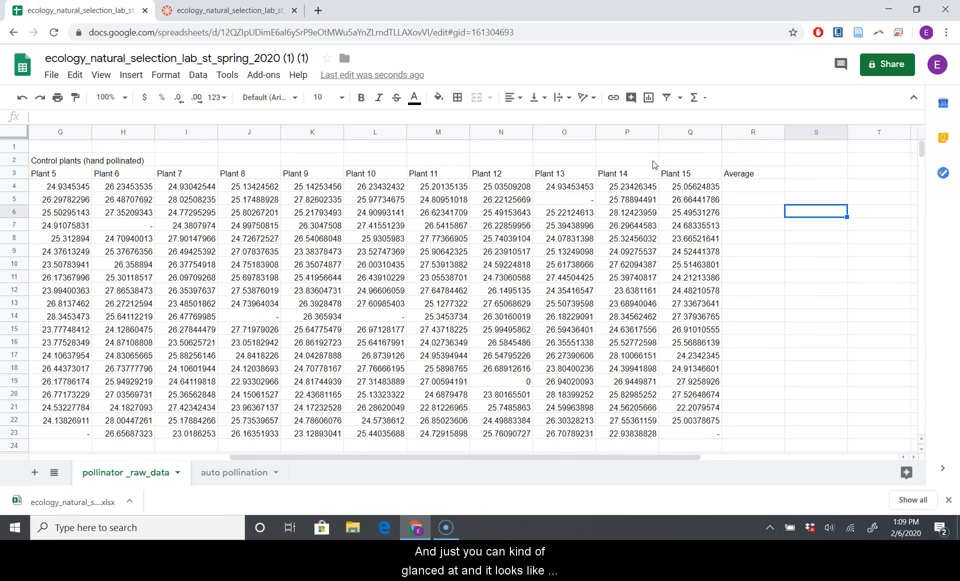
pyautogui.click(564, 238)
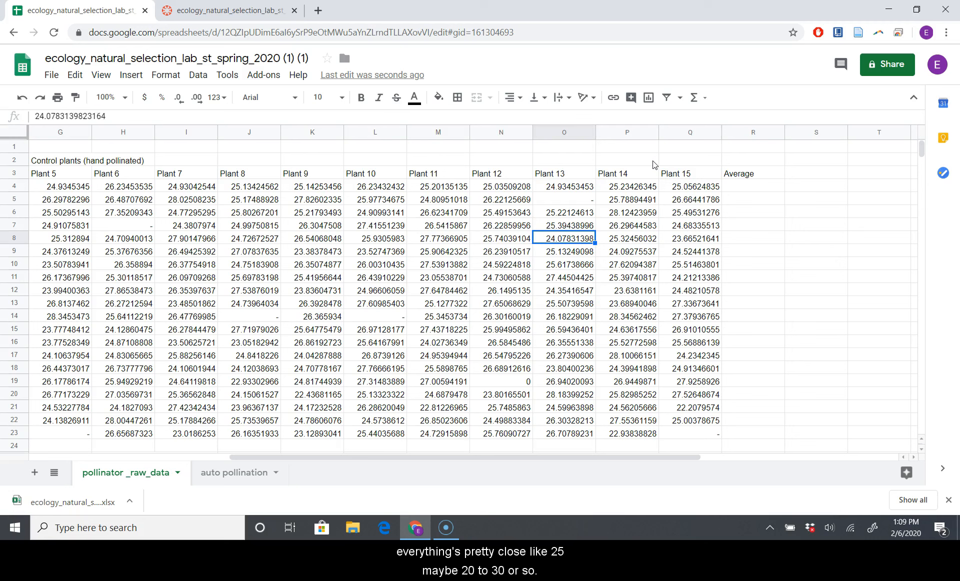
pyautogui.click(815, 224)
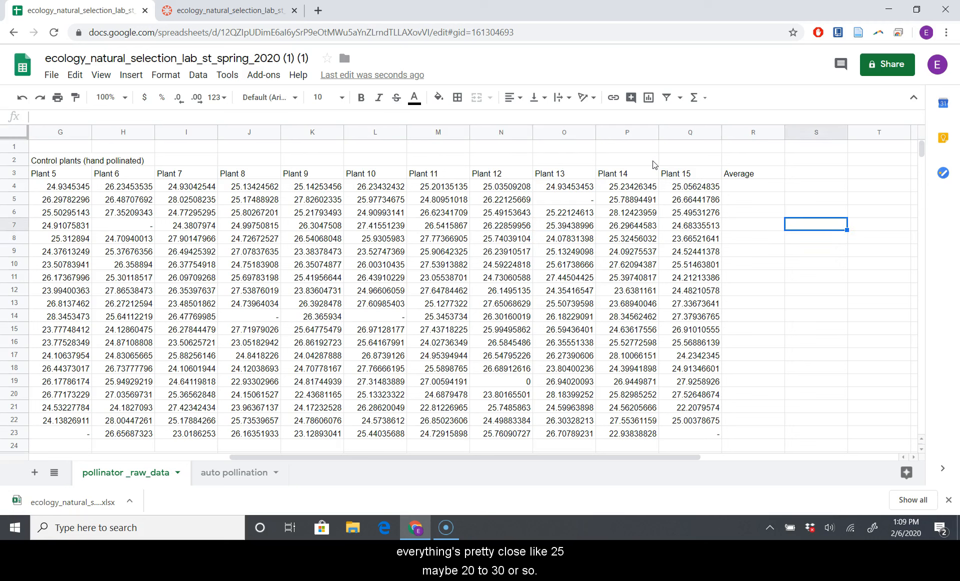
# Enter =min(C4:Q23) beside the Min label, currently returning 0.
pyautogui.write('=m')
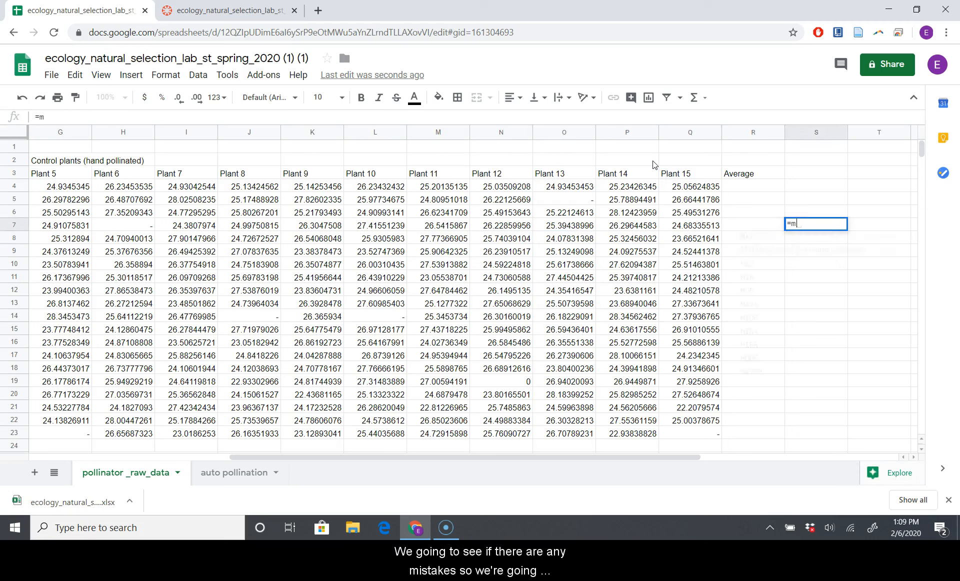
pyautogui.write('in(')
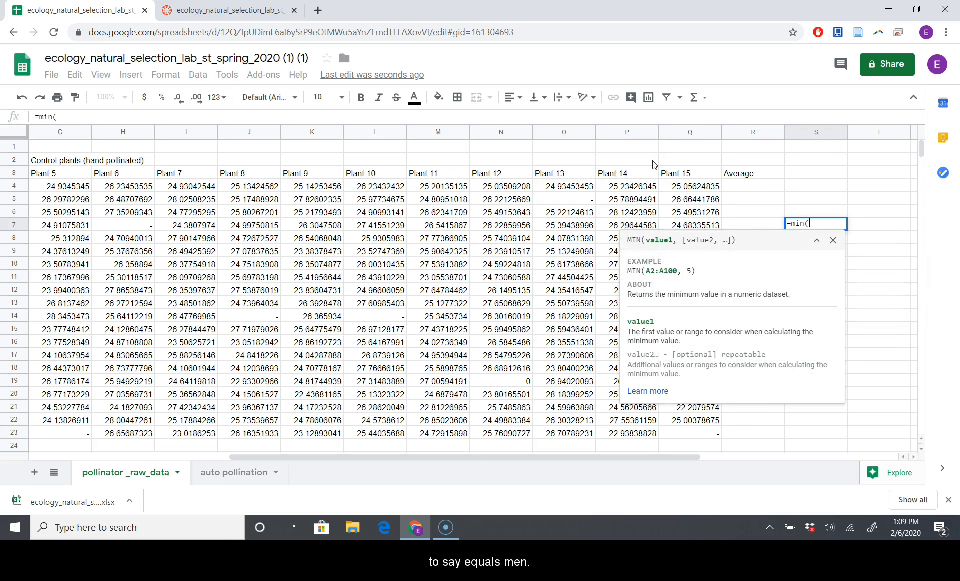
pyautogui.moveTo(716, 439)
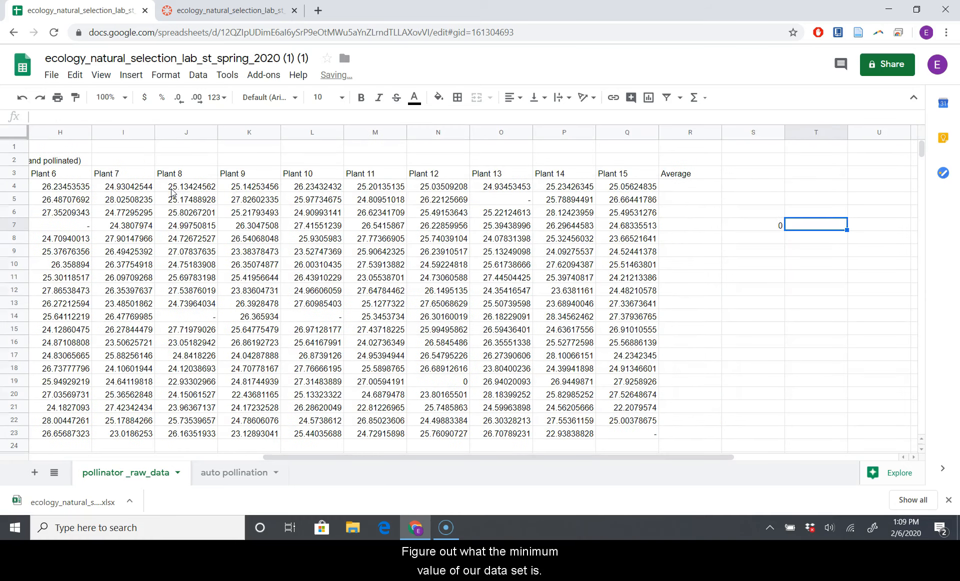
pyautogui.write('=min(C4:Q23)')
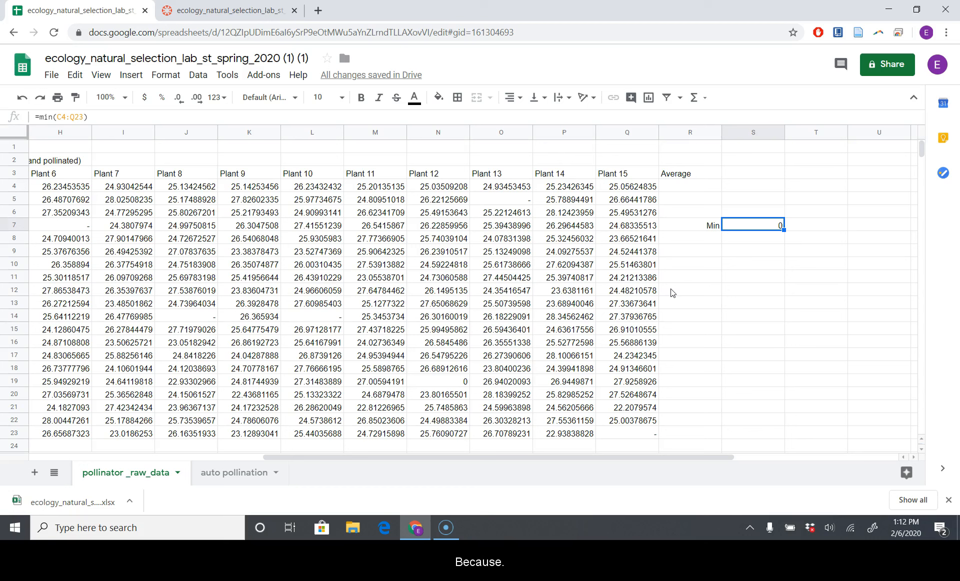
# Overwrite the zero readings in N19 and F10 with dashes so Min shows 22.2079574.
pyautogui.click(689, 250)
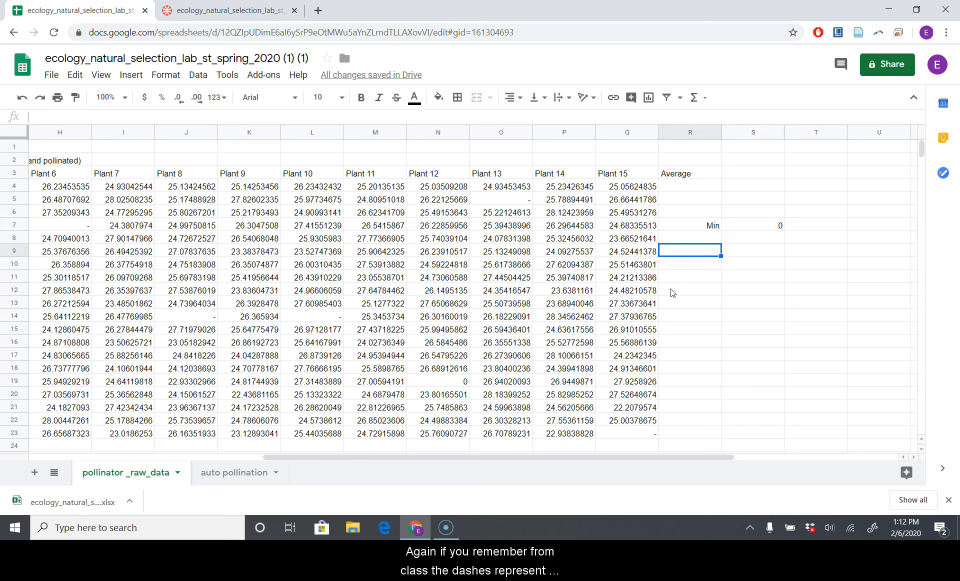
pyautogui.click(626, 407)
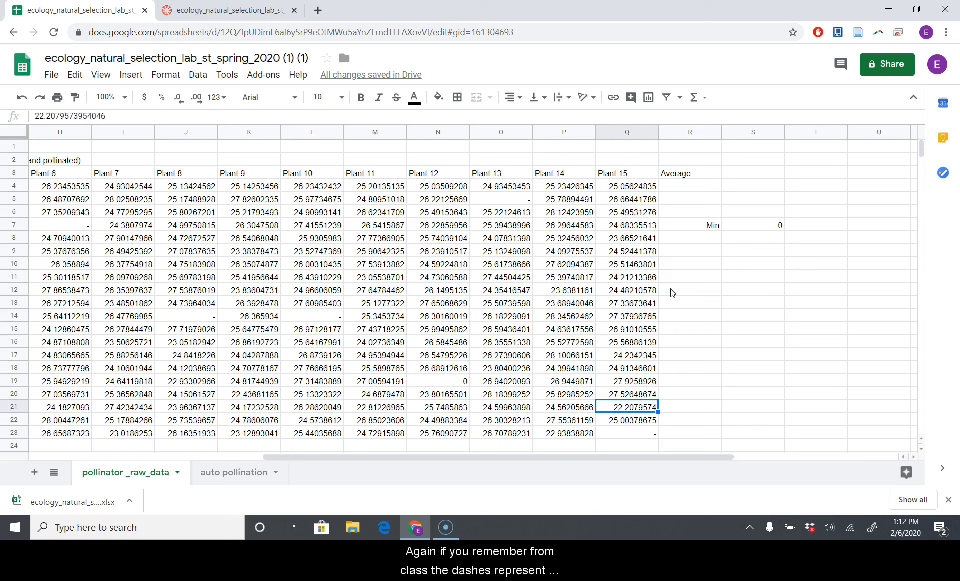
pyautogui.click(625, 393)
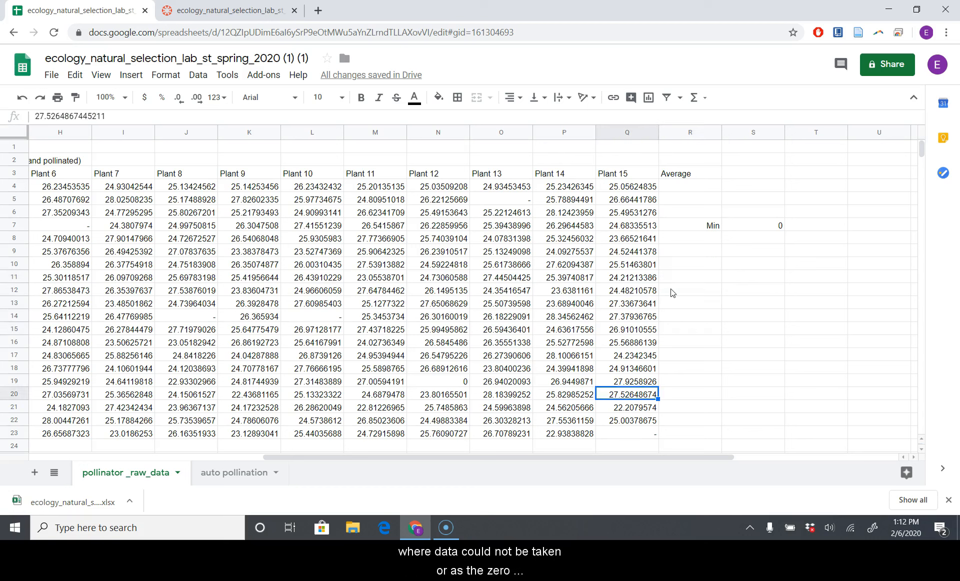
pyautogui.click(436, 381)
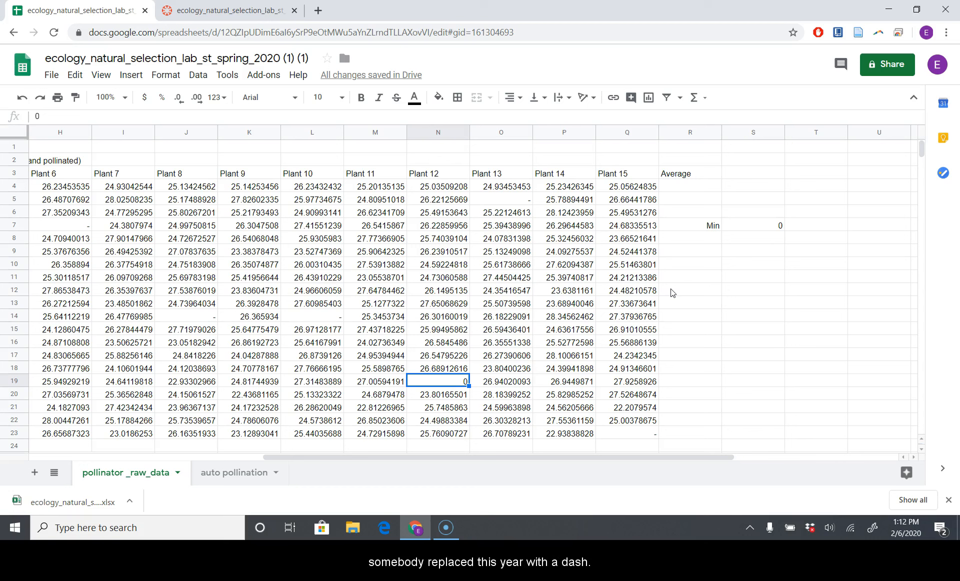
pyautogui.click(436, 395)
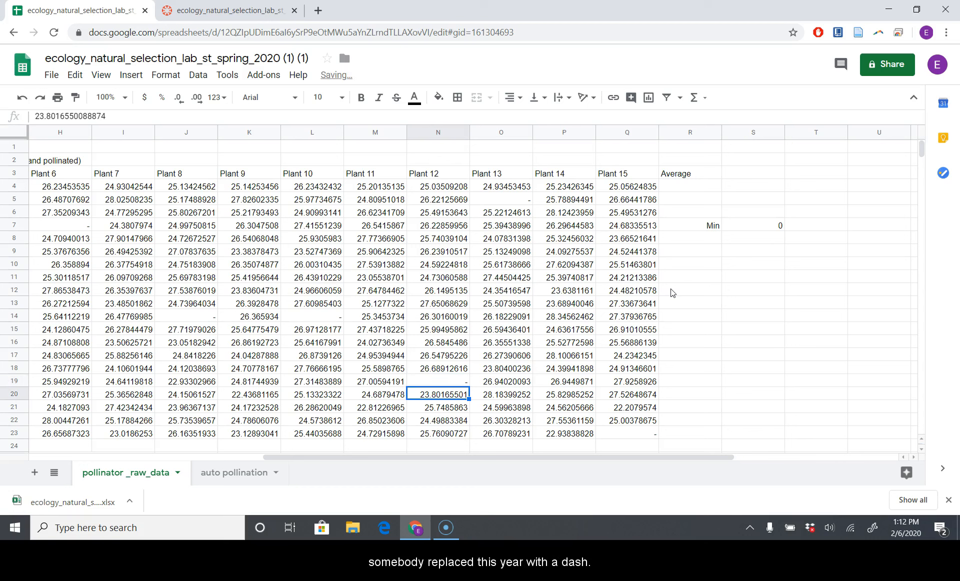
pyautogui.click(753, 224)
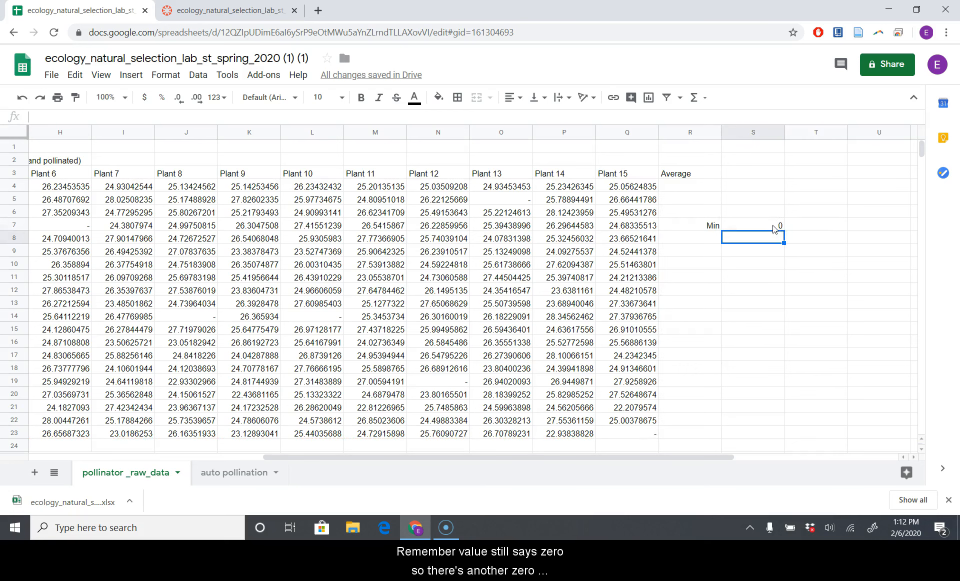
pyautogui.click(500, 251)
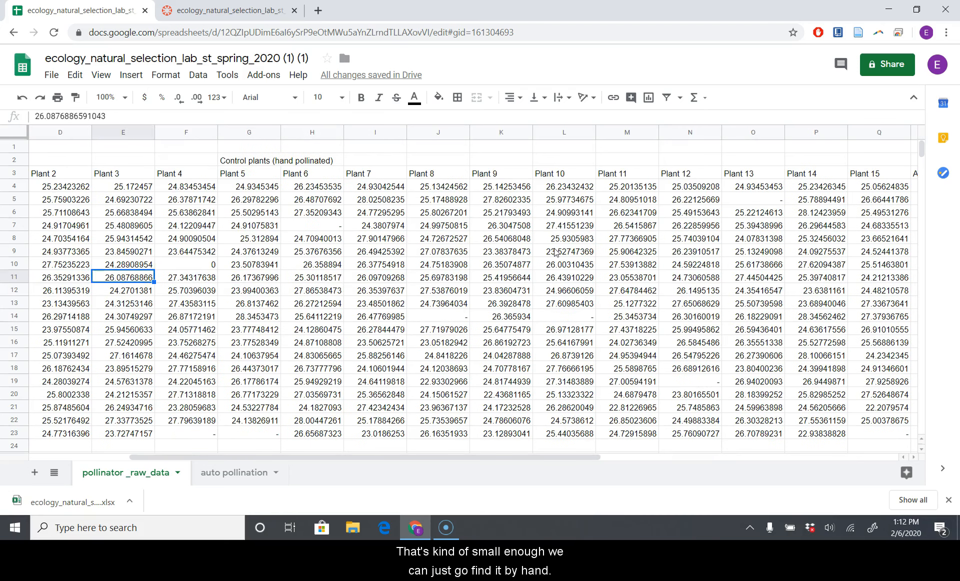
pyautogui.click(186, 264)
pyautogui.write('-')
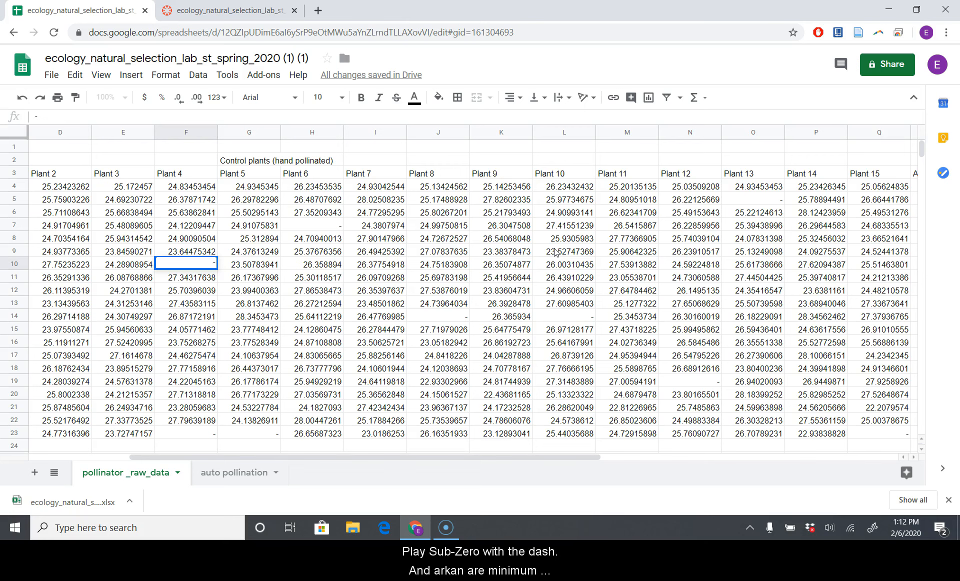
pyautogui.hscroll(3)
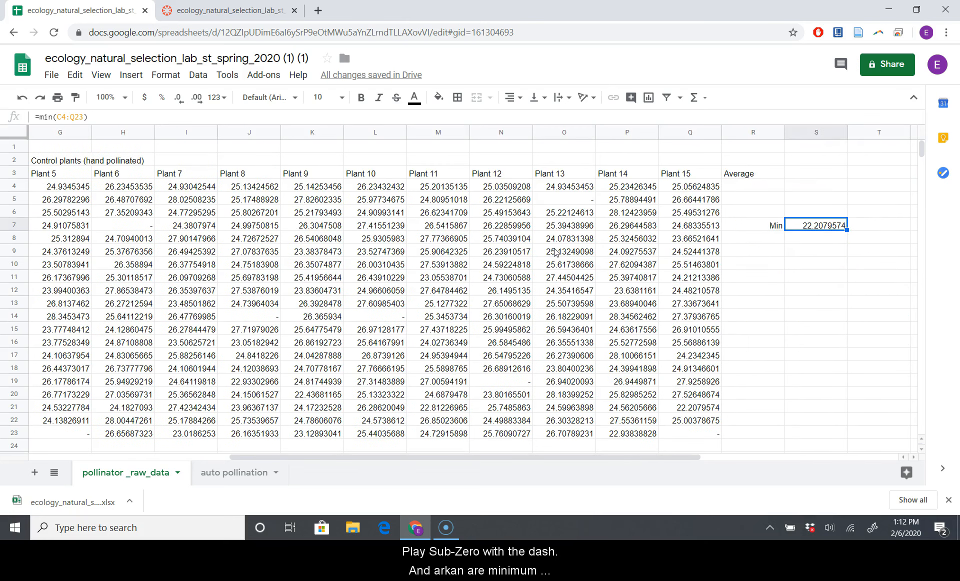
pyautogui.click(564, 199)
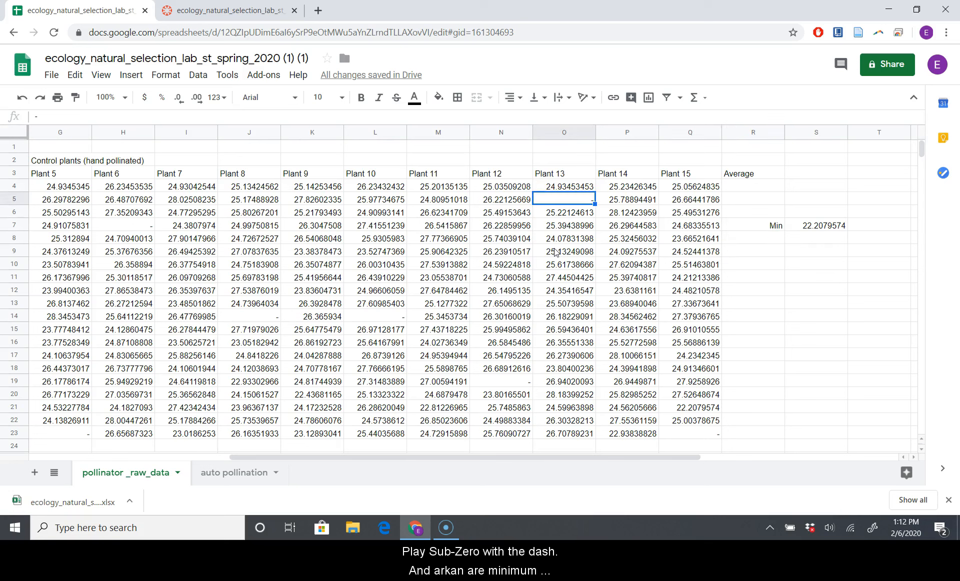
# Add the note 'Zero values replaced with "-"' in cell I2 above the data.
pyautogui.click(186, 160)
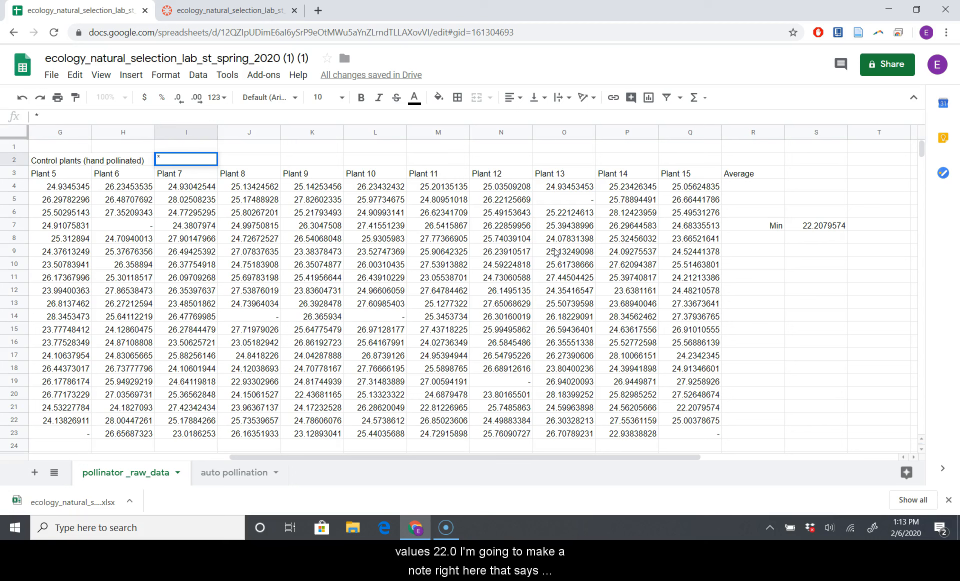
pyautogui.write('Zero values replaced with "')
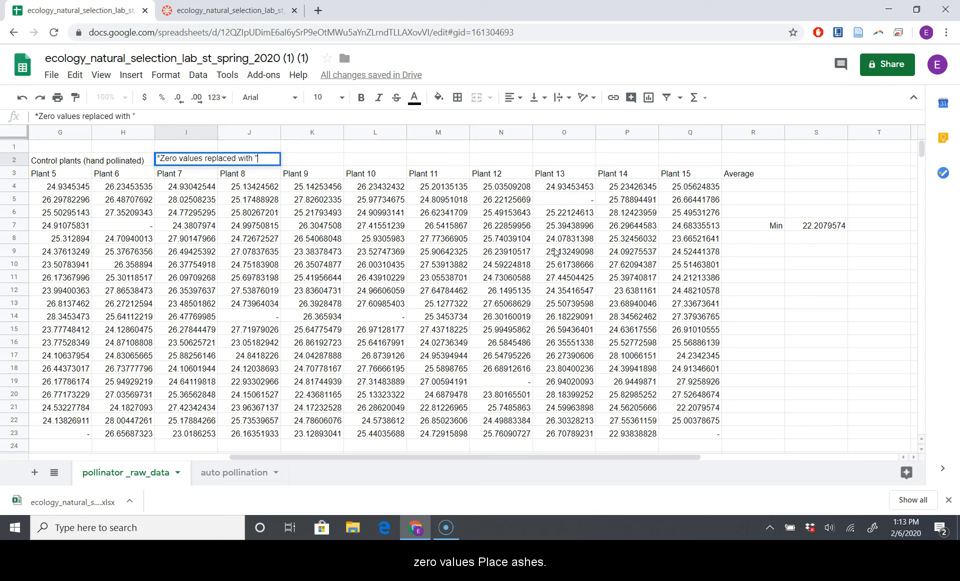
pyautogui.write('-"')
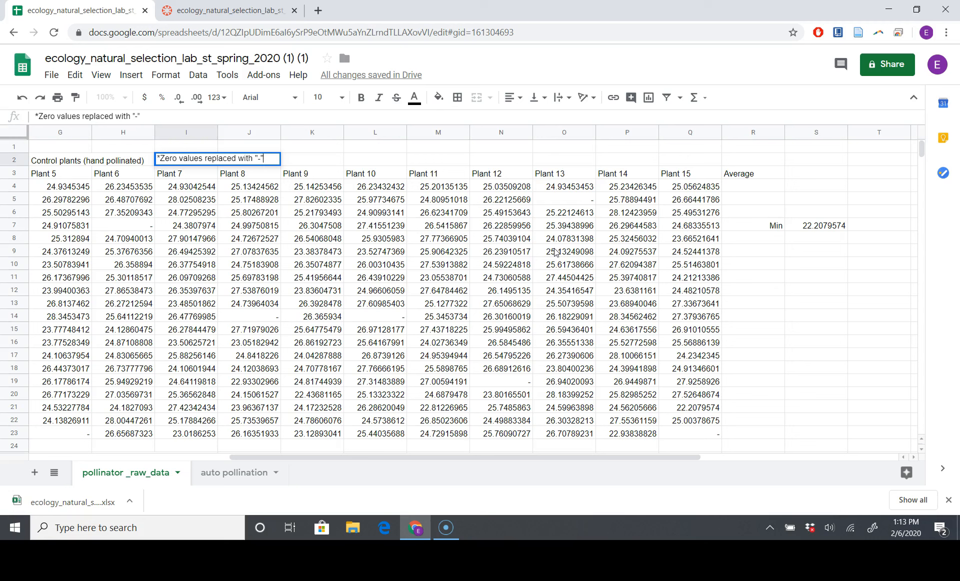
pyautogui.click(248, 186)
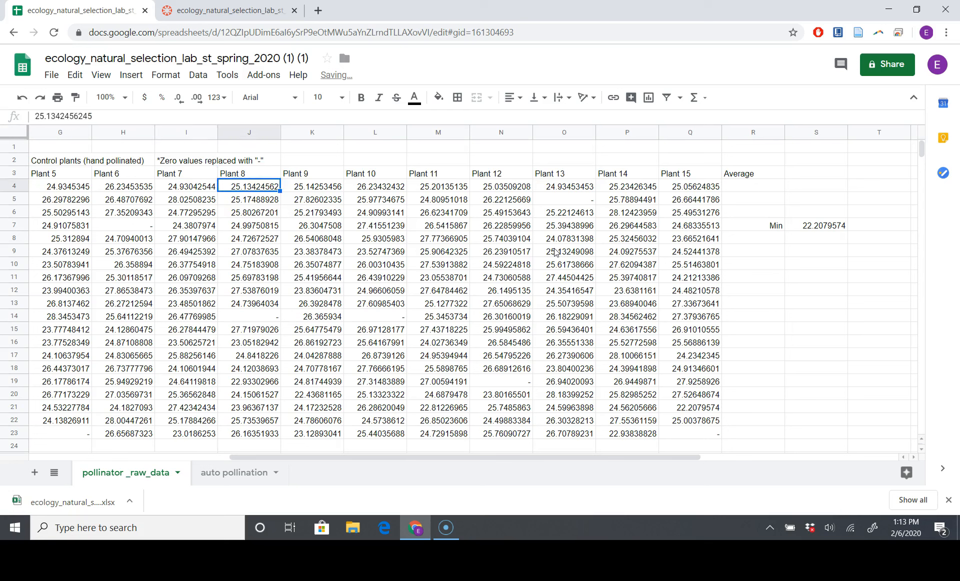
pyautogui.click(752, 237)
pyautogui.write('Max')
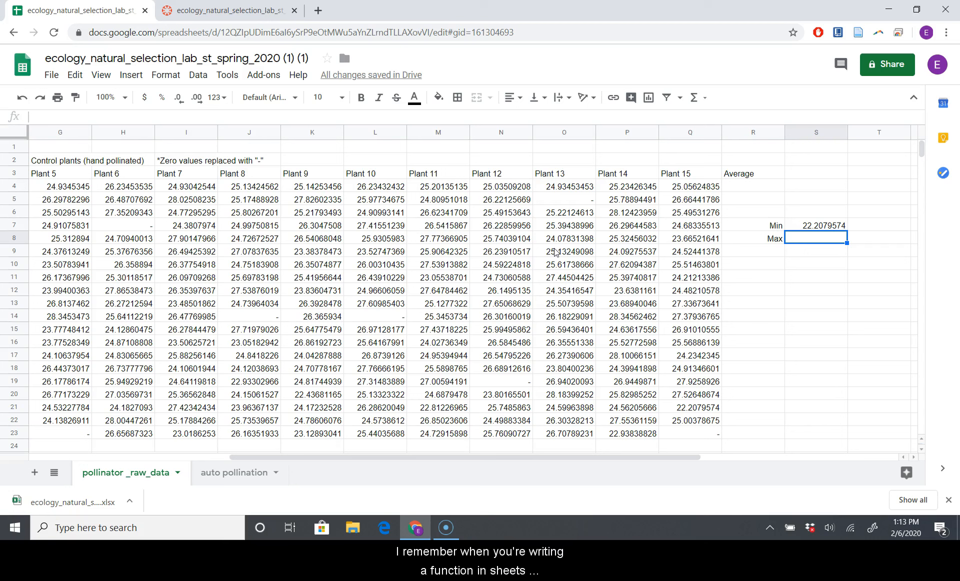
# Add =max(C4:Q23) returning 29.3454637 under Min, and shift the Min/Max block one column right.
pyautogui.write('=ma')
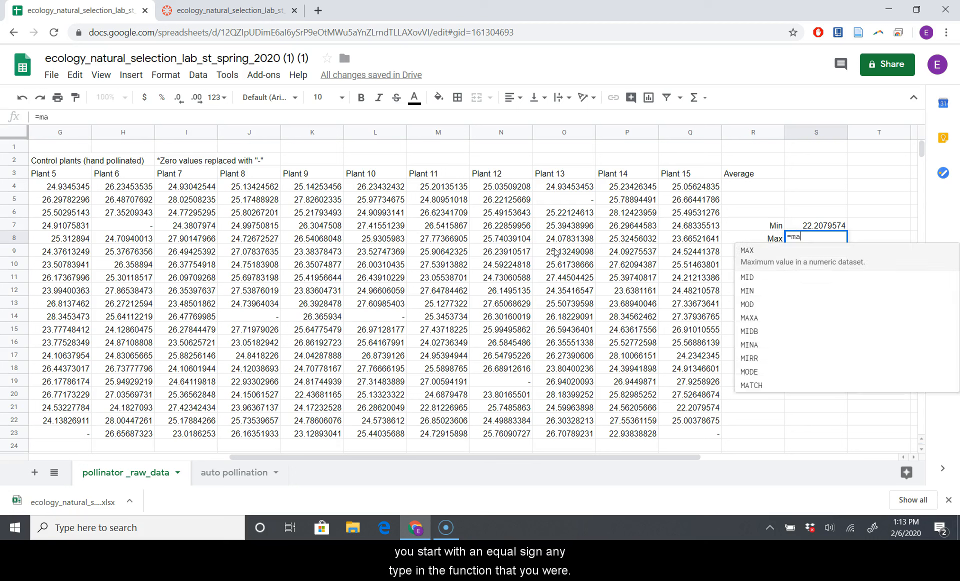
pyautogui.write('x(D4:Q23')
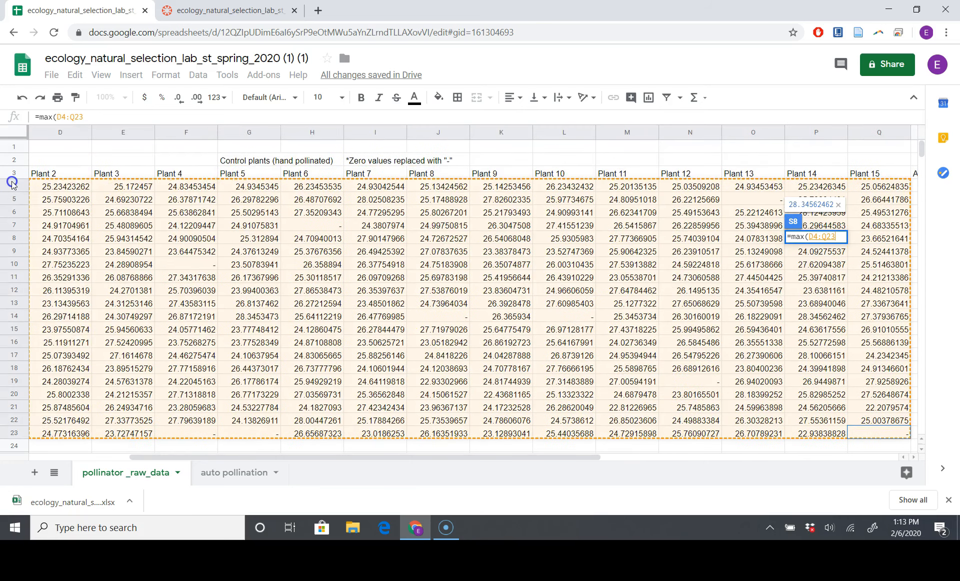
pyautogui.hscroll(-3)
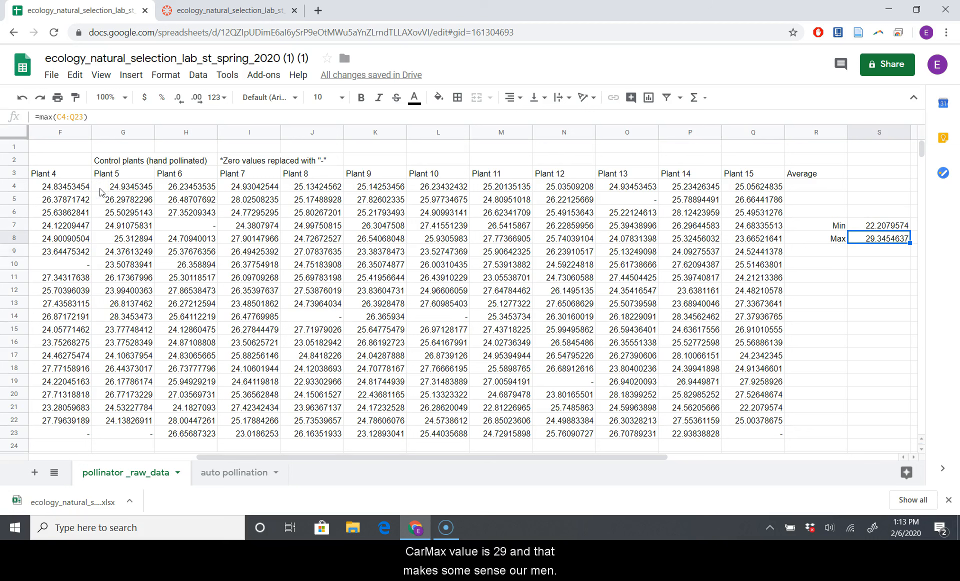
pyautogui.click(878, 225)
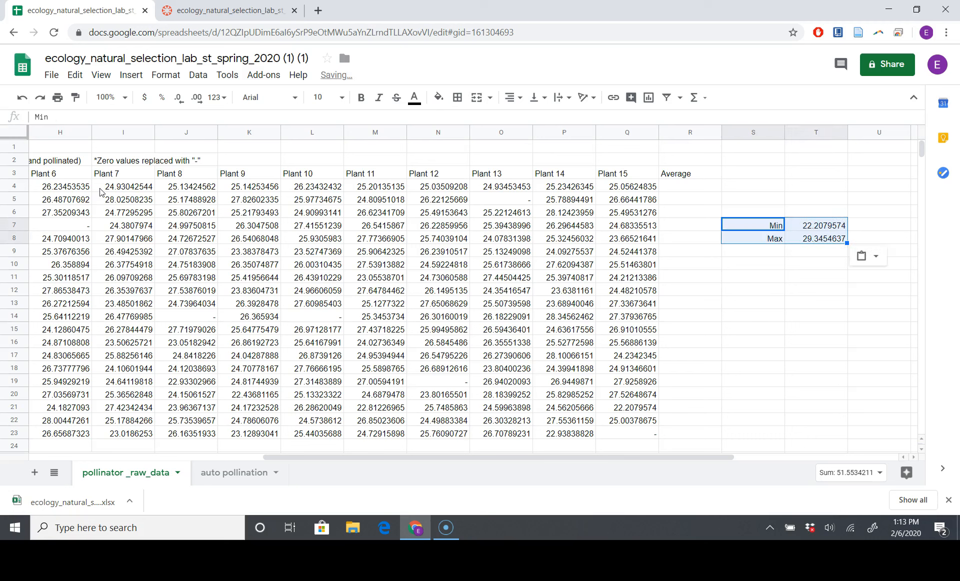
pyautogui.click(815, 225)
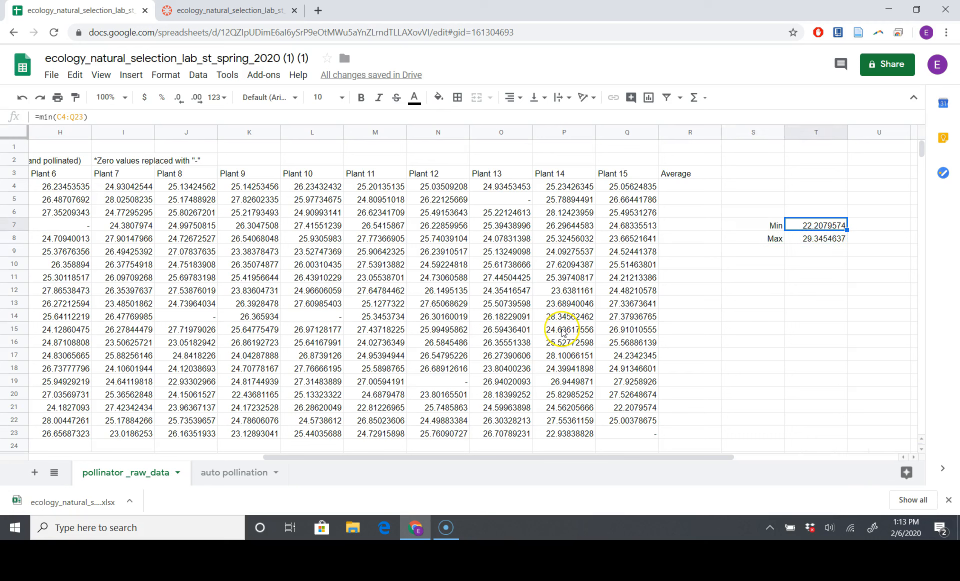
# Add Min and Max summary entries beside the Bumblebee pollinated data.
pyautogui.scroll(-3)
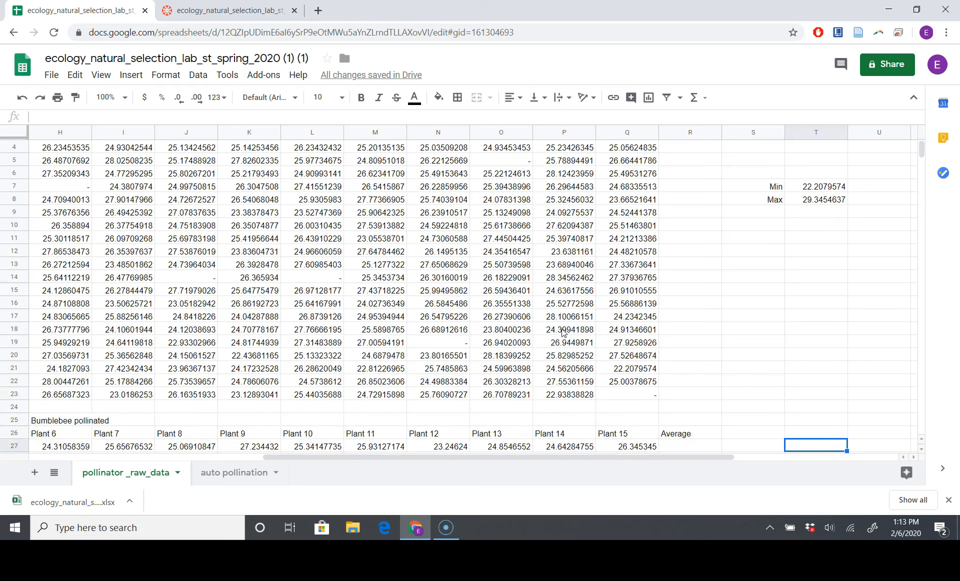
pyautogui.scroll(-3)
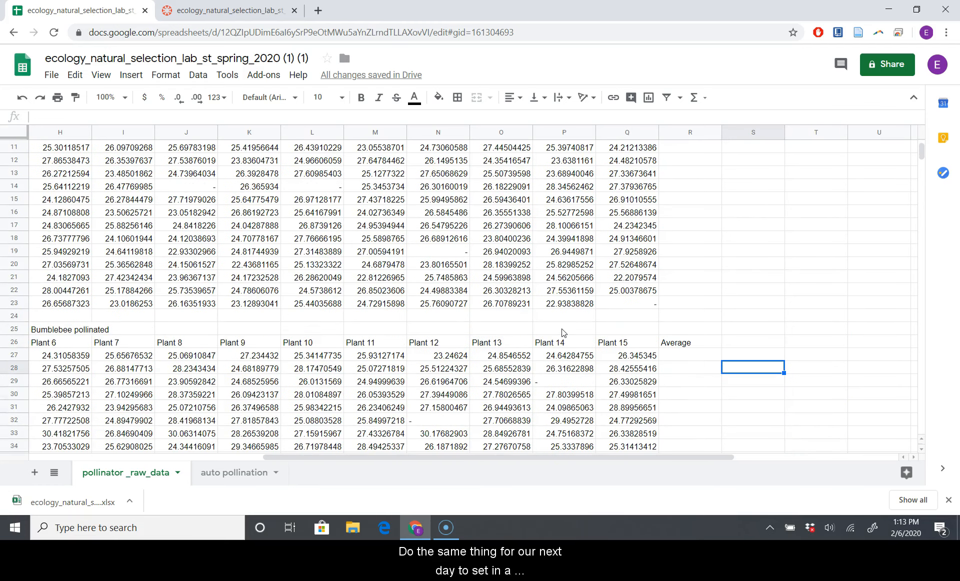
pyautogui.write('Max')
pyautogui.click(816, 368)
pyautogui.write('=m')
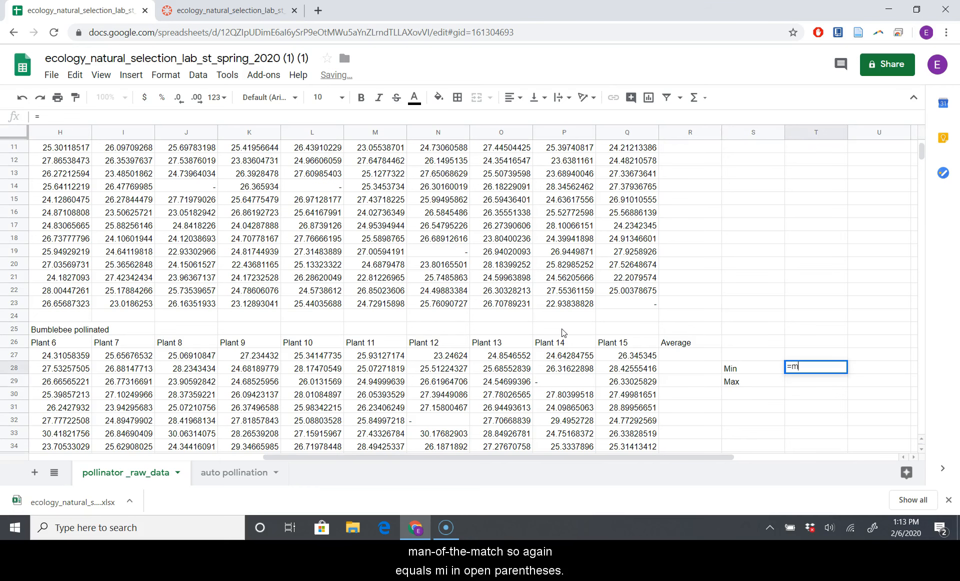
pyautogui.write('in(')
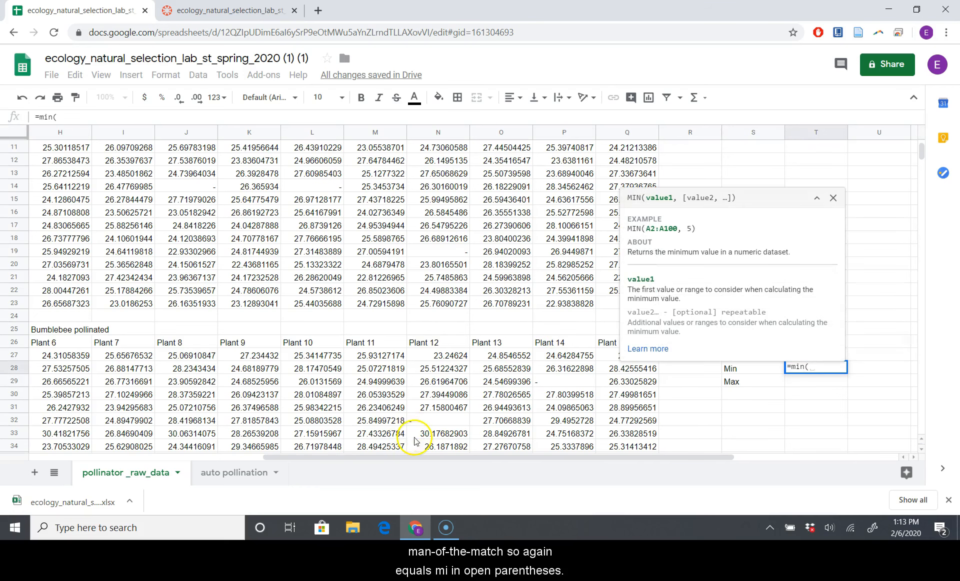
pyautogui.scroll(-3)
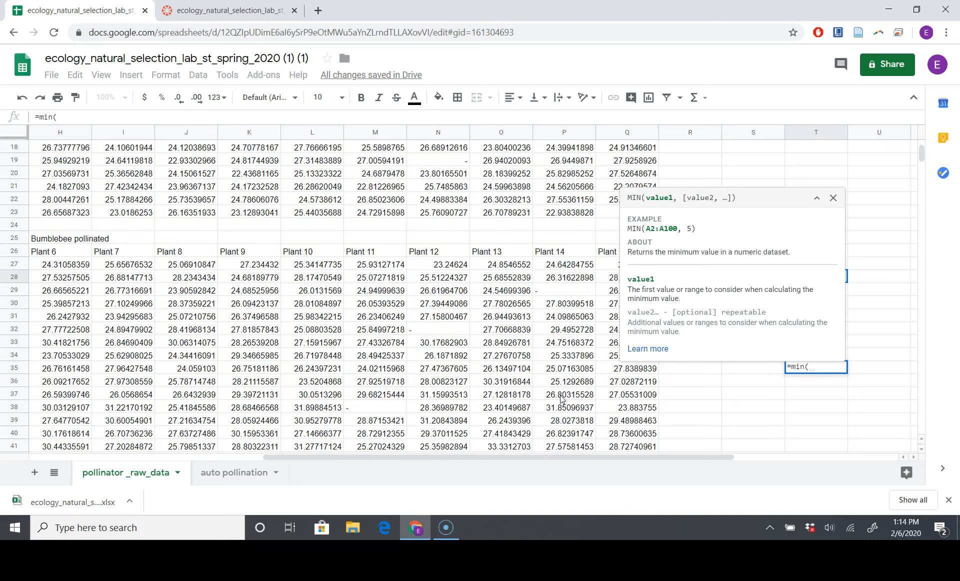
pyautogui.scroll(-3)
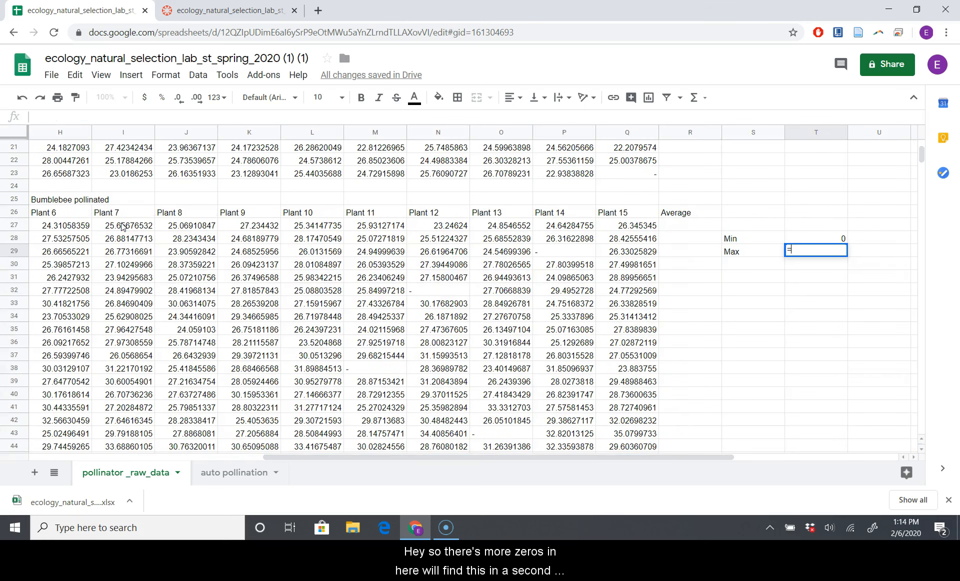
# Enter =max(C27:Q46) over the bumblebee measurements, returning 321.345373.
pyautogui.write('=max(')
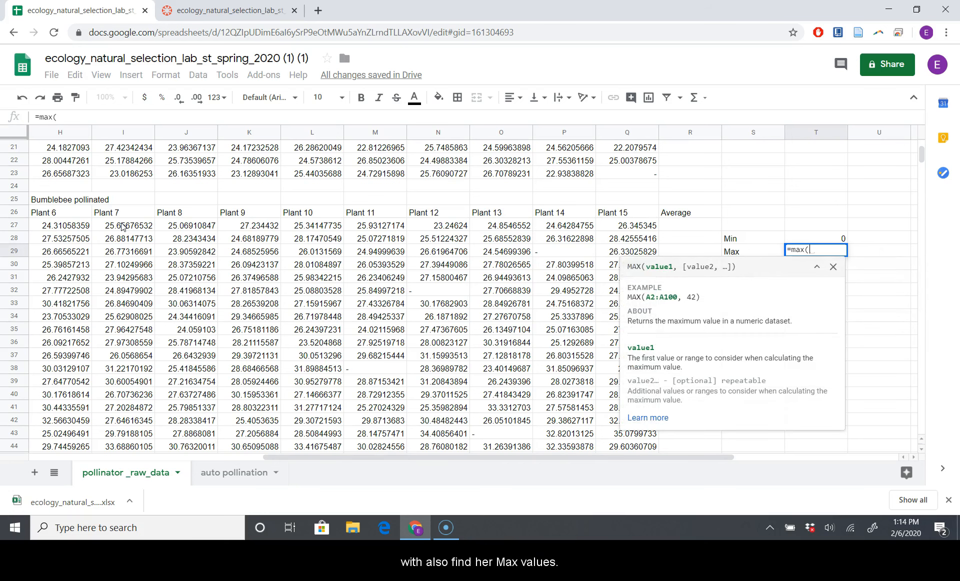
pyautogui.moveTo(609, 232)
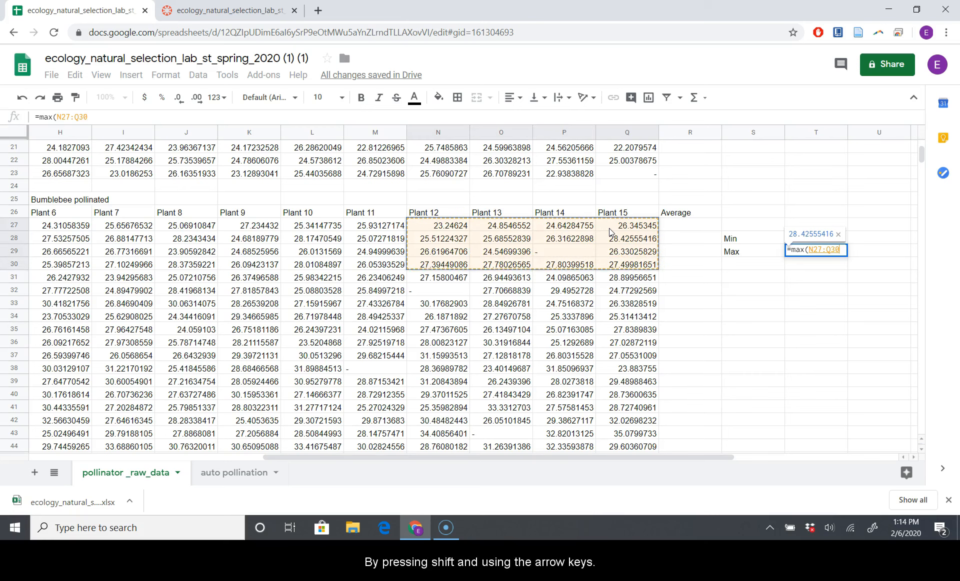
pyautogui.press('shift+Down')
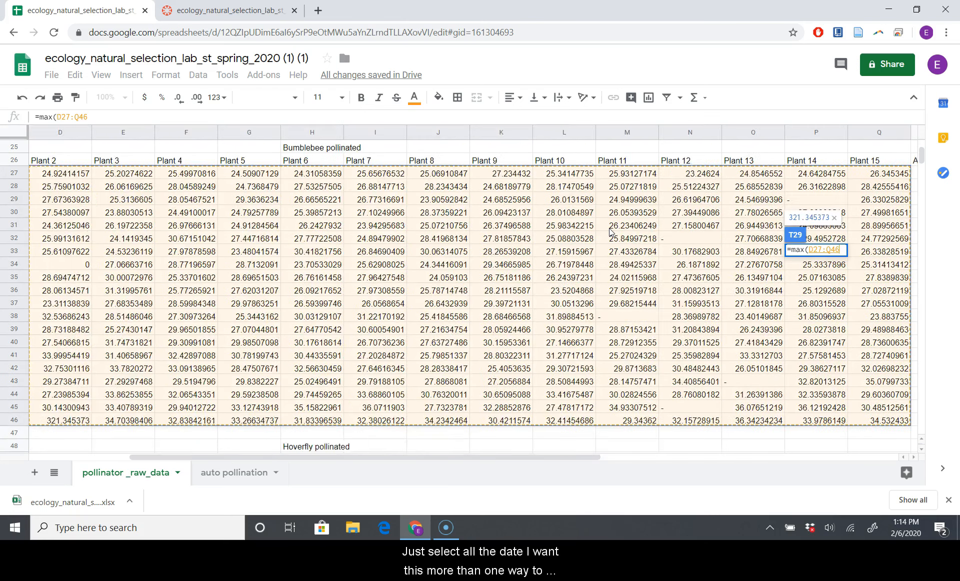
pyautogui.press('Return')
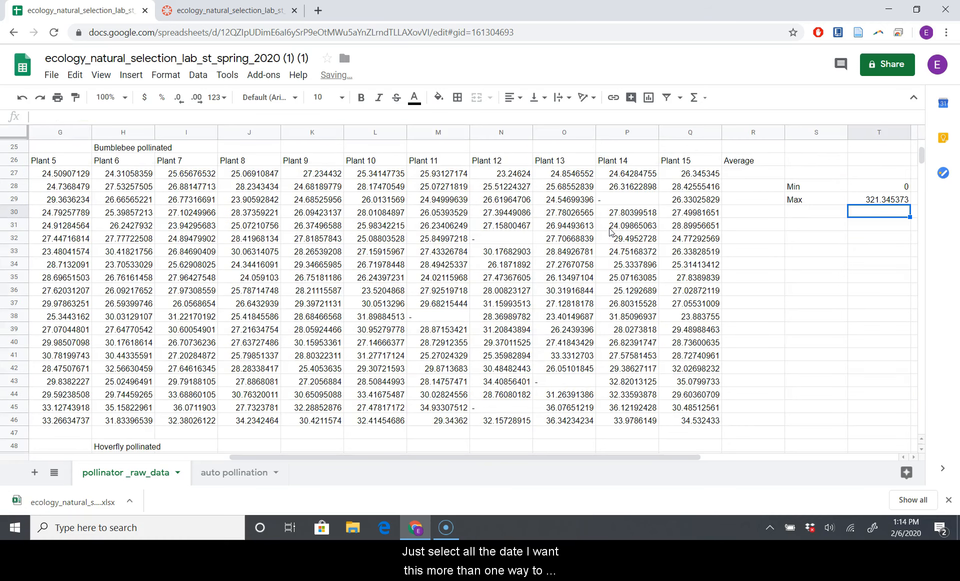
pyautogui.click(877, 199)
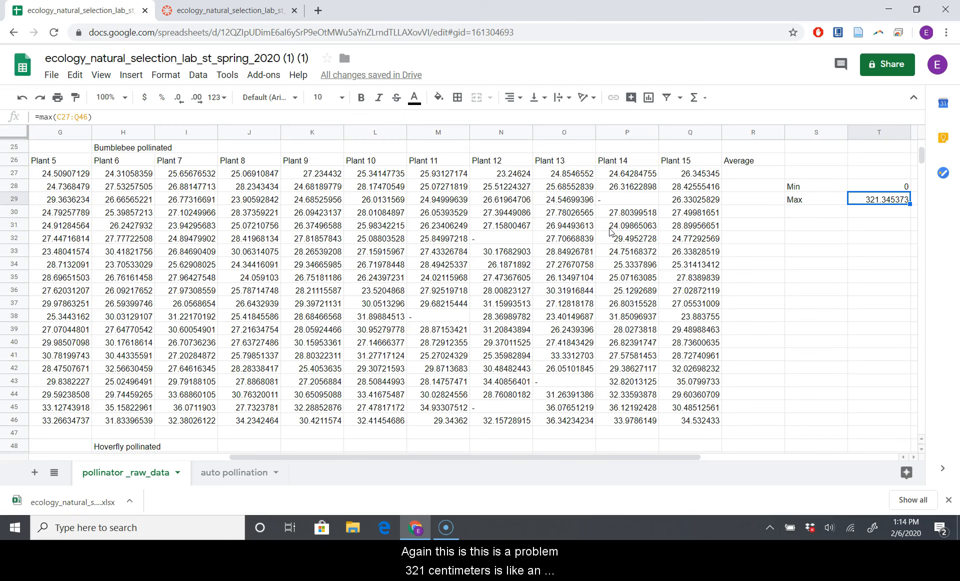
pyautogui.hscroll(3)
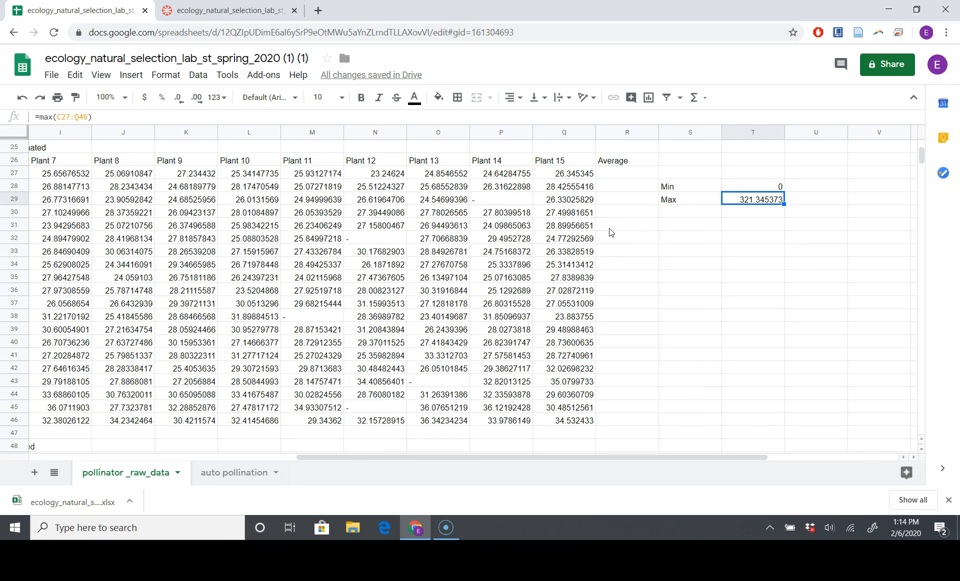
# Change Plant 2's generation-8 reading from 0 to '-'.
pyautogui.click(59, 199)
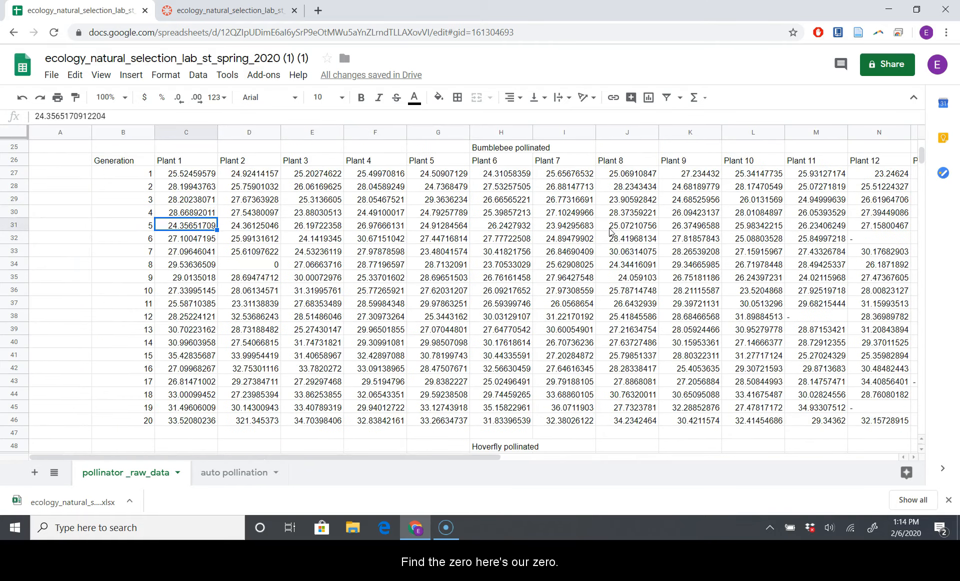
pyautogui.click(249, 276)
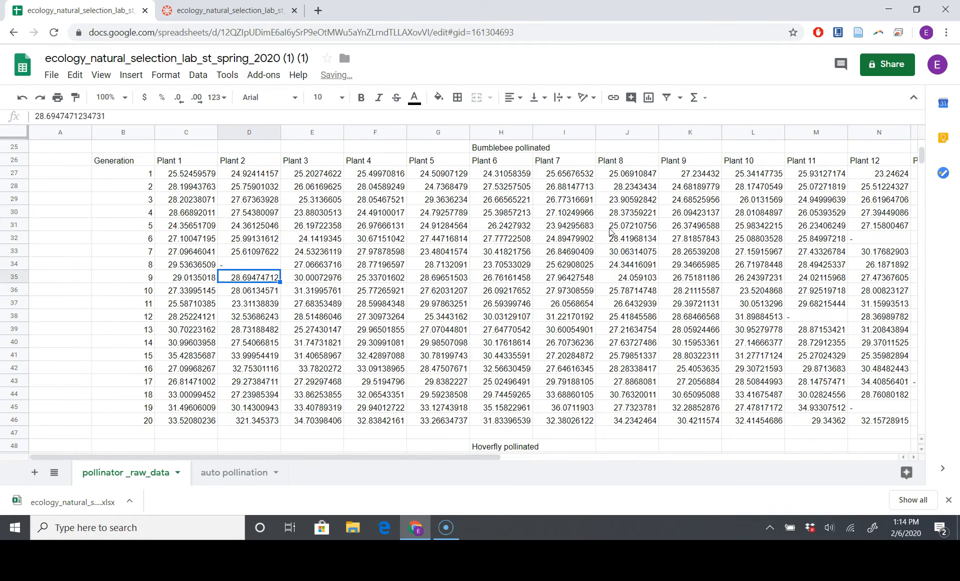
pyautogui.click(249, 420)
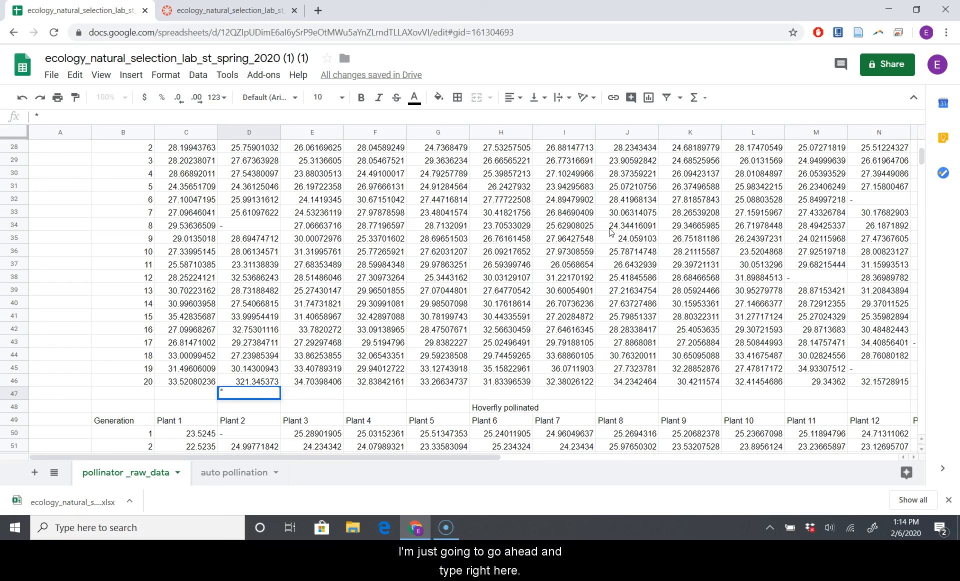
# Type a note under Plant 2 that the outlier was cleared, original value 321.345373.
pyautogui.write('Plant 2, generation 20 data')
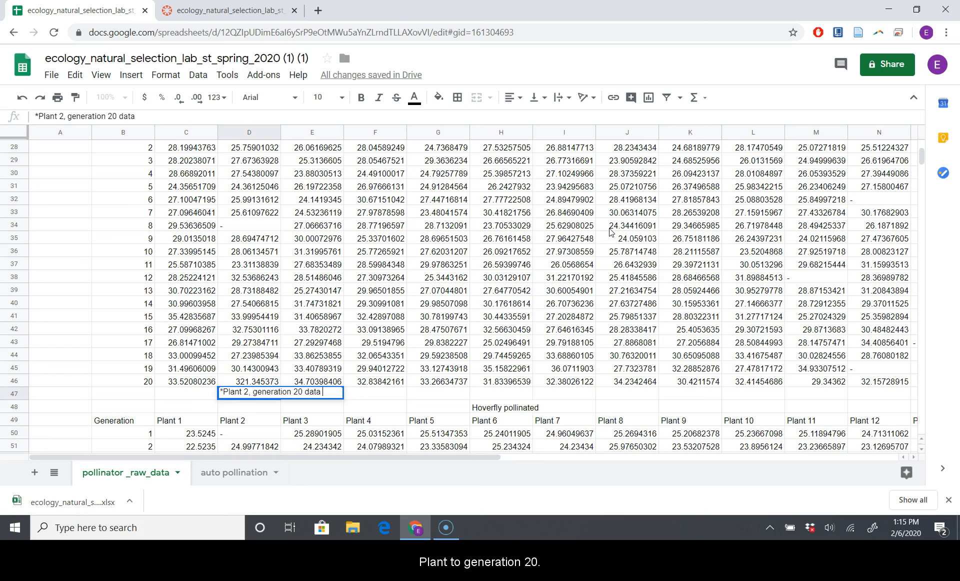
pyautogui.write('was clearly an')
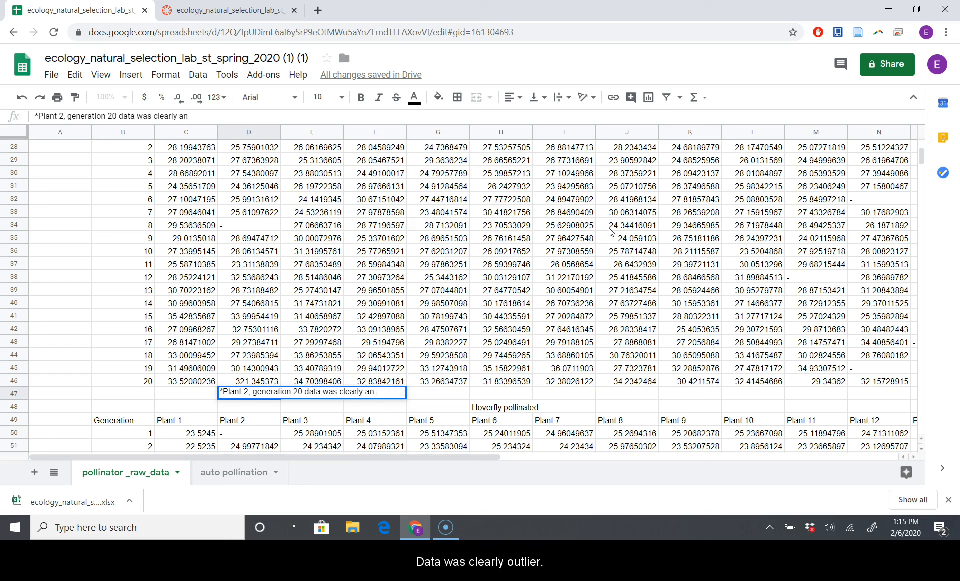
pyautogui.write('outlider.')
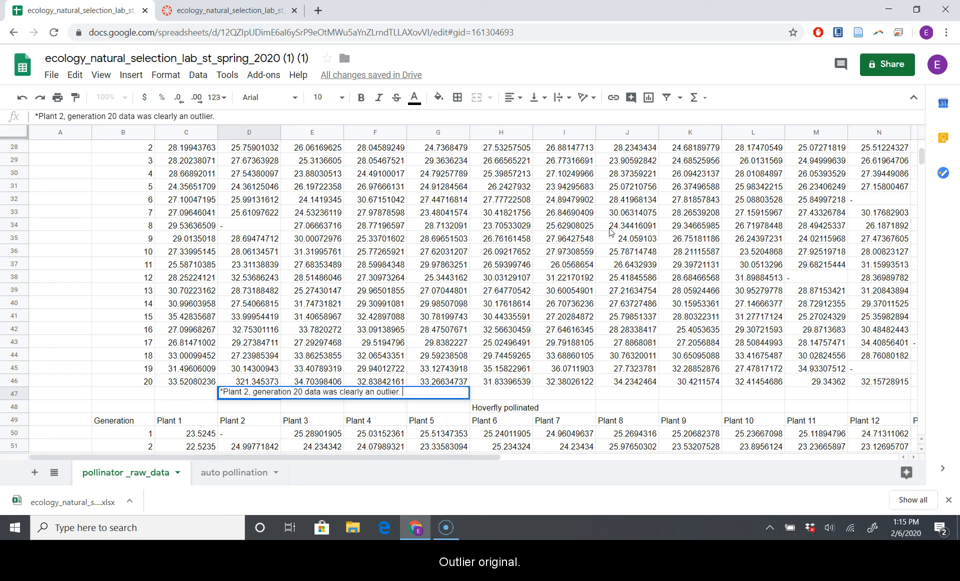
pyautogui.write('oi')
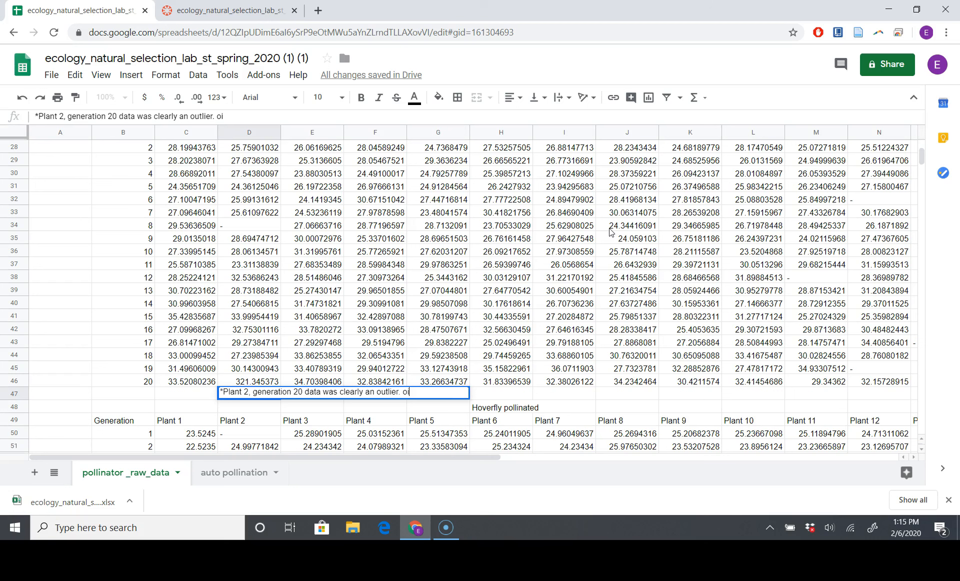
pyautogui.write('gia')
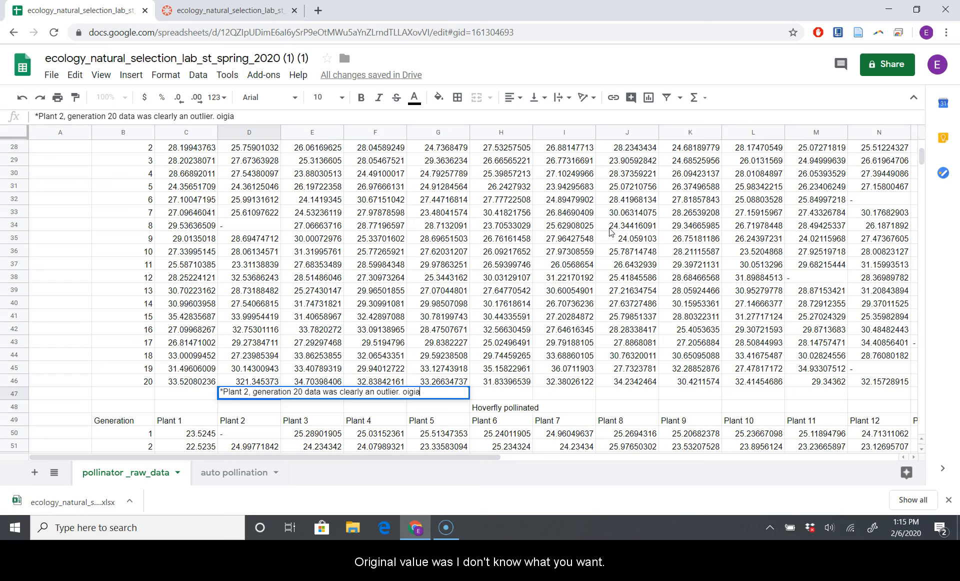
pyautogui.write('original d')
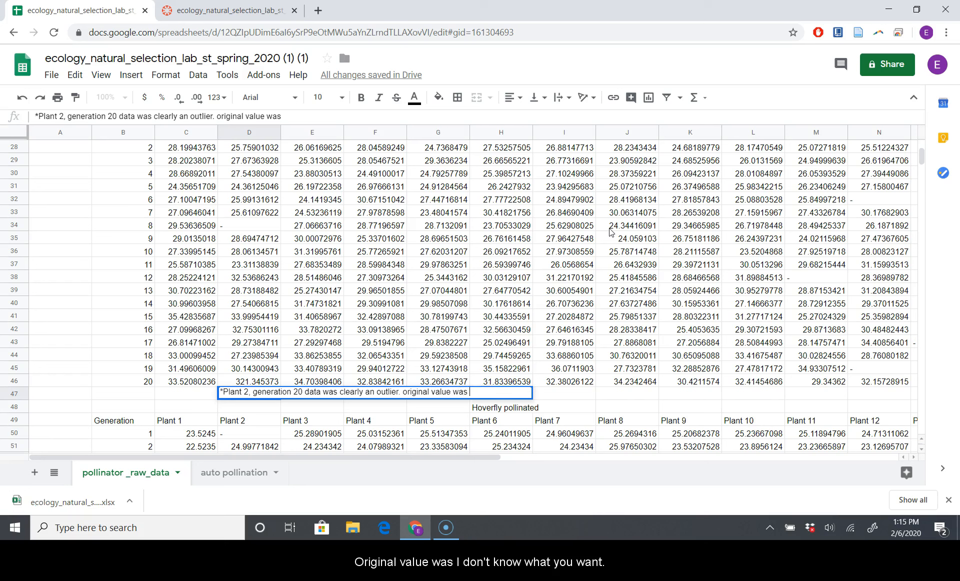
pyautogui.write('321.345')
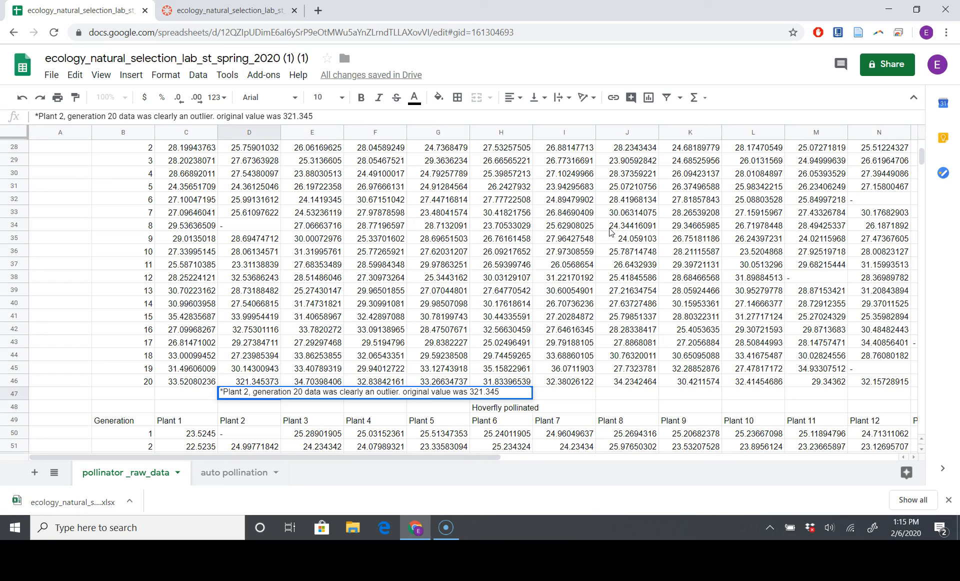
pyautogui.write('4')
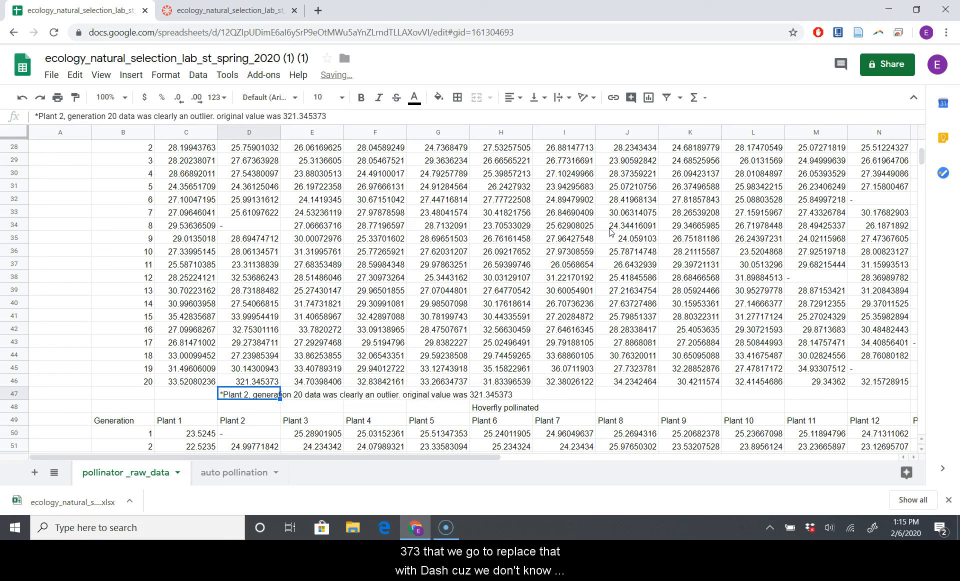
# Replace Plant 2's generation-20 outlier in D46 with a dash.
pyautogui.click(375, 382)
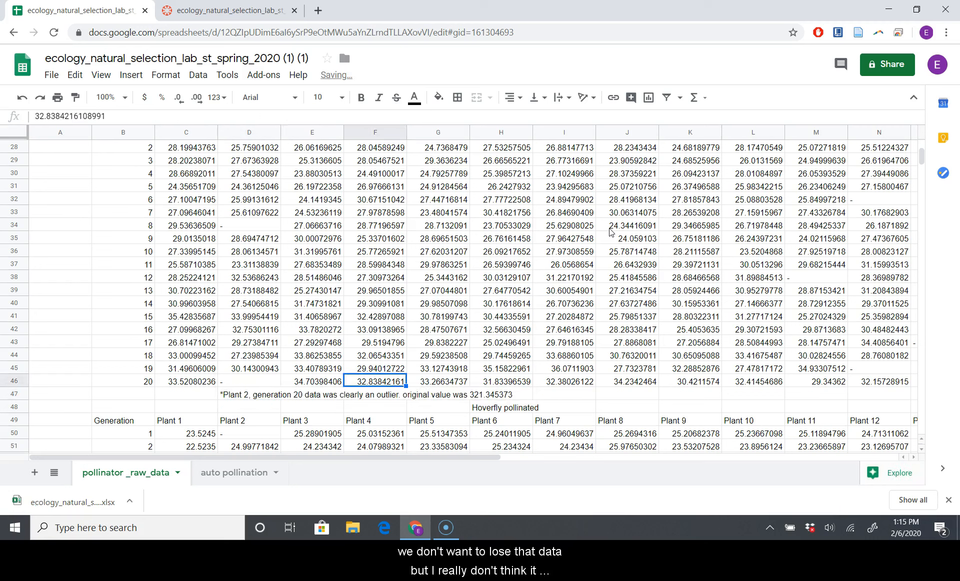
pyautogui.click(312, 394)
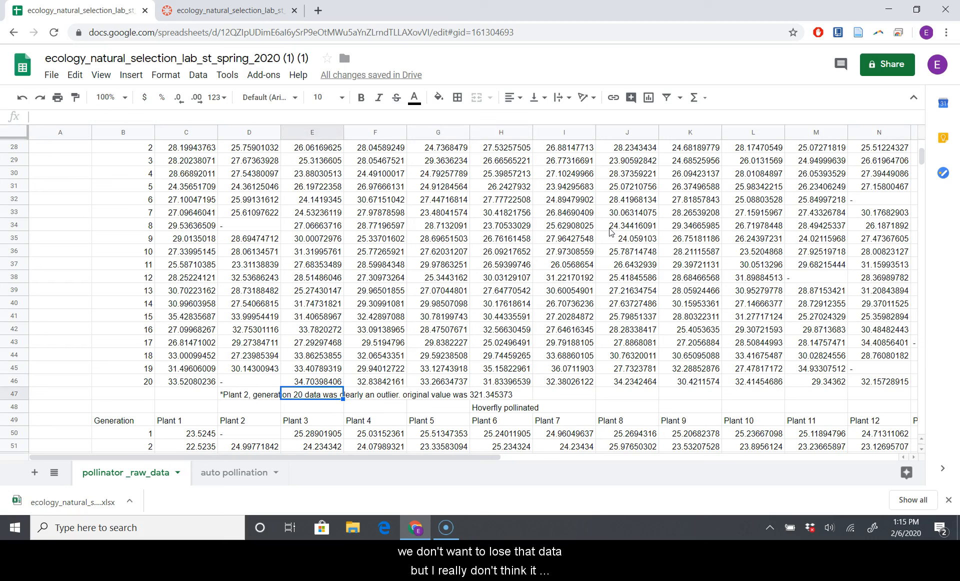
pyautogui.click(500, 393)
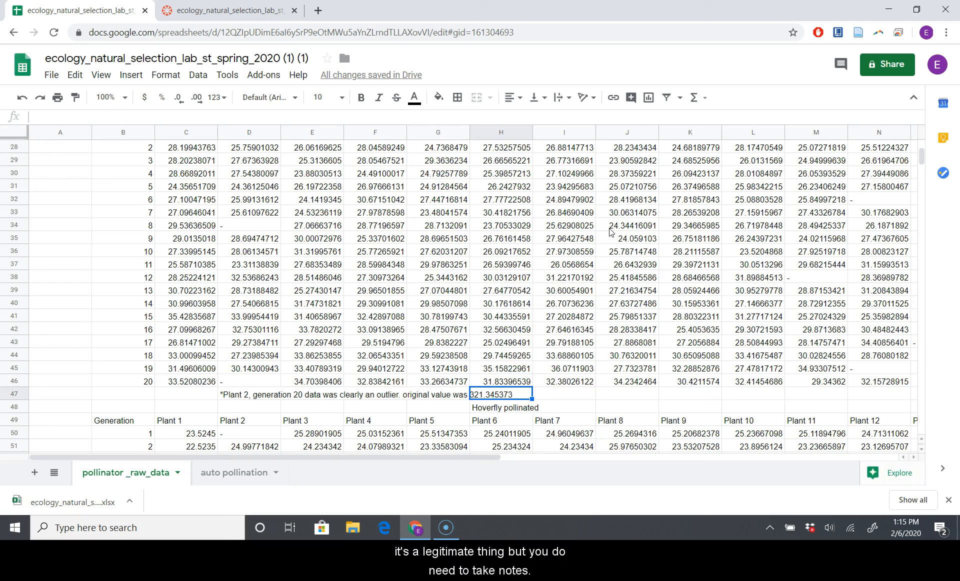
pyautogui.click(814, 393)
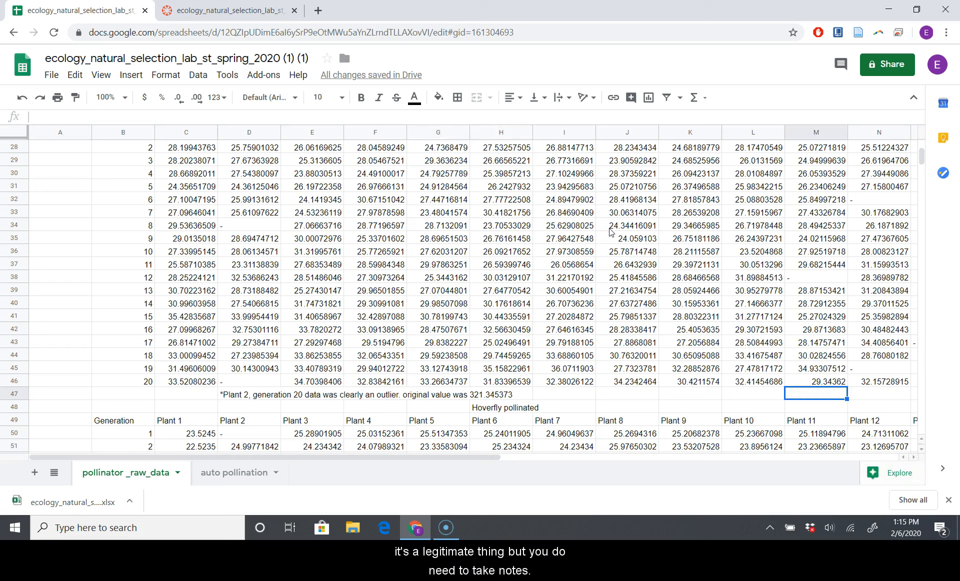
# Enter =MIN(C50:Q69) beside the Hoverfly table, giving minimum 19.22906059.
pyautogui.hscroll(3)
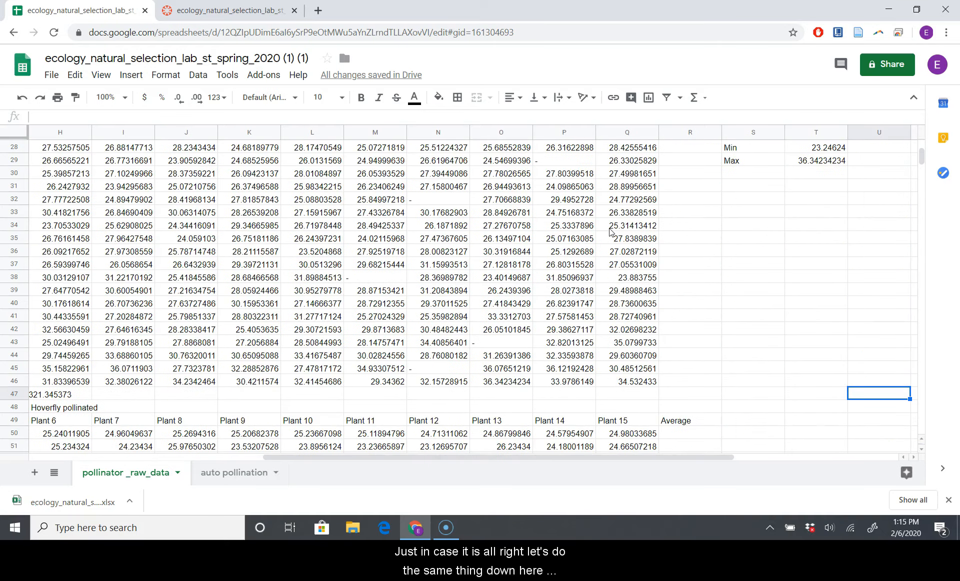
pyautogui.scroll(-3)
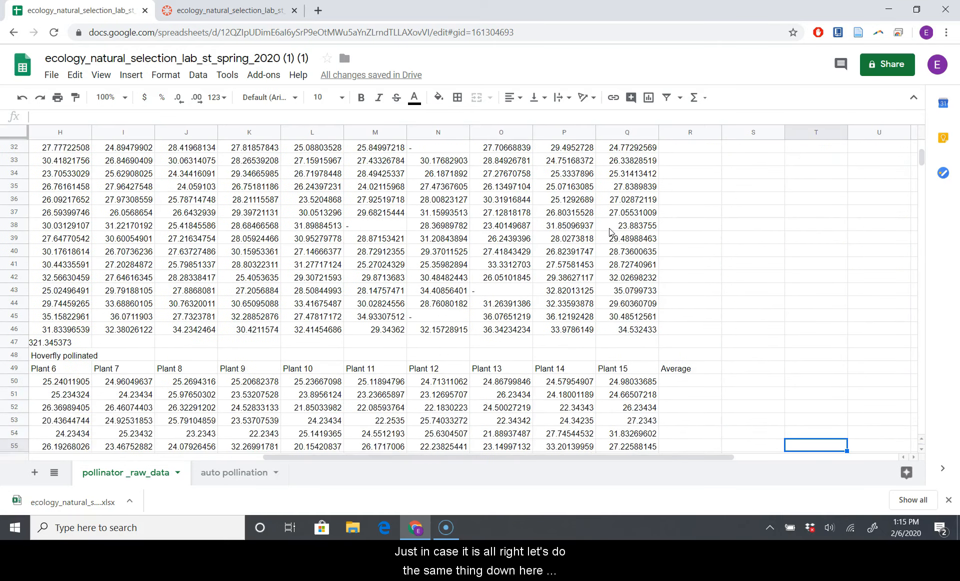
pyautogui.scroll(-3)
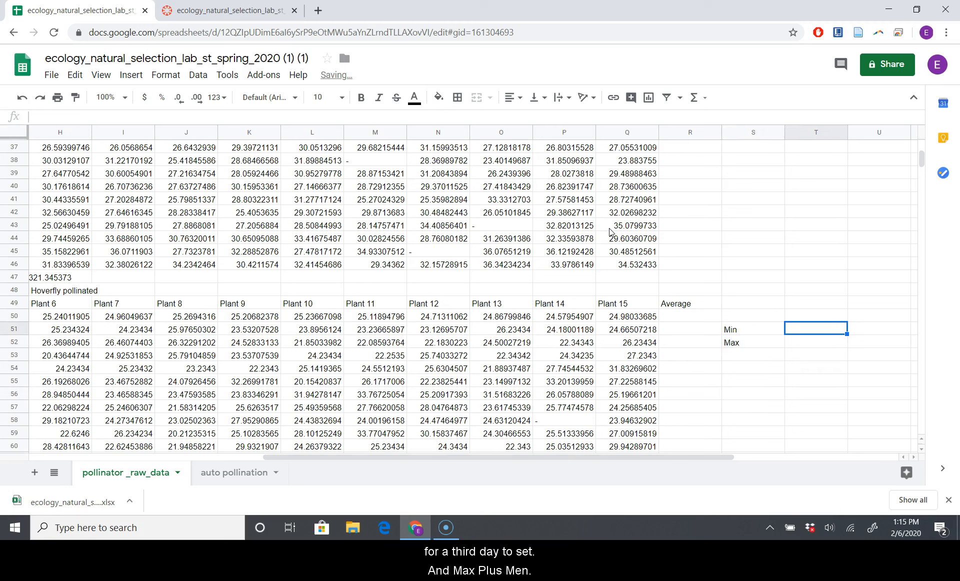
pyautogui.write('=min(')
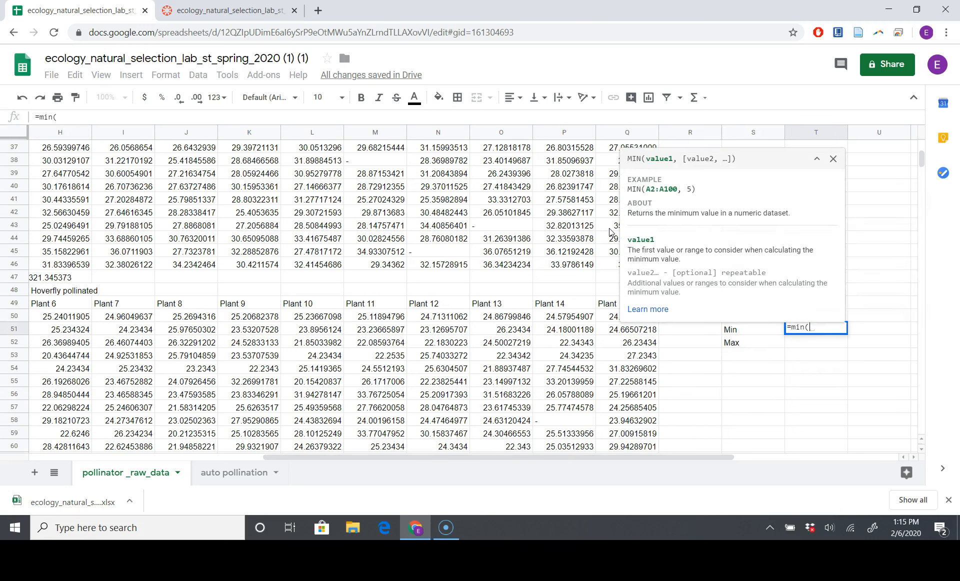
pyautogui.moveTo(670, 425)
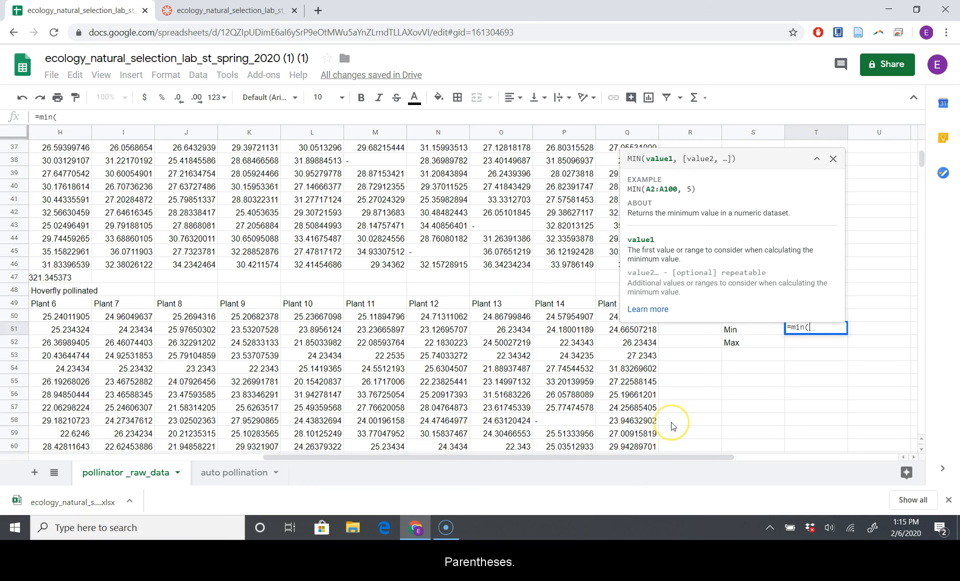
pyautogui.scroll(-3)
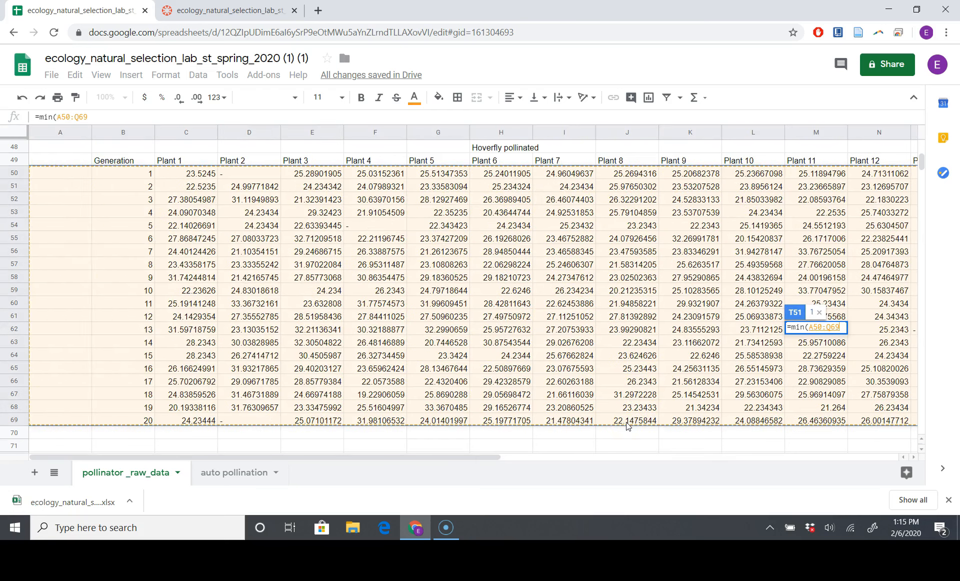
pyautogui.press('Return')
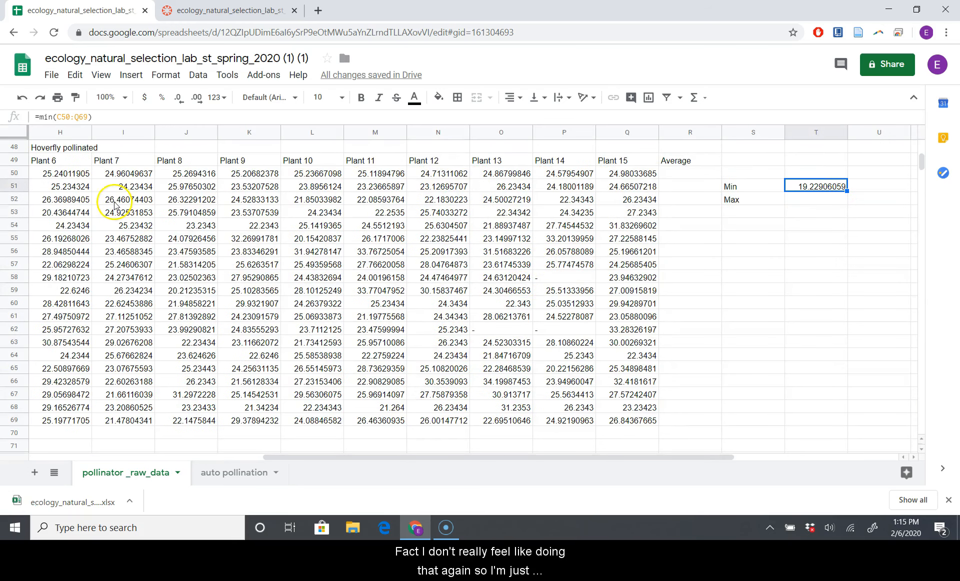
# Add =MAX(C50:Q69) below it, giving maximum 34.19987453.
pyautogui.doubleClick(816, 186)
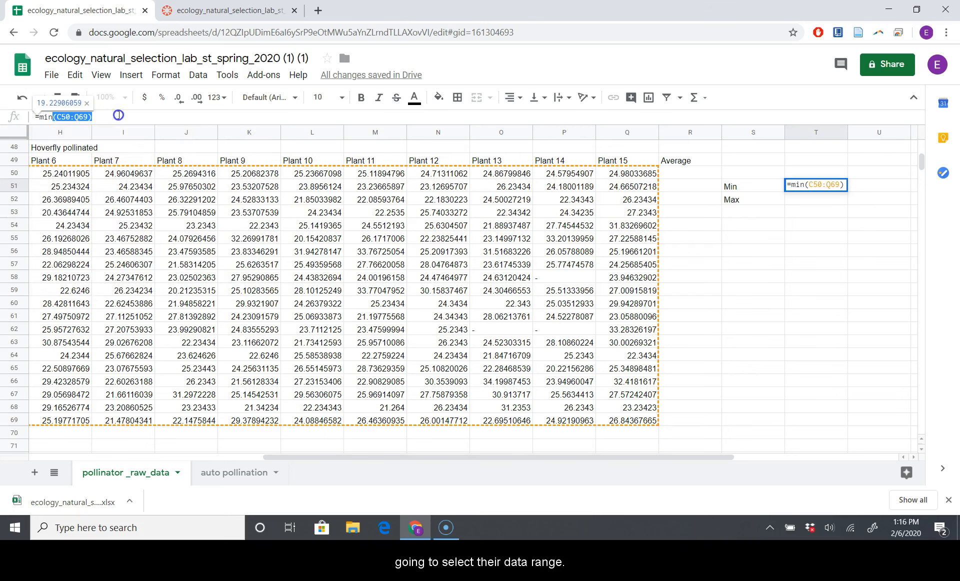
pyautogui.press('Return')
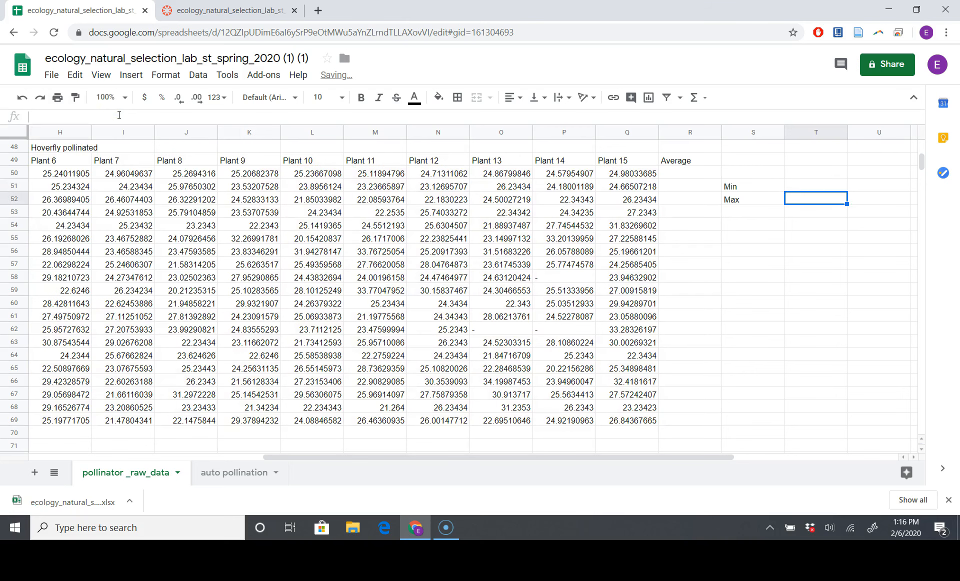
pyautogui.write('=max(')
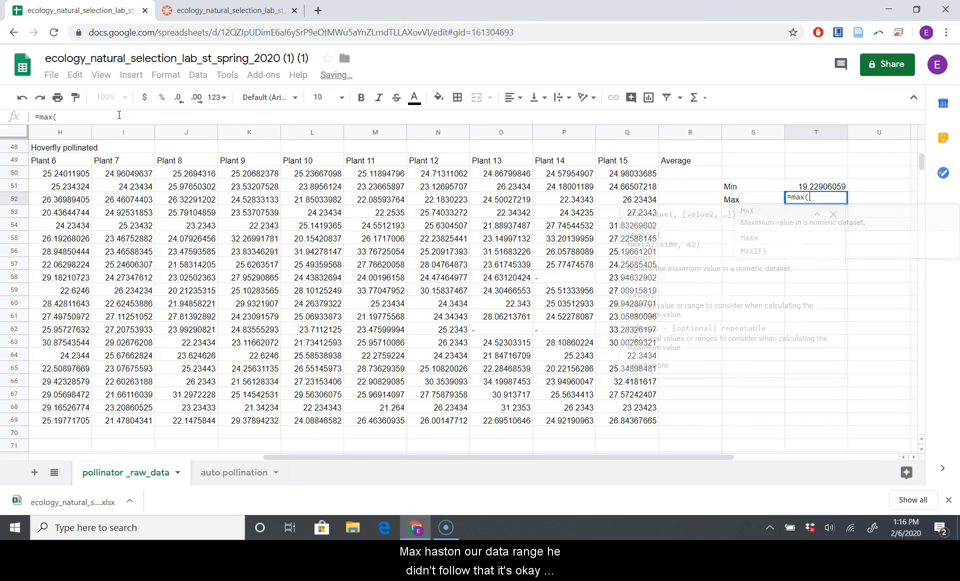
pyautogui.write('(C50:Q69)')
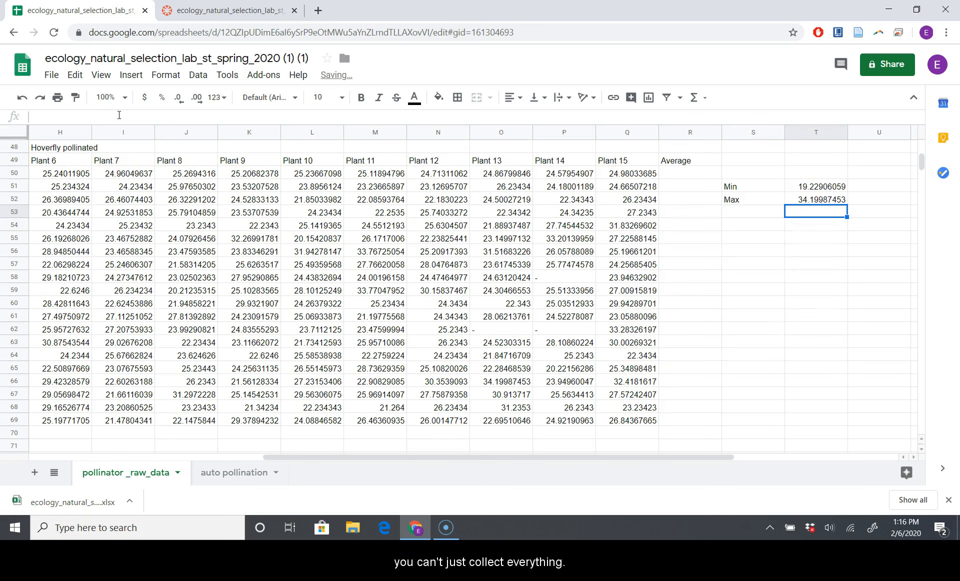
pyautogui.click(815, 186)
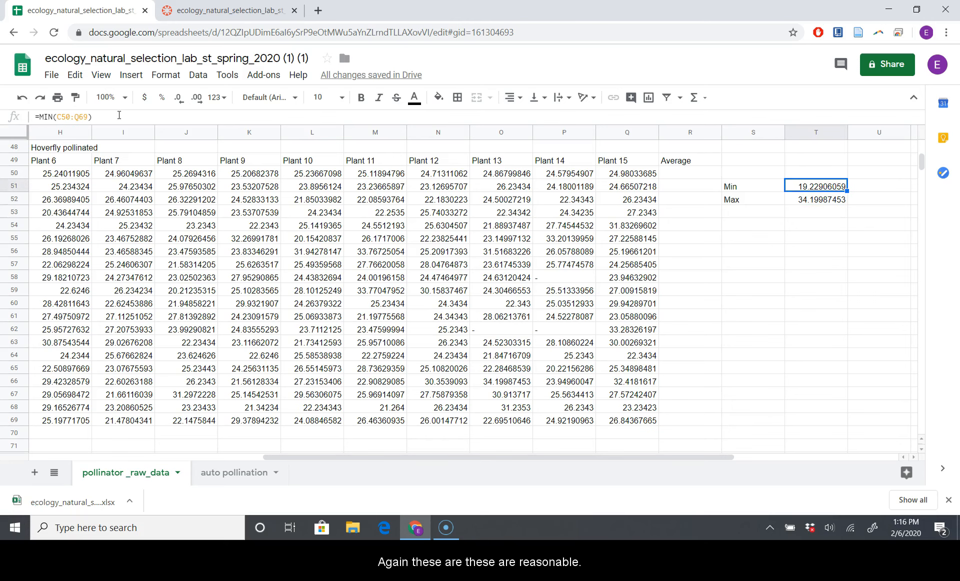
# Scroll back up to row 1 and the hand-pollinated Control plants table.
pyautogui.scroll(3)
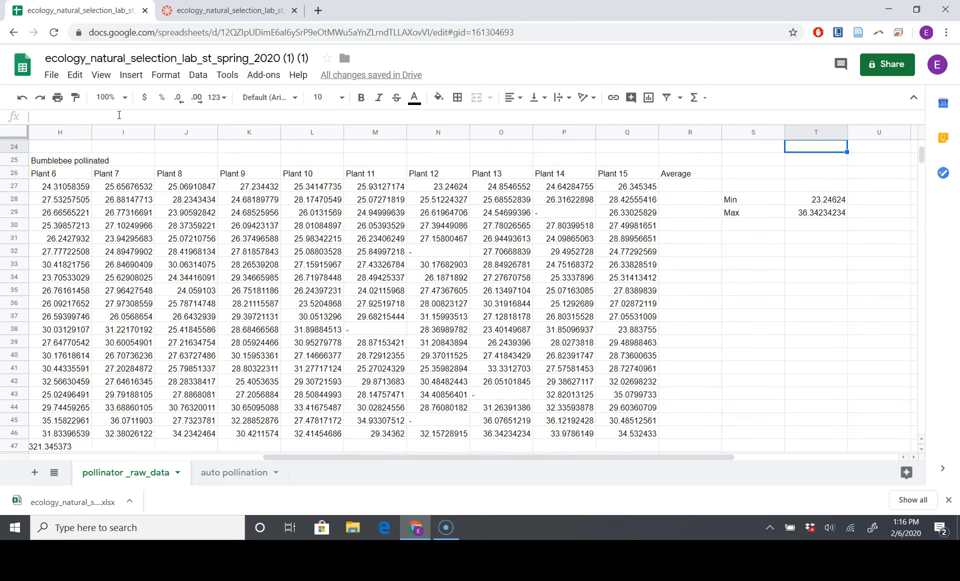
pyautogui.scroll(3)
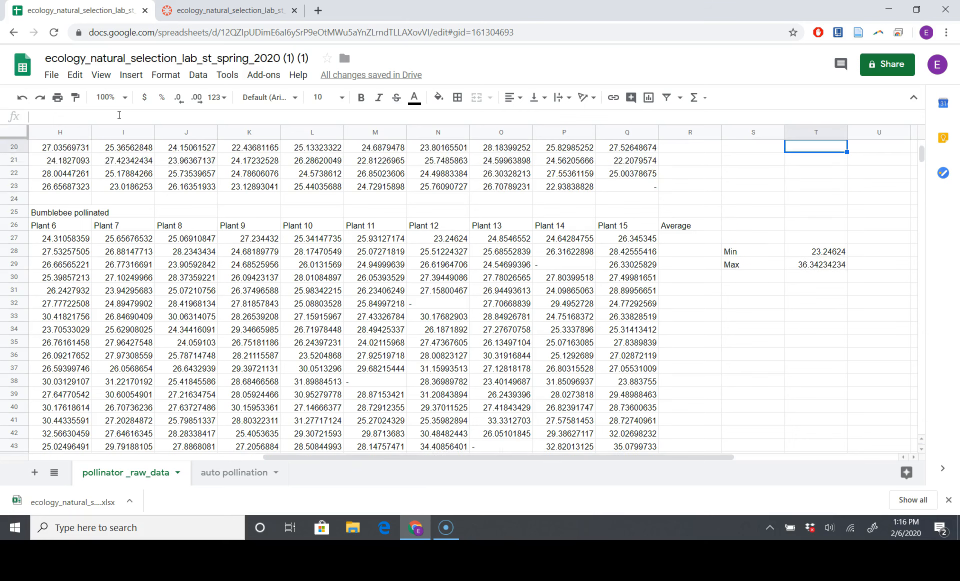
pyautogui.scroll(3)
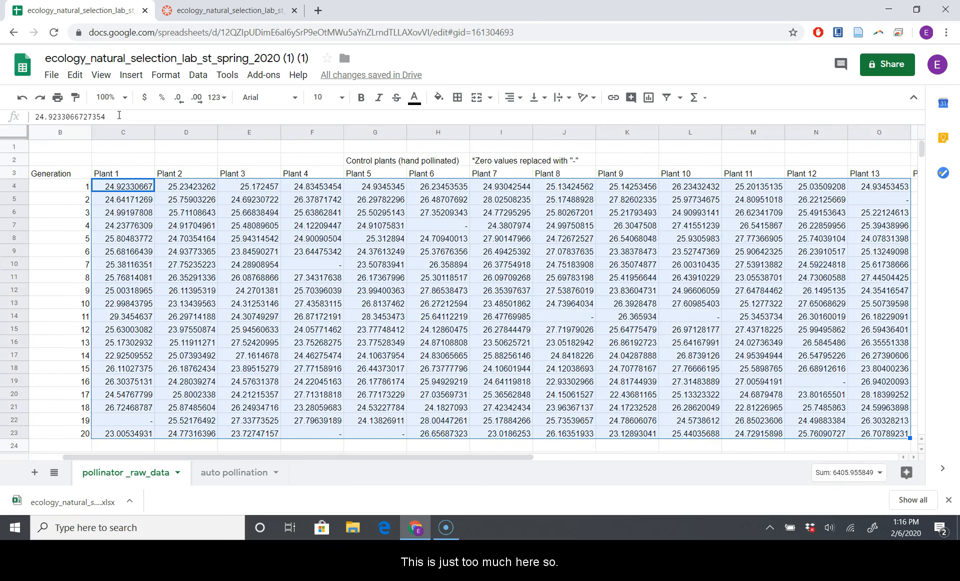
# Set the Control plants heights to show two decimals using the decimal-place buttons.
pyautogui.hscroll(3)
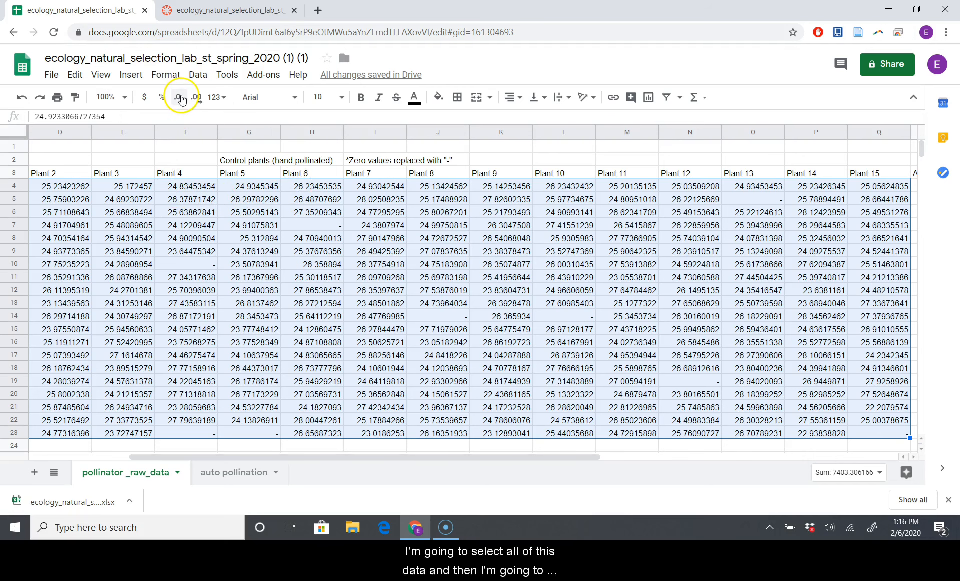
pyautogui.click(181, 97)
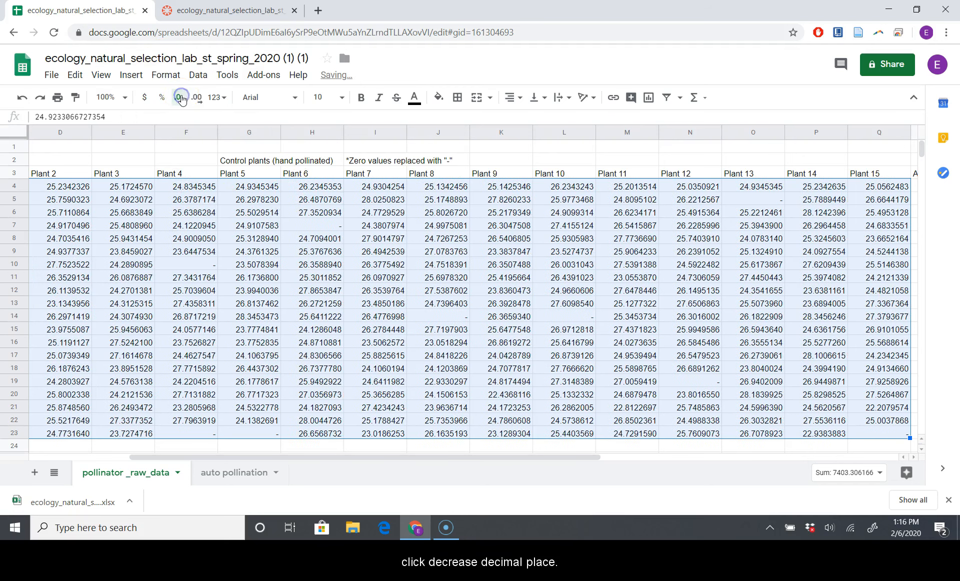
pyautogui.click(180, 98)
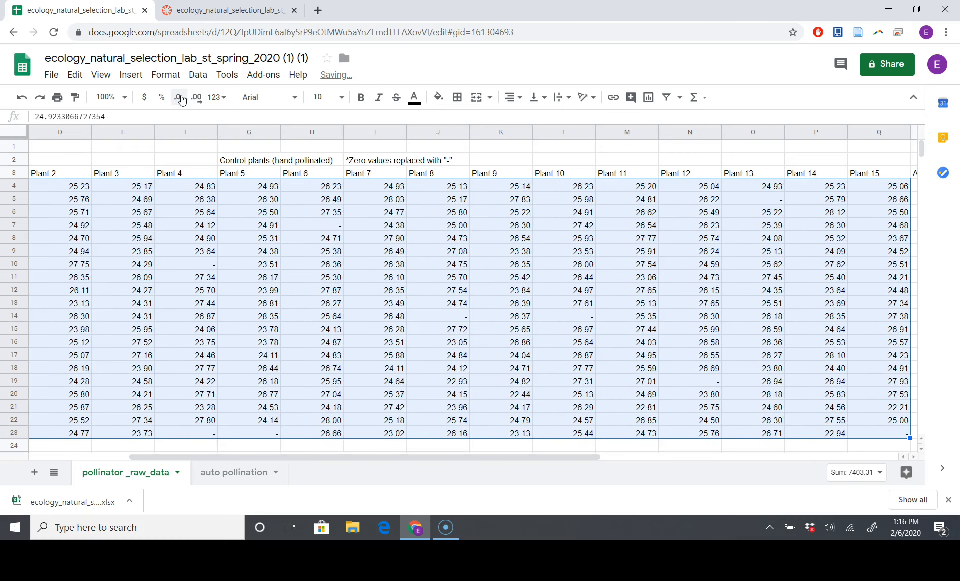
pyautogui.click(180, 97)
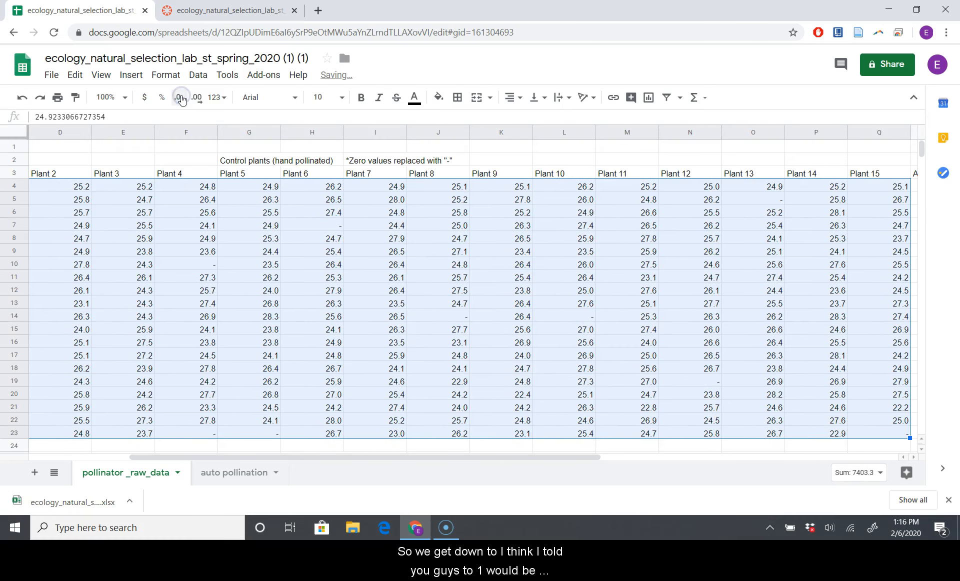
pyautogui.click(195, 98)
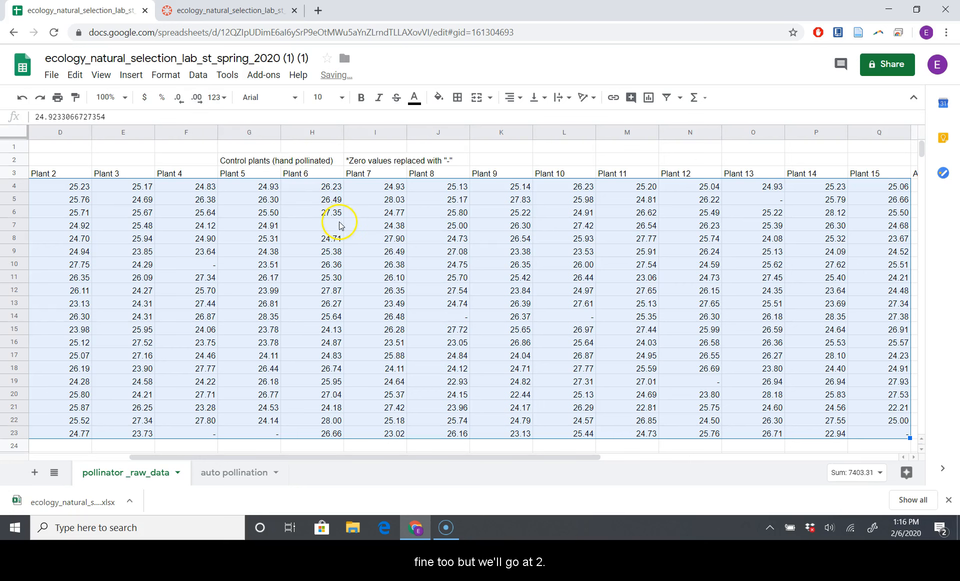
pyautogui.click(625, 199)
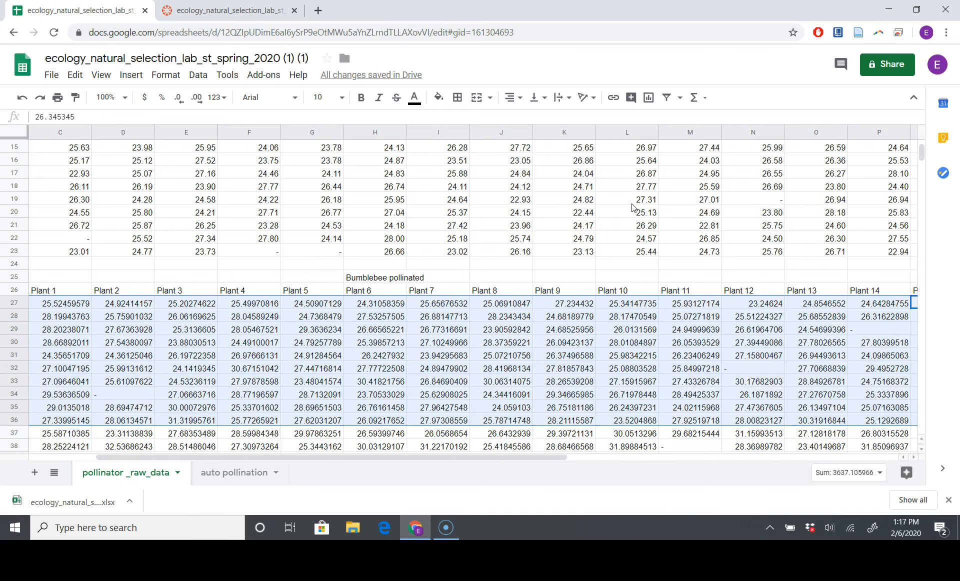
# Reduce the Bumblebee readings, then the Hoverfly readings, to two decimal places.
pyautogui.scroll(-3)
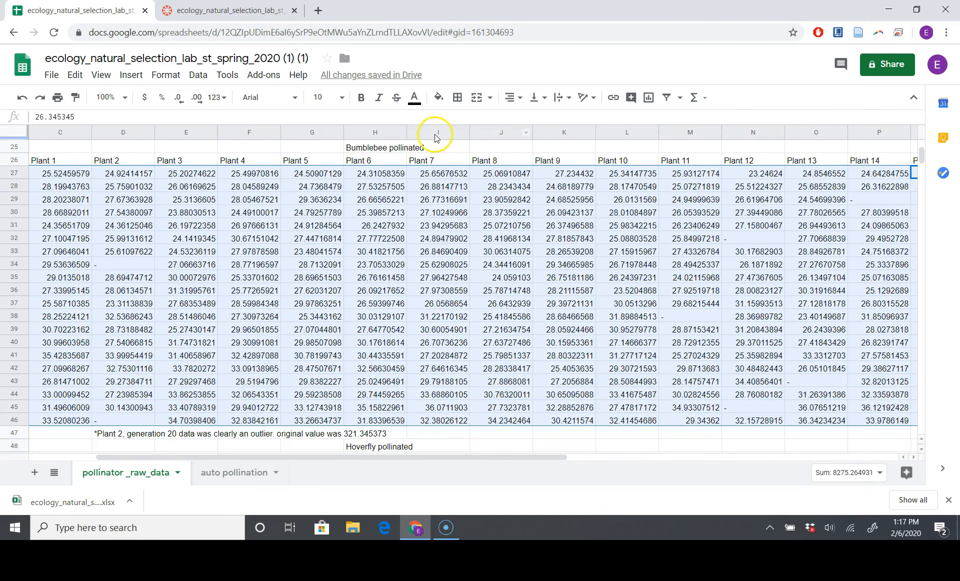
pyautogui.click(177, 97)
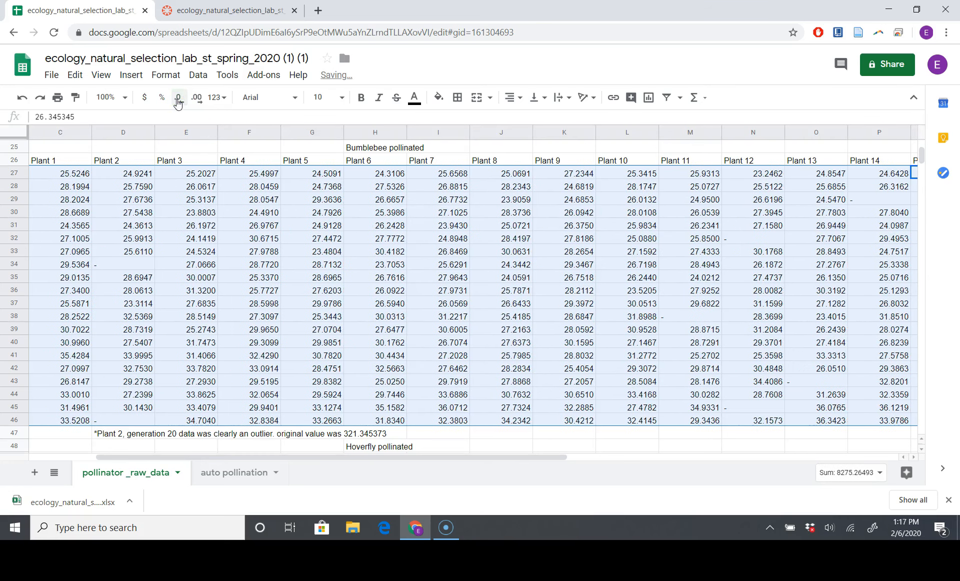
pyautogui.click(177, 97)
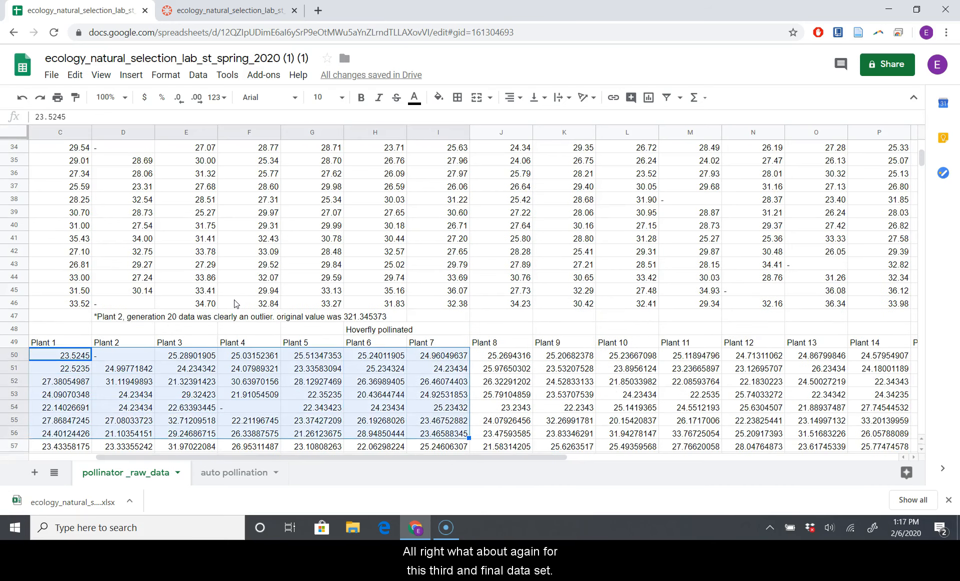
pyautogui.scroll(-3)
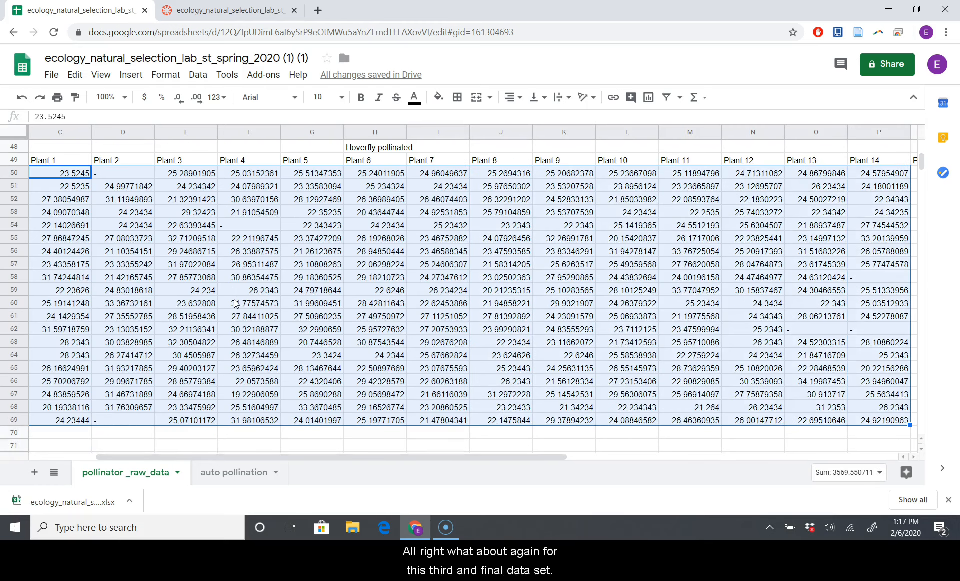
pyautogui.hscroll(3)
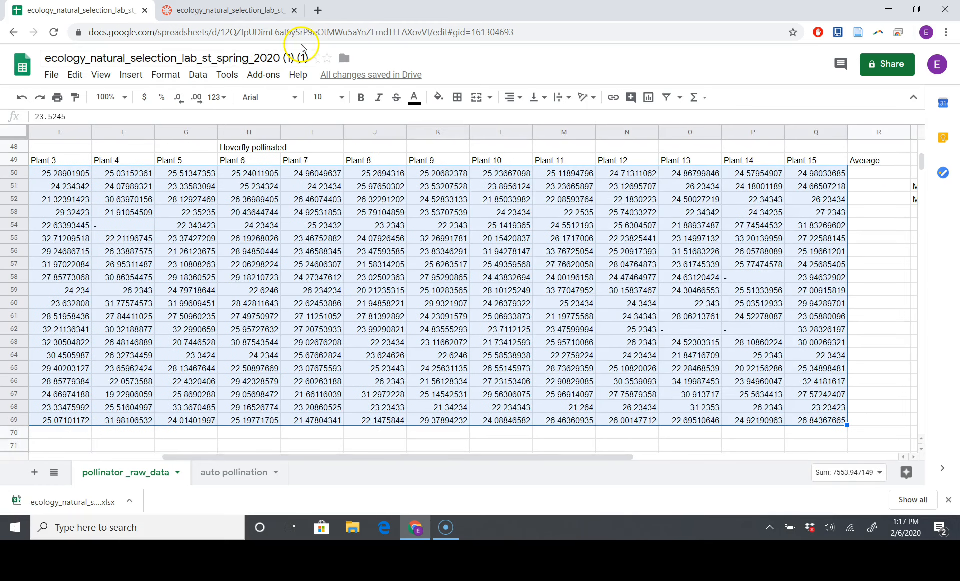
pyautogui.click(178, 97)
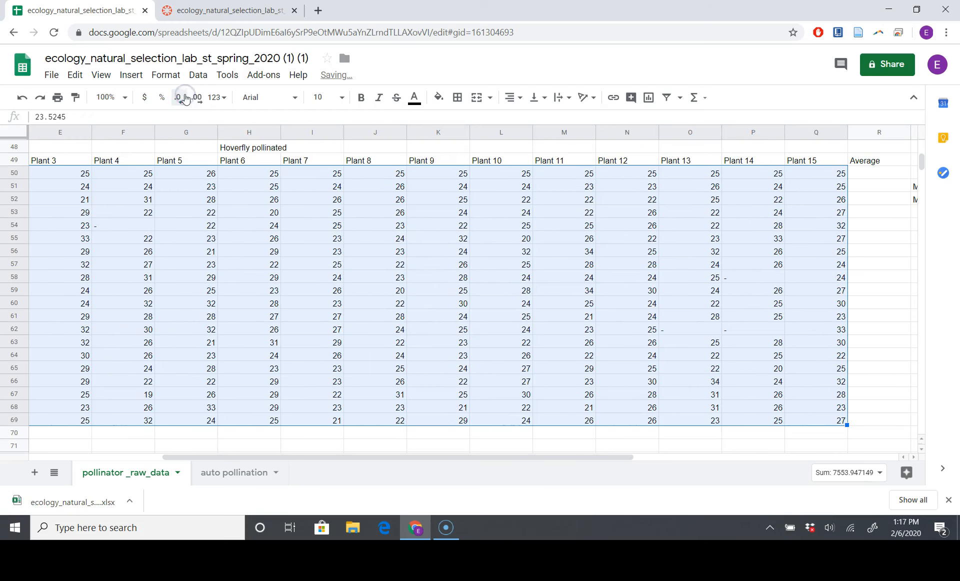
pyautogui.click(195, 97)
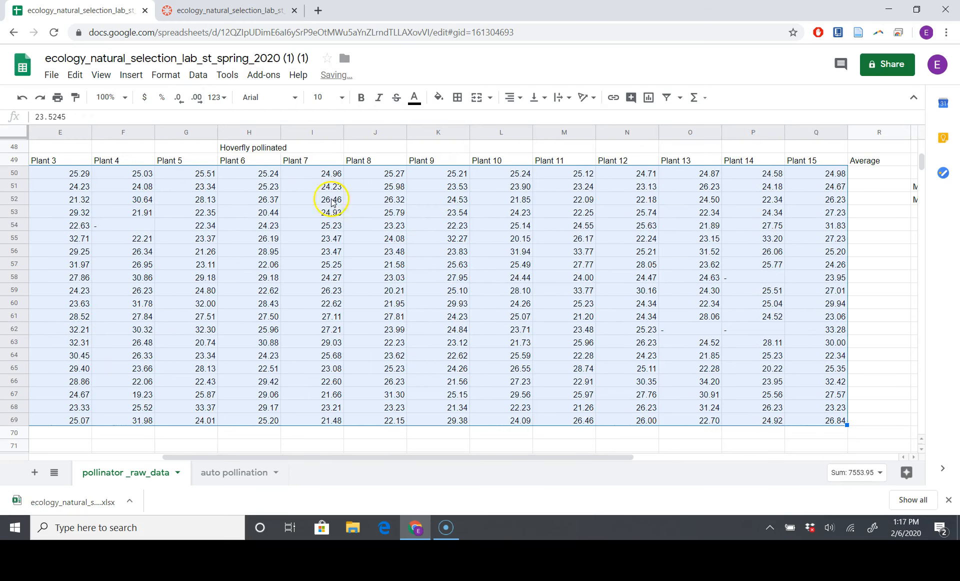
pyautogui.scroll(3)
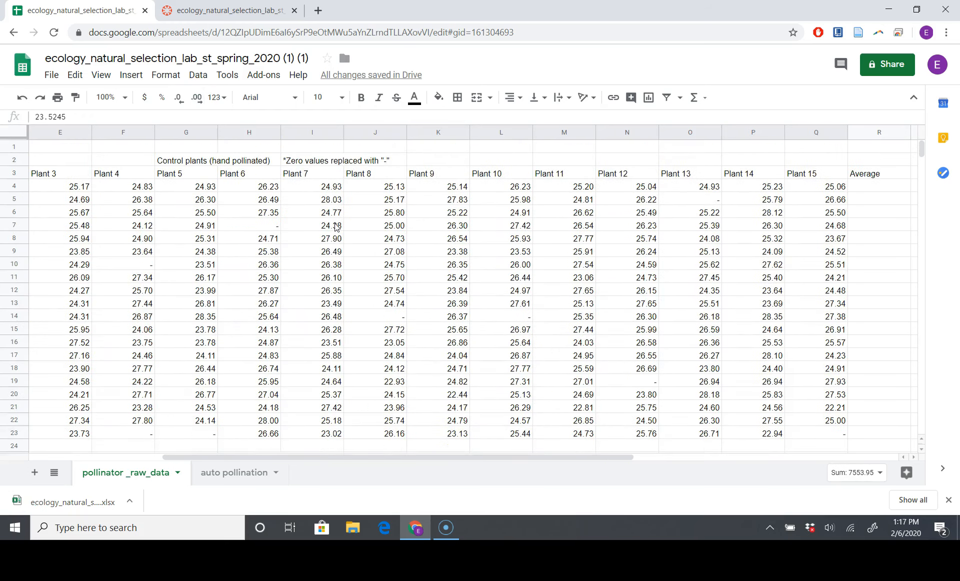
# Enter =average(C4:Q4) in R4 and =average(C5:Q5) in R5, giving 25.22 and 26.05.
pyautogui.click(878, 199)
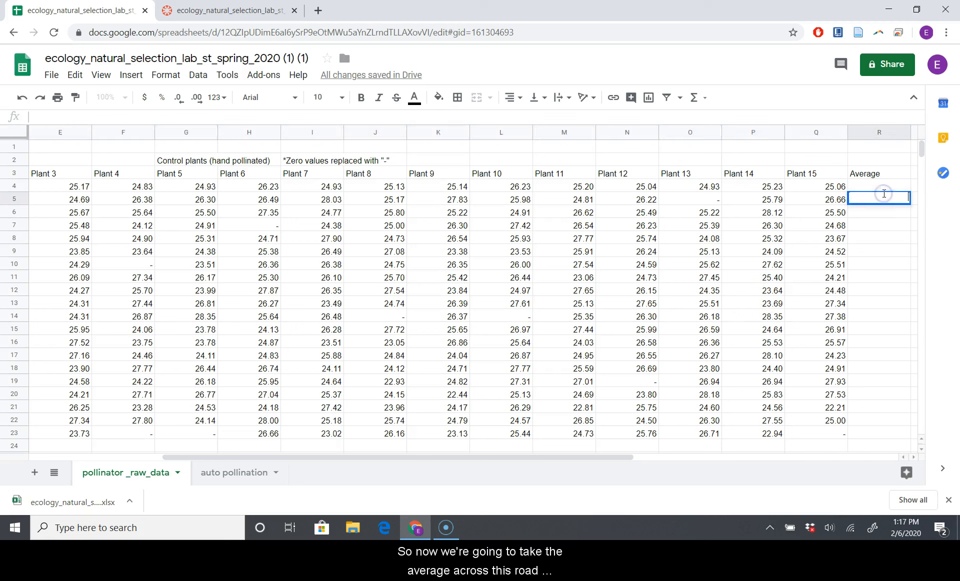
pyautogui.click(878, 187)
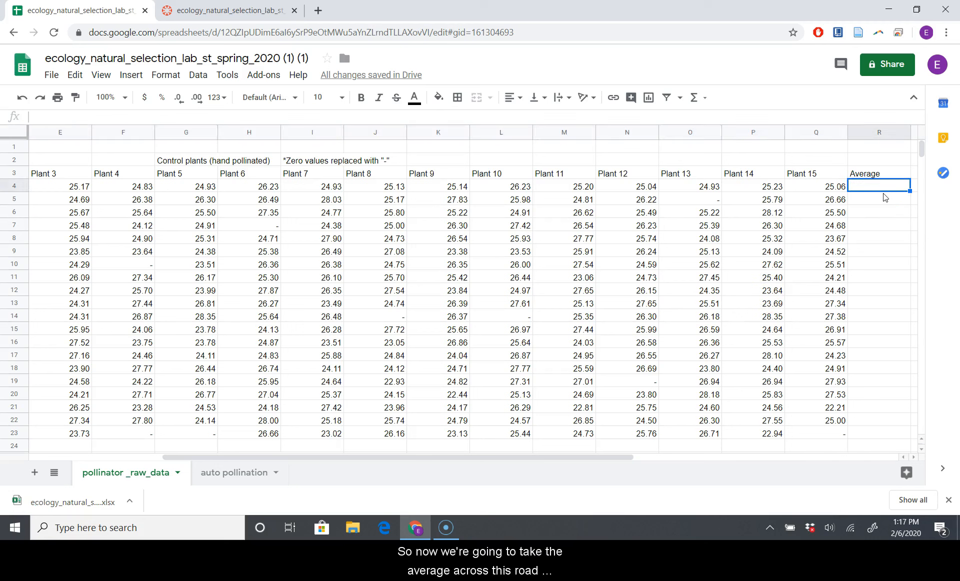
pyautogui.write('=averag')
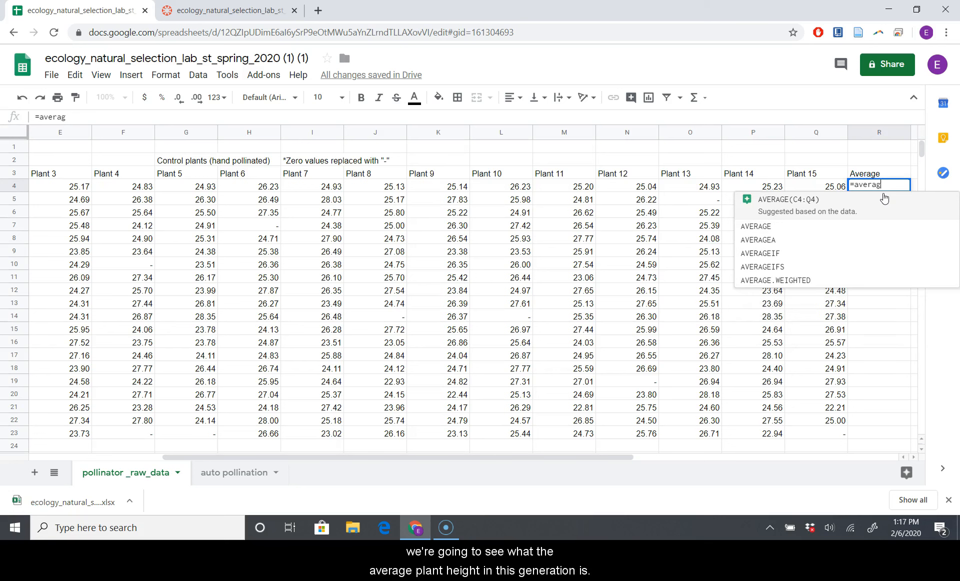
pyautogui.write('e')
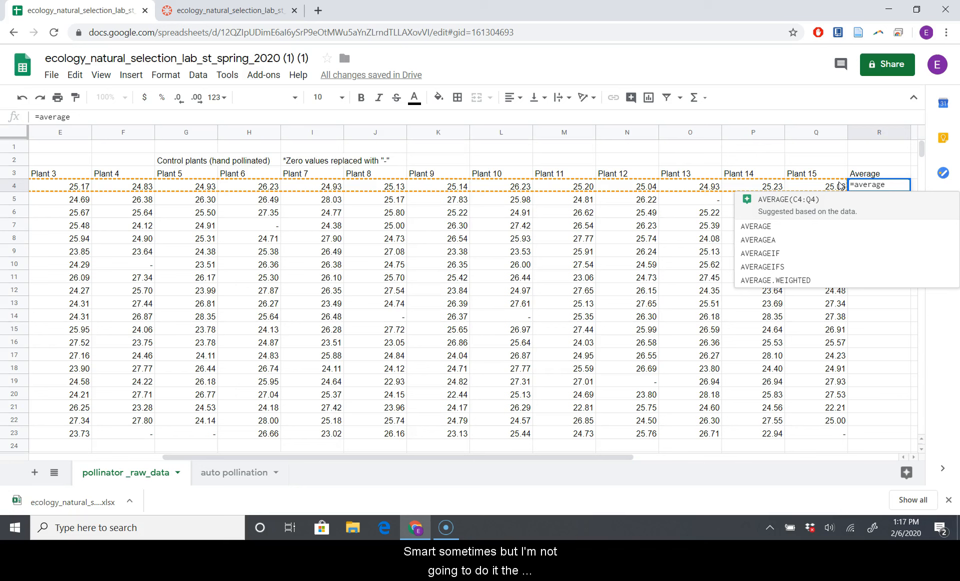
pyautogui.write('(')
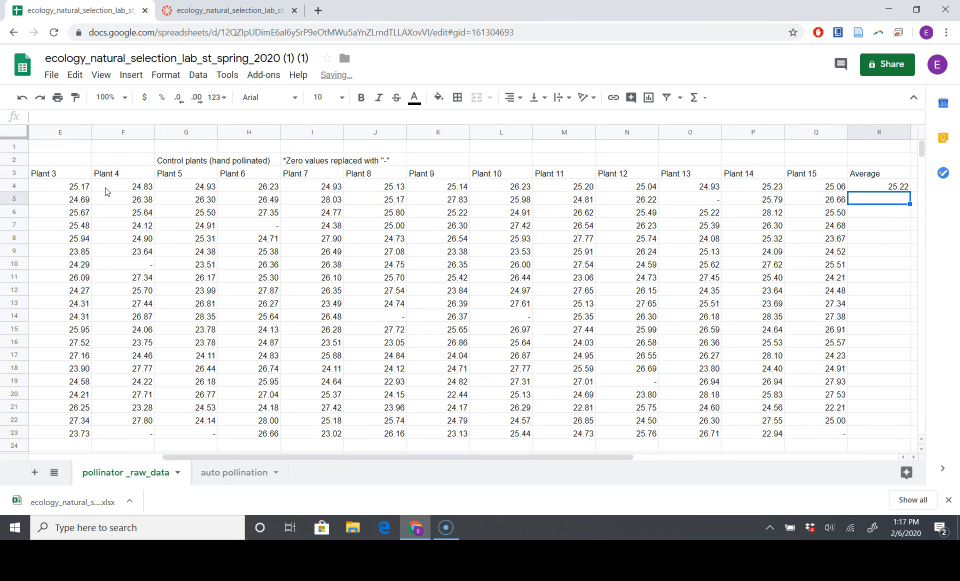
pyautogui.write('=average(')
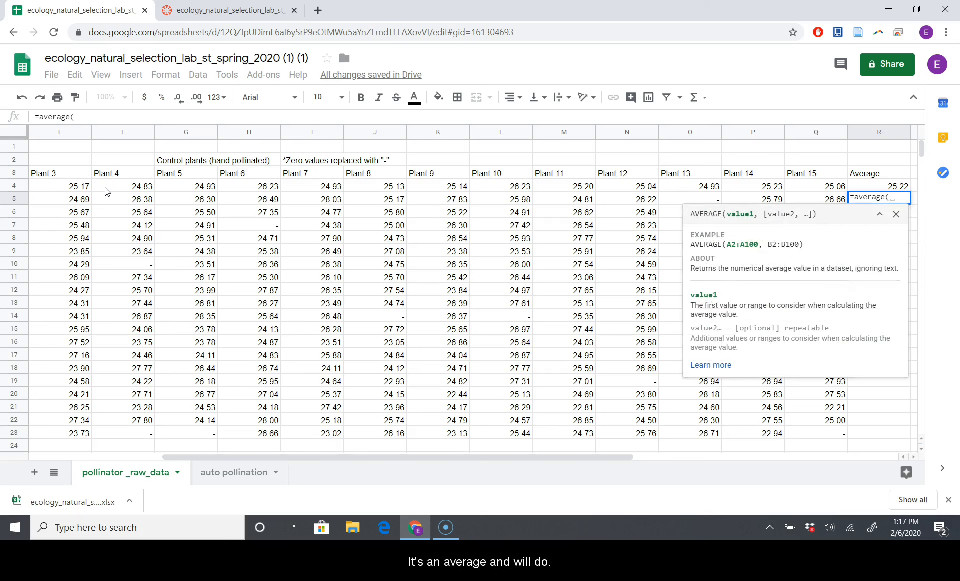
pyautogui.write('C')
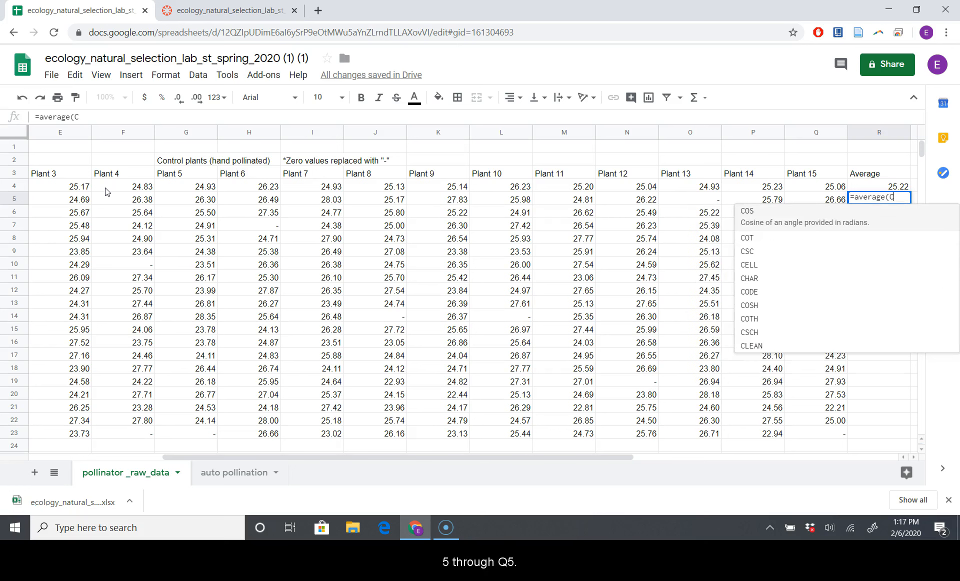
pyautogui.write('5:Q5')
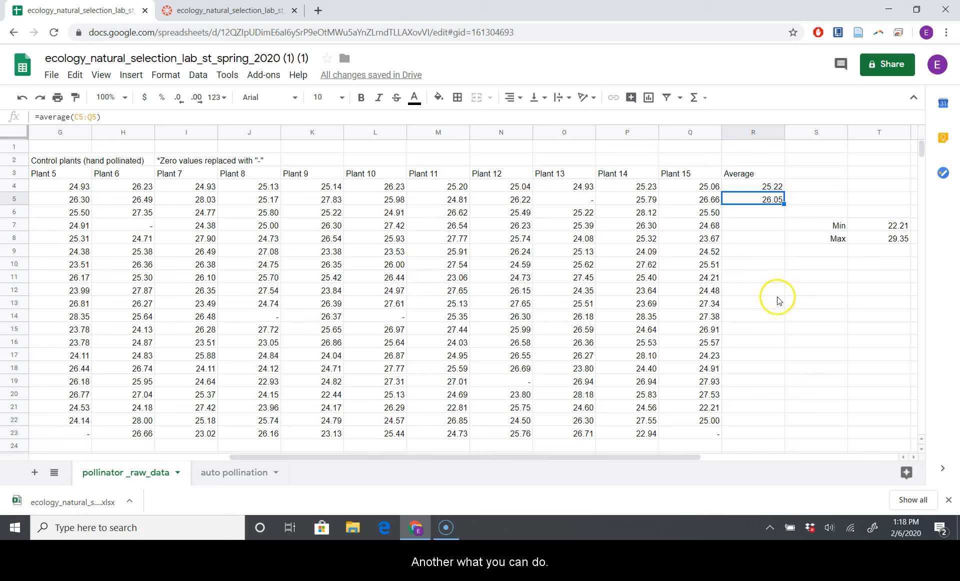
# Enter =average(C27:Q27) in R27 and copy it down the bumblebee rows to R46.
pyautogui.click(752, 186)
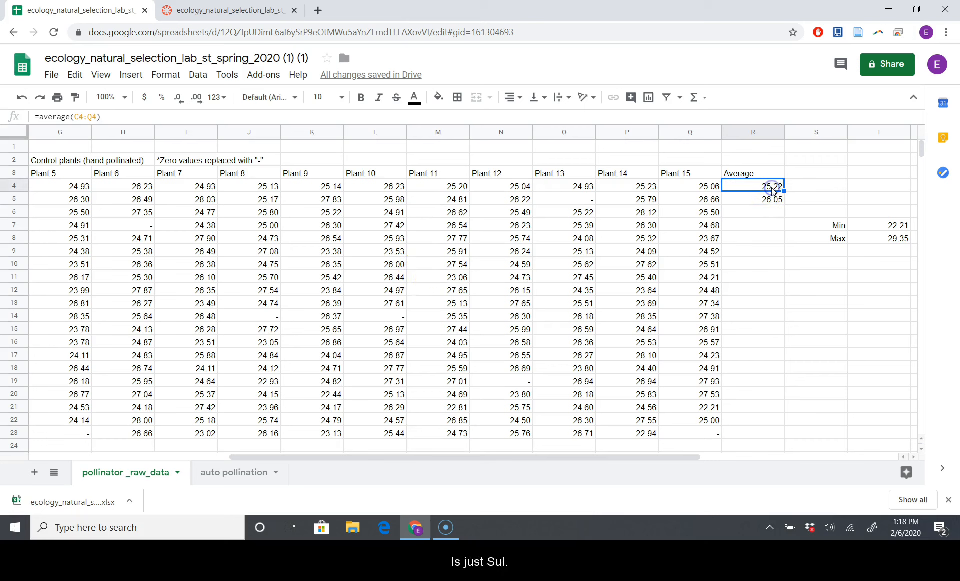
pyautogui.moveTo(742, 201)
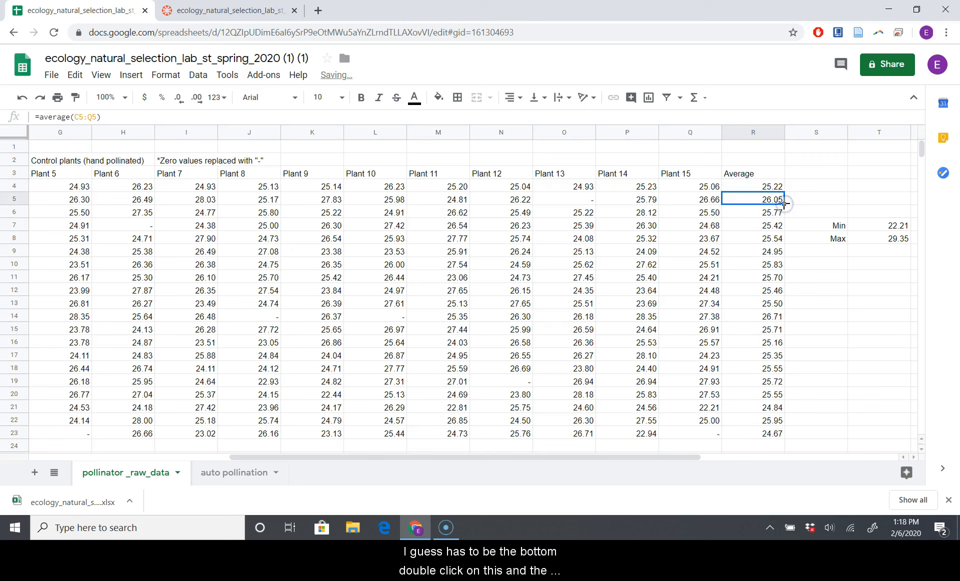
pyautogui.scroll(-3)
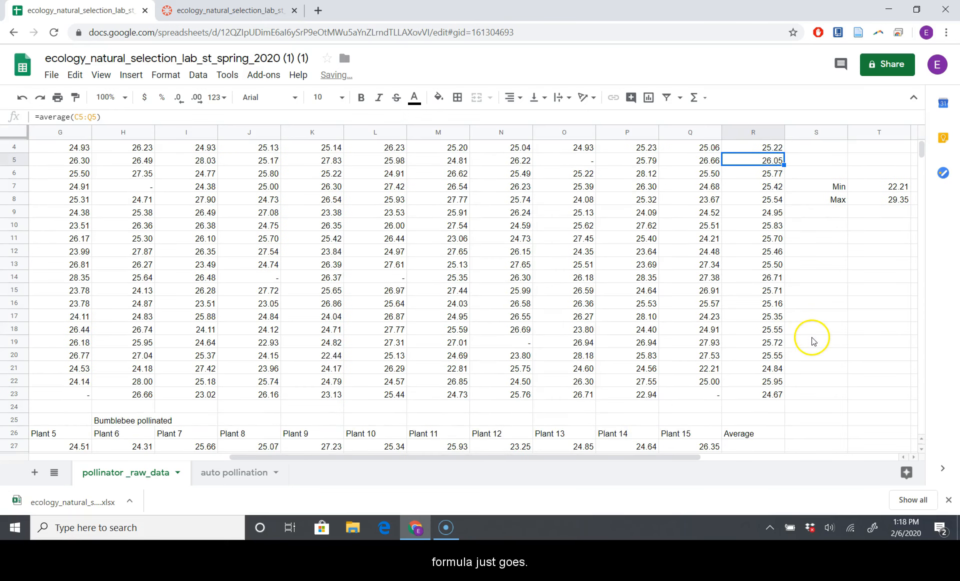
pyautogui.scroll(-3)
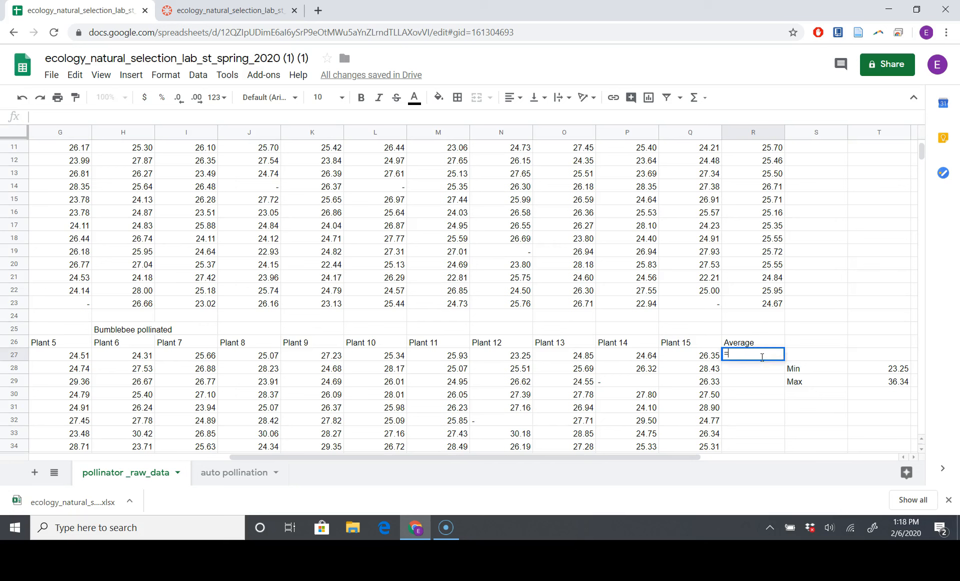
pyautogui.write('=average(')
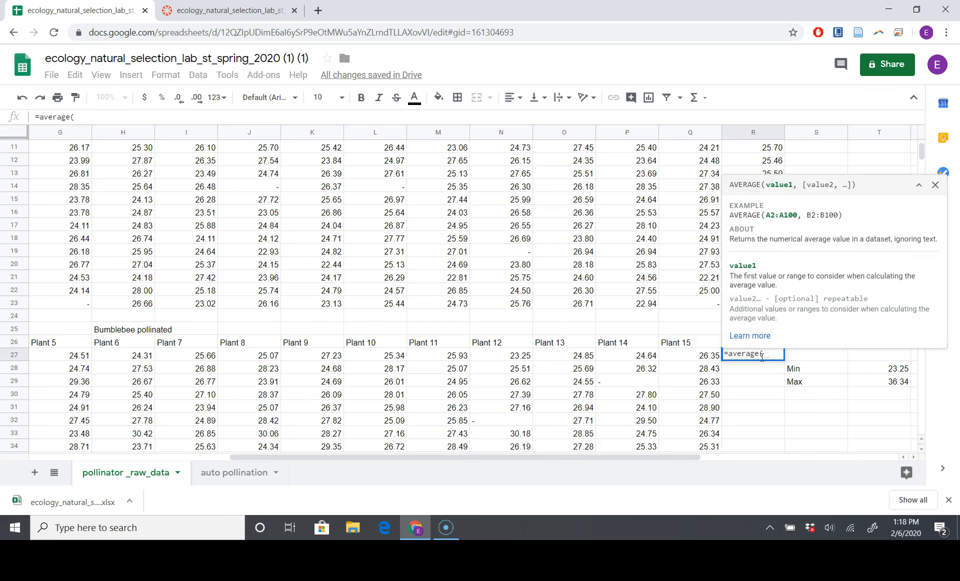
pyautogui.write('C27:Q')
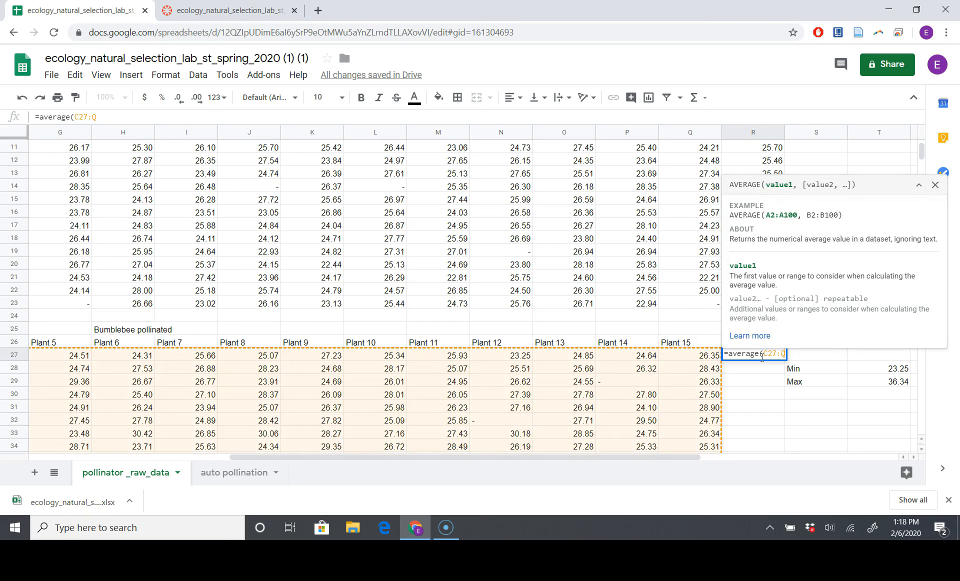
pyautogui.write('27')
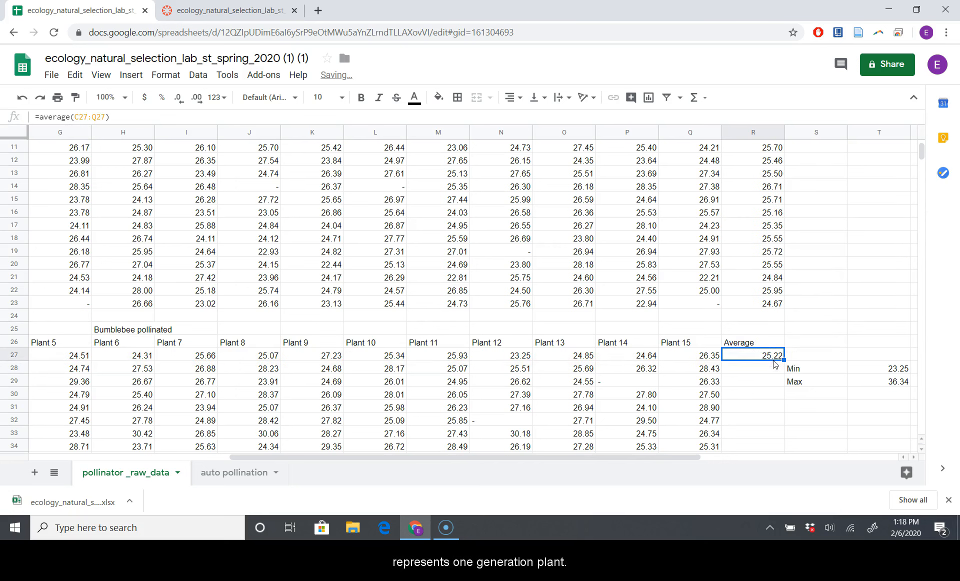
pyautogui.scroll(-3)
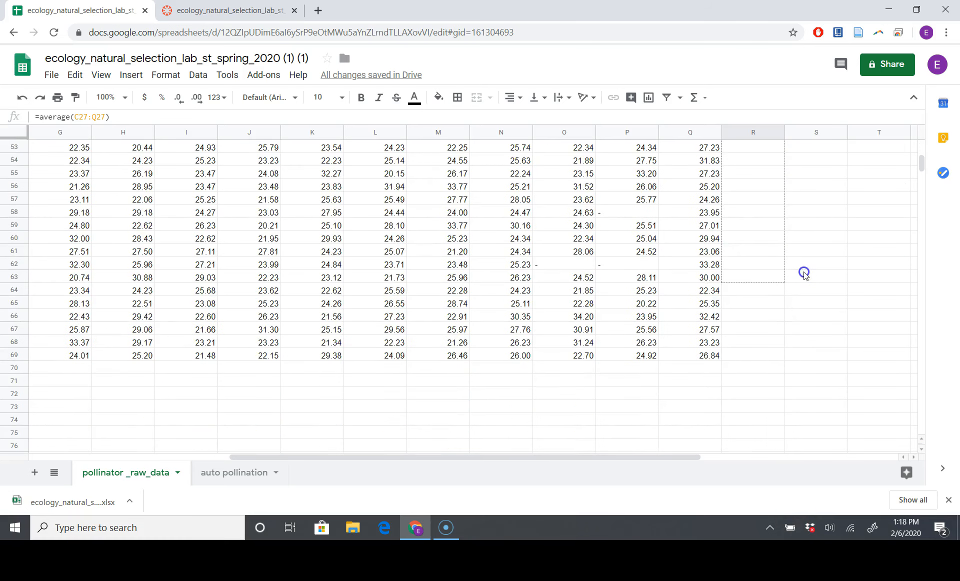
pyautogui.scroll(3)
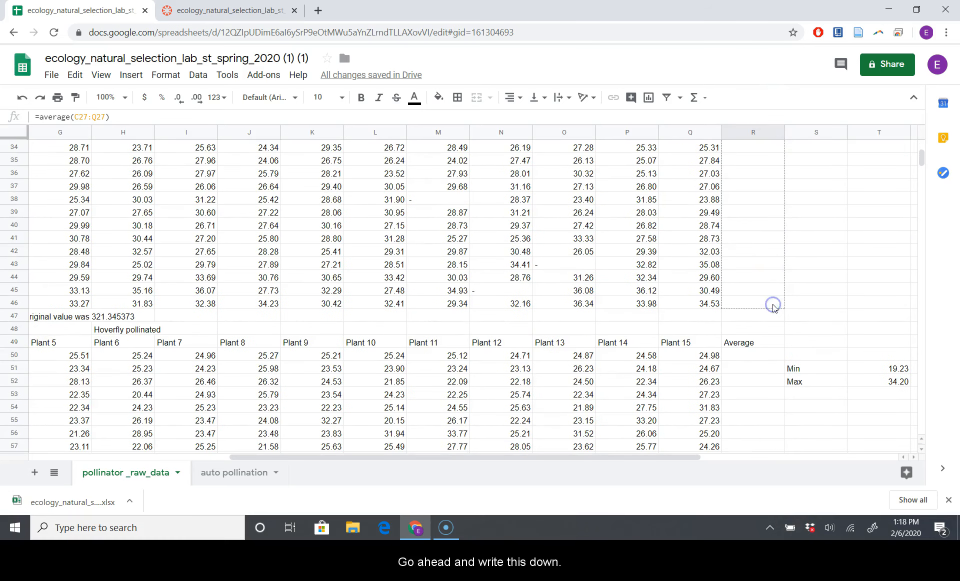
pyautogui.click(753, 290)
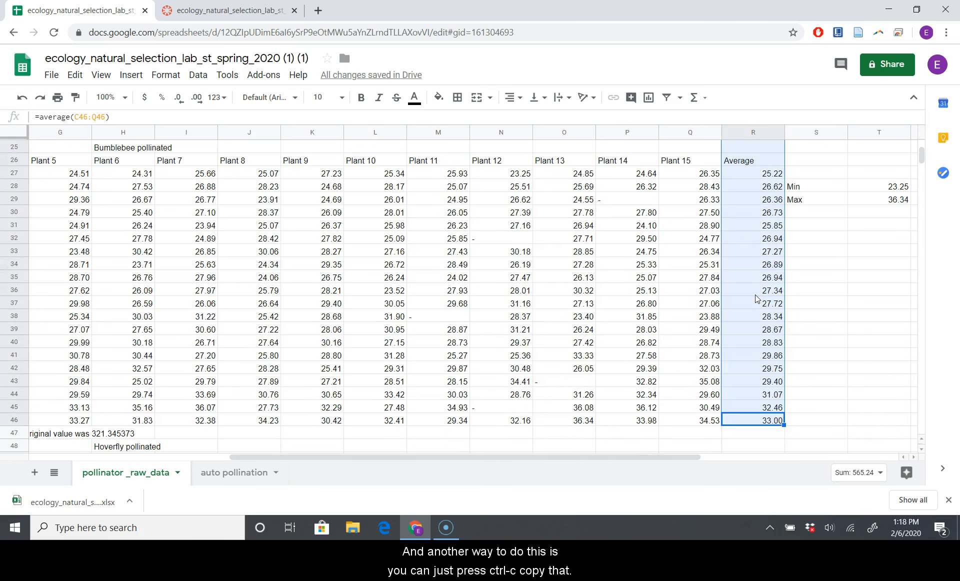
pyautogui.press('ctrl+c')
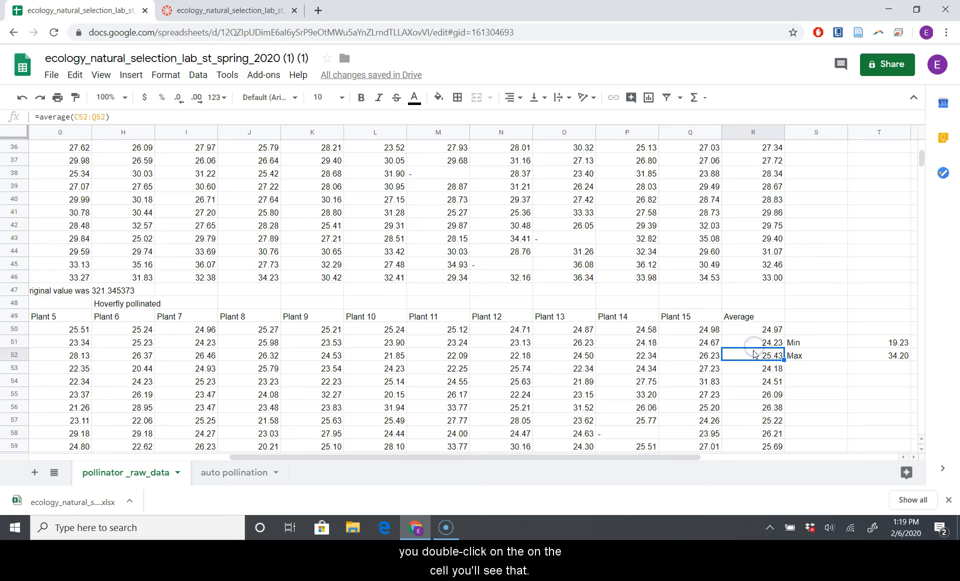
# Check the average formulas in several hoverfly generation rows.
pyautogui.click(753, 381)
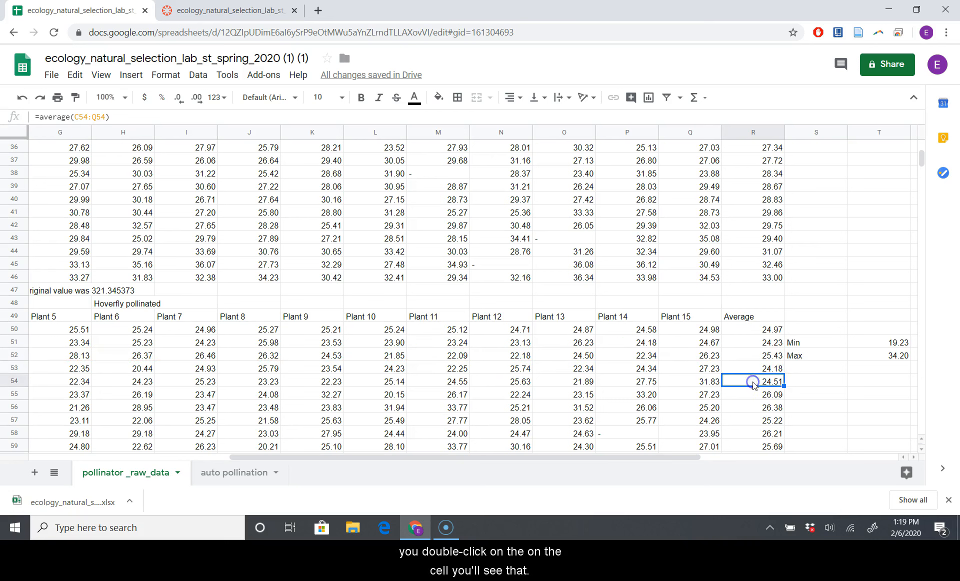
pyautogui.click(753, 393)
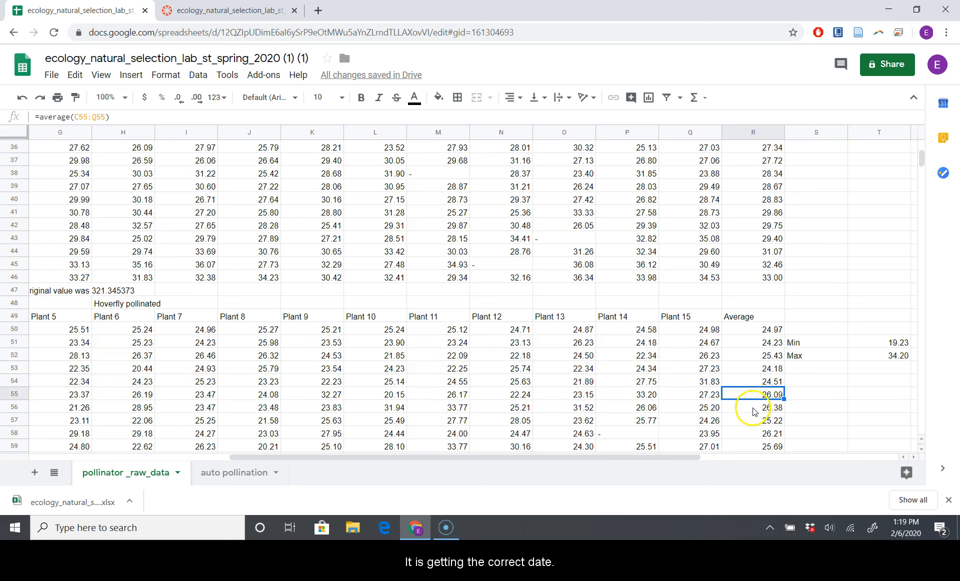
pyautogui.click(755, 433)
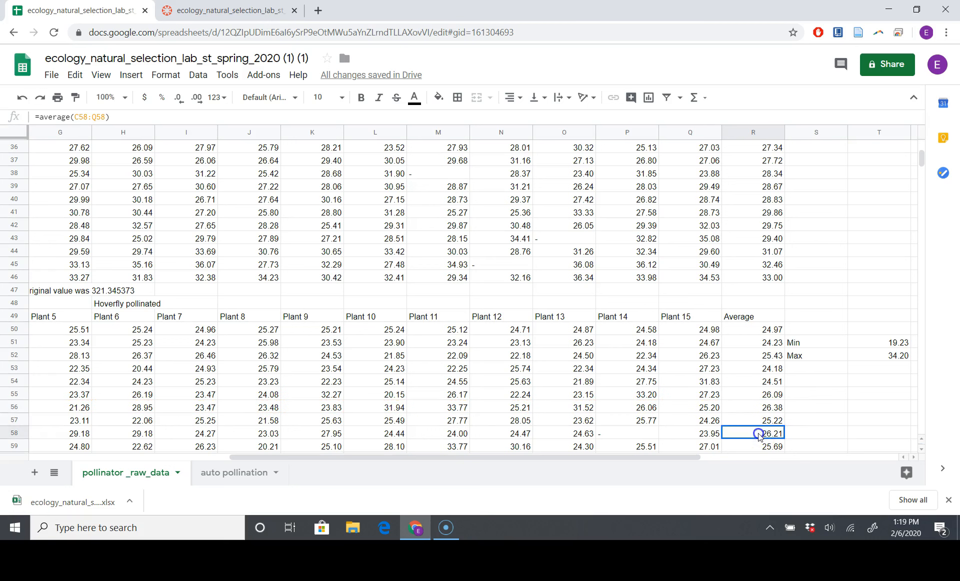
pyautogui.scroll(-3)
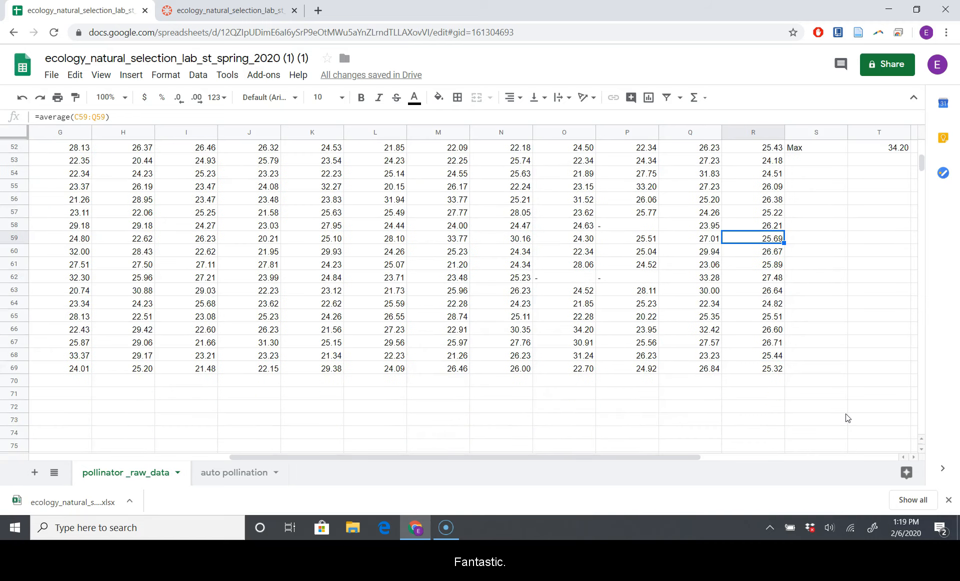
pyautogui.scroll(3)
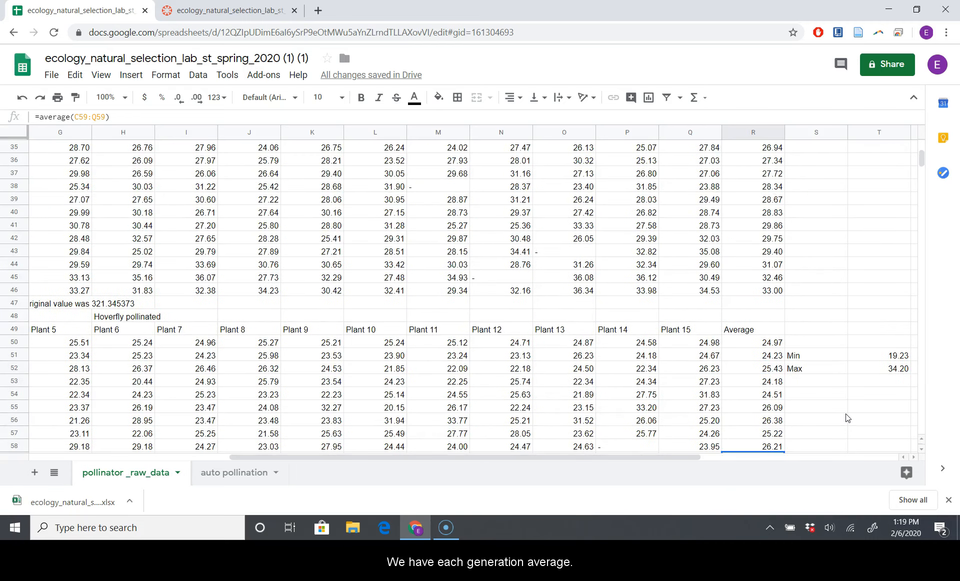
pyautogui.scroll(3)
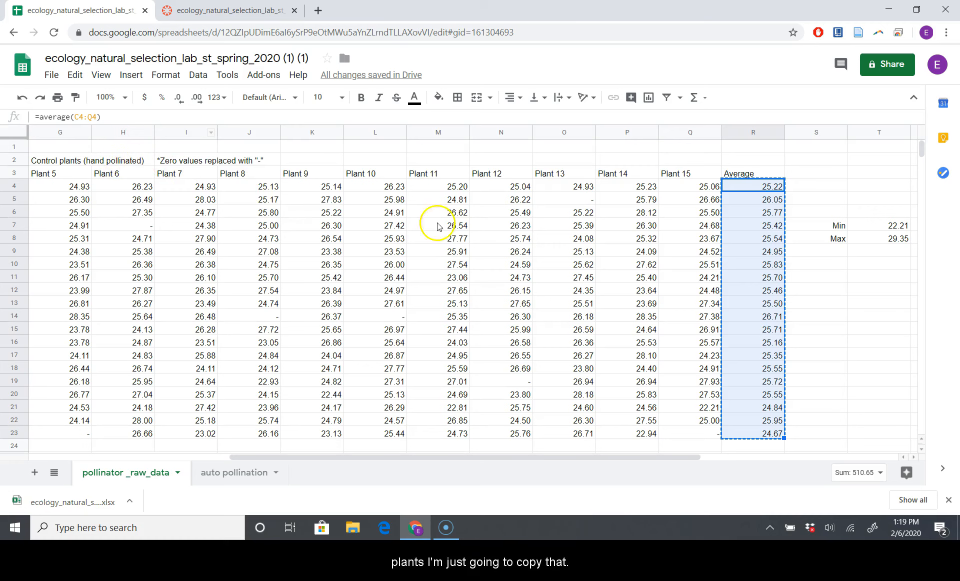
# Paste the control averages R4:R23 into X4 using Paste values only.
pyautogui.hscroll(3)
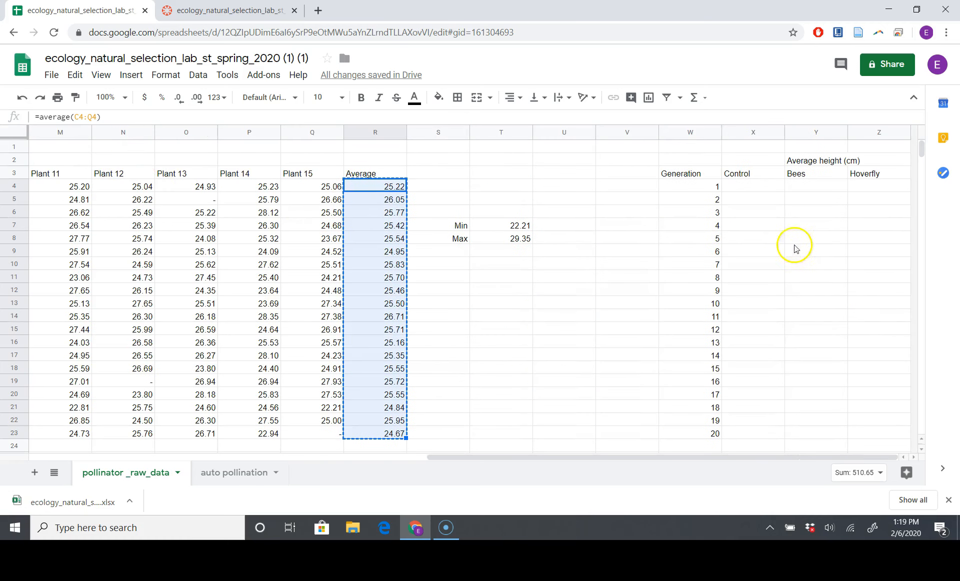
pyautogui.click(752, 186)
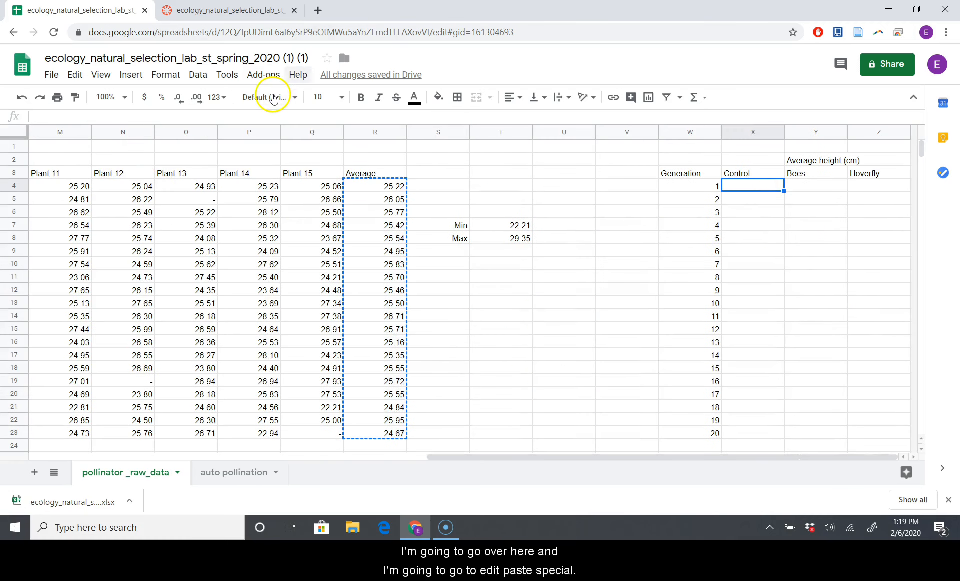
pyautogui.click(74, 74)
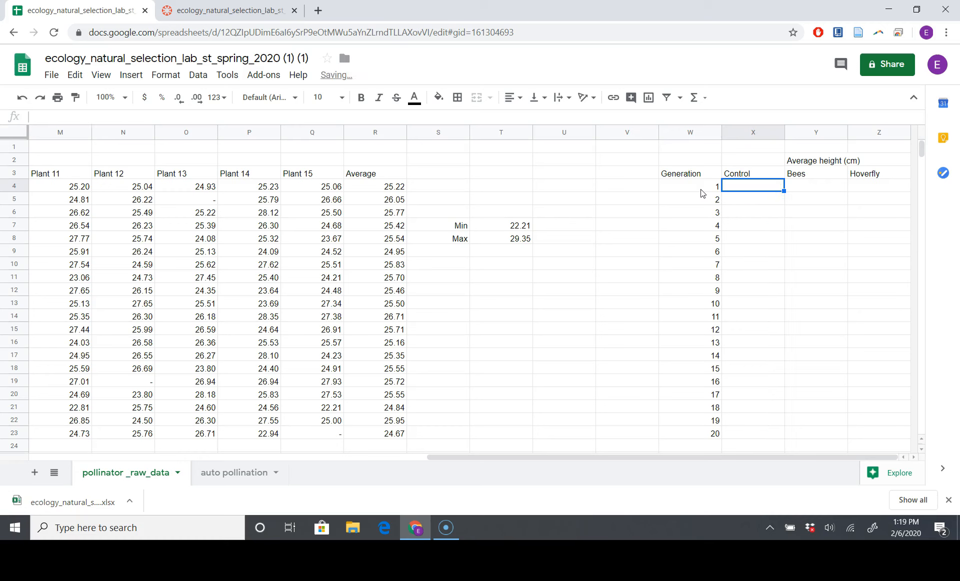
pyautogui.click(75, 74)
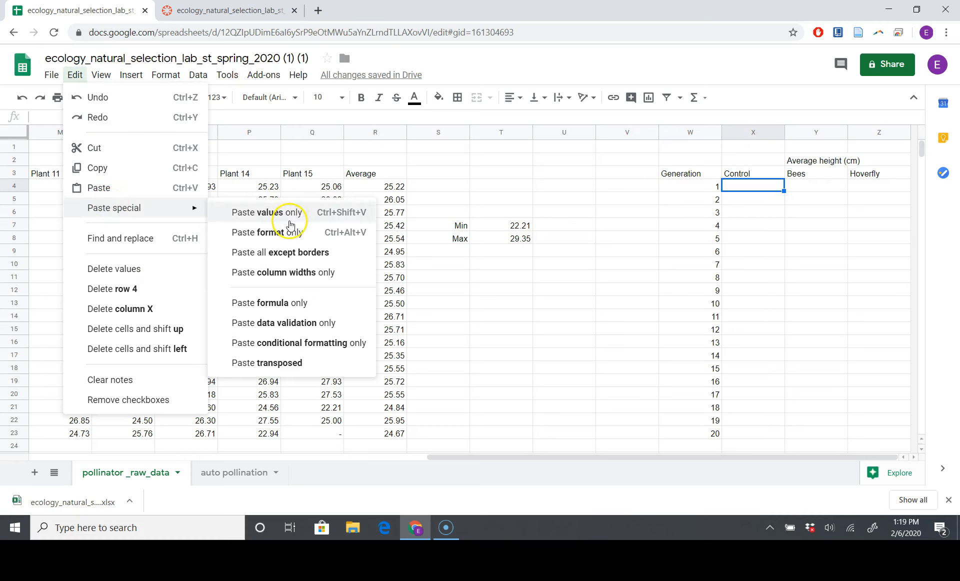
pyautogui.click(266, 212)
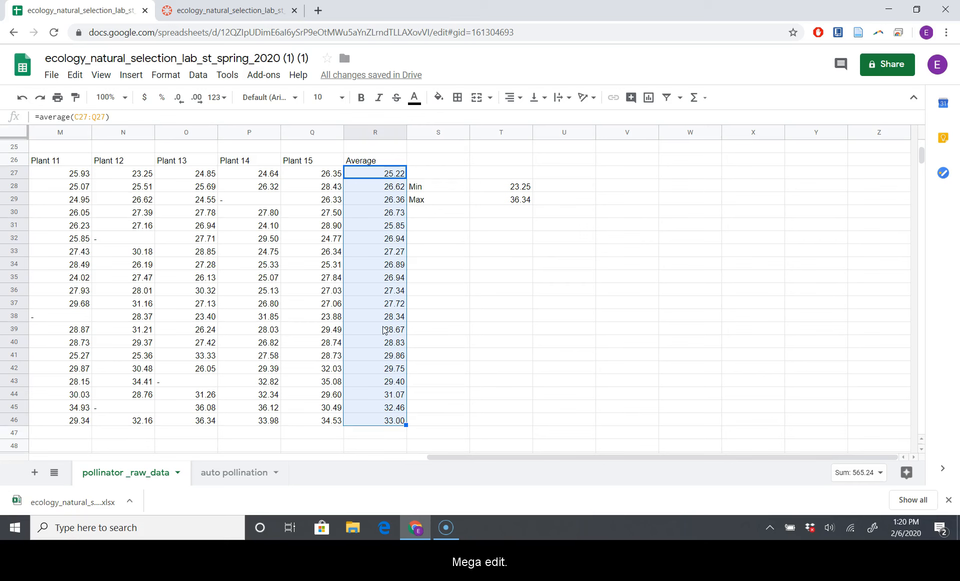
pyautogui.click(74, 74)
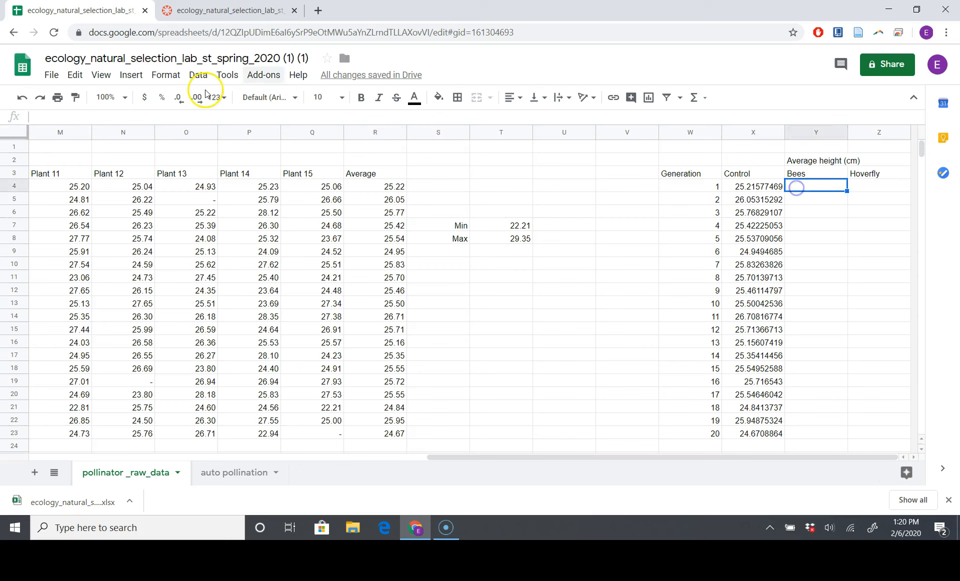
# Paste bumblebee averages into Y4 and hoverfly averages R50:R69 into Z4 as values only.
pyautogui.click(74, 74)
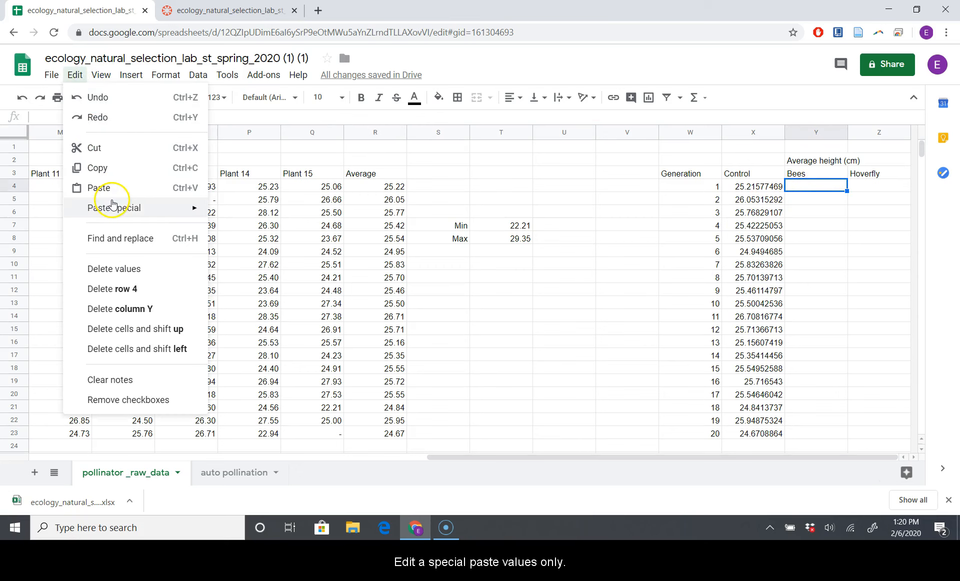
pyautogui.click(115, 207)
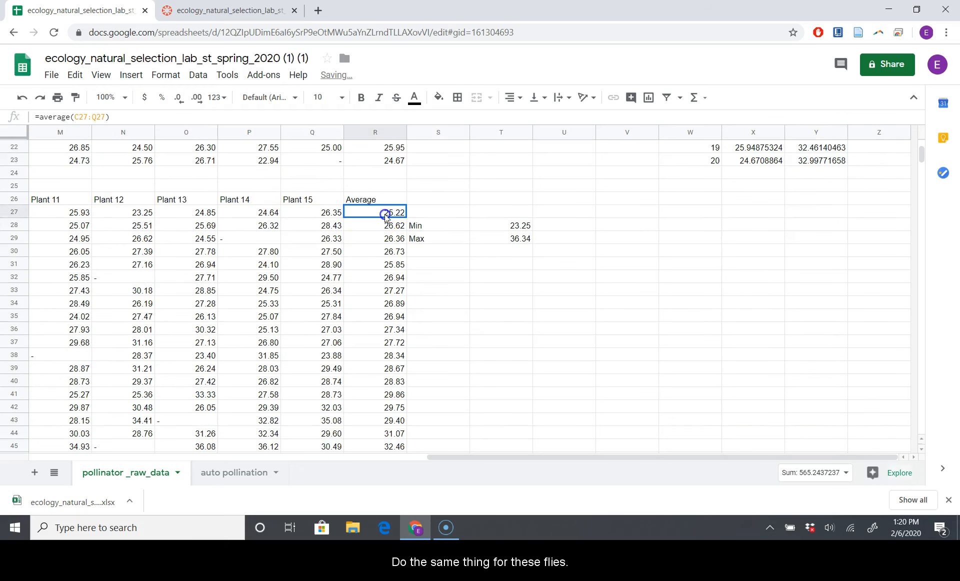
pyautogui.scroll(-3)
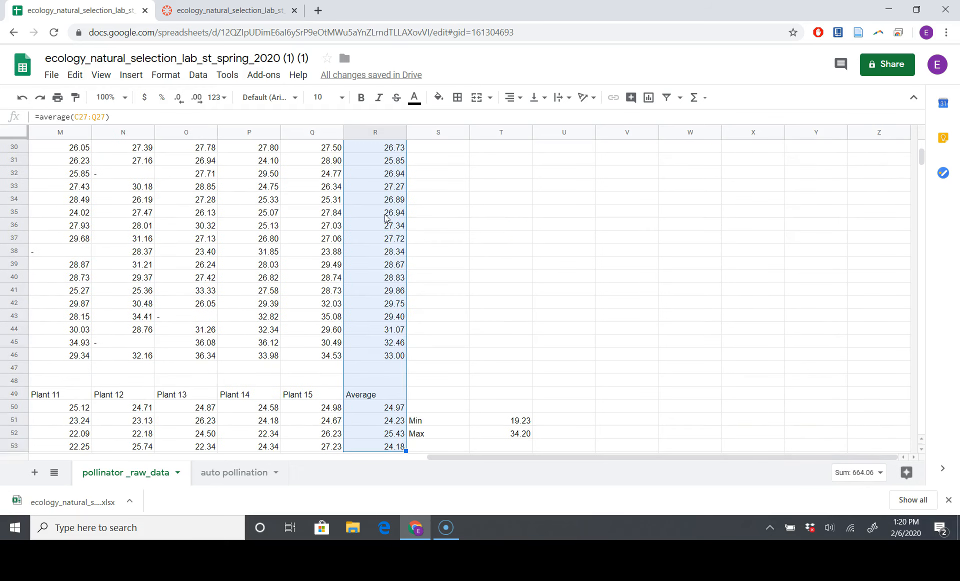
pyautogui.click(374, 433)
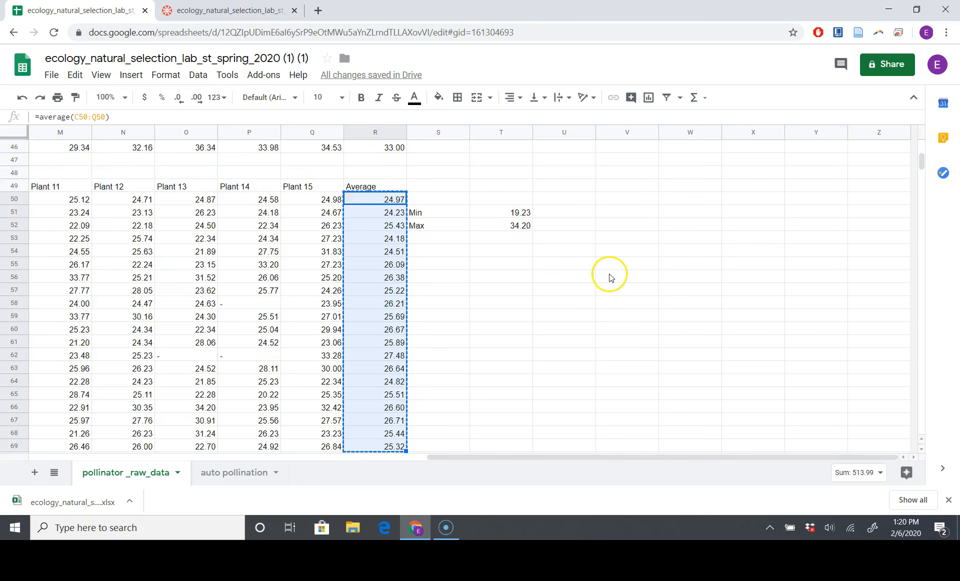
pyautogui.scroll(3)
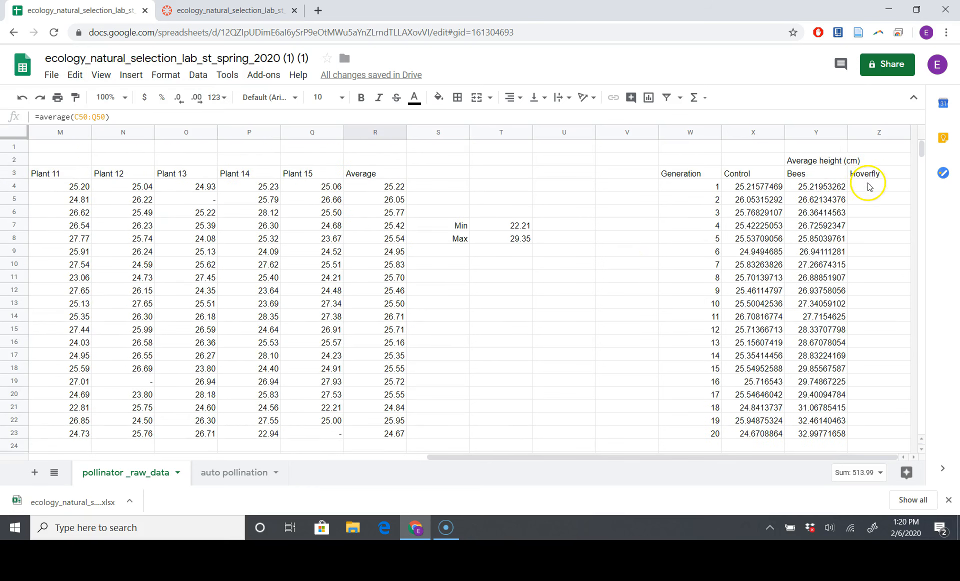
pyautogui.click(878, 186)
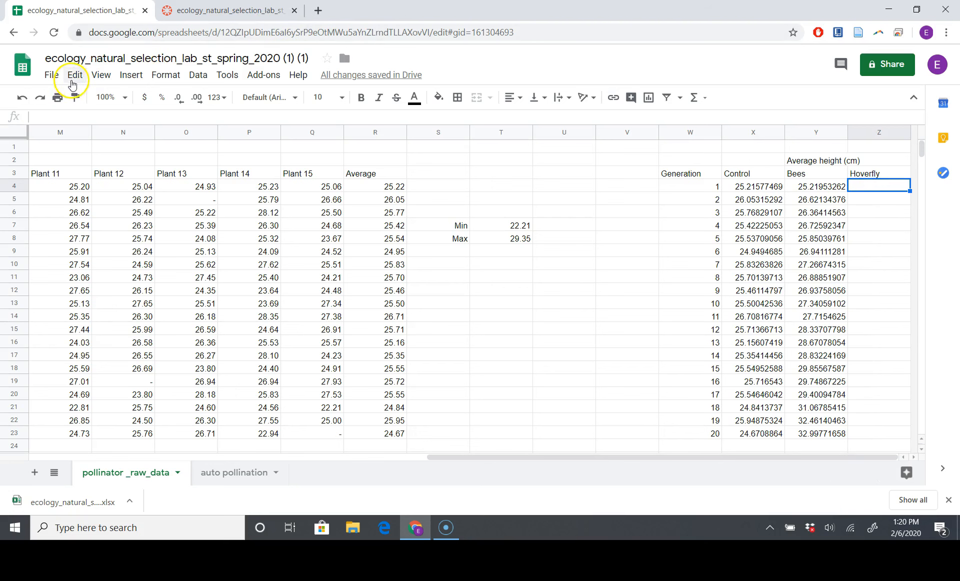
pyautogui.click(74, 74)
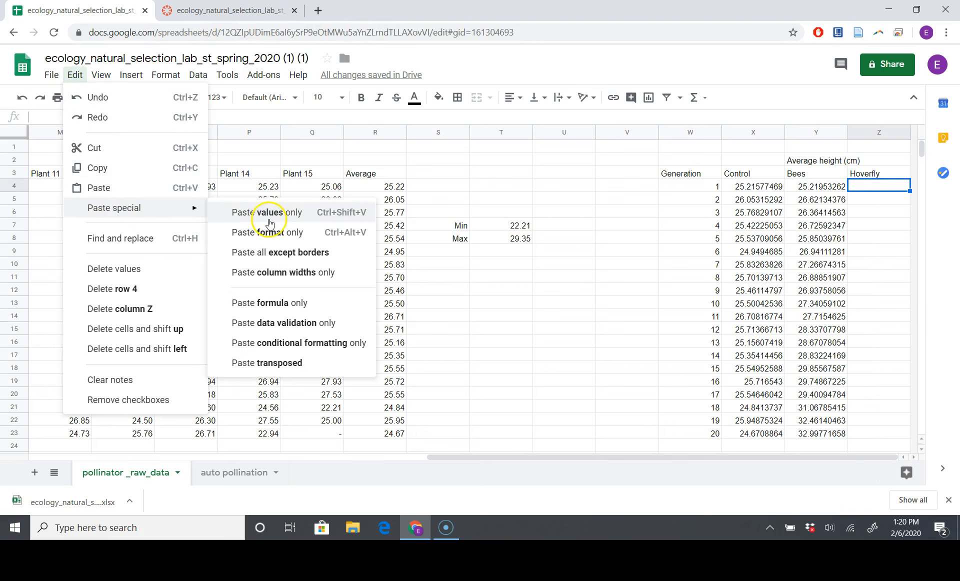
pyautogui.click(267, 212)
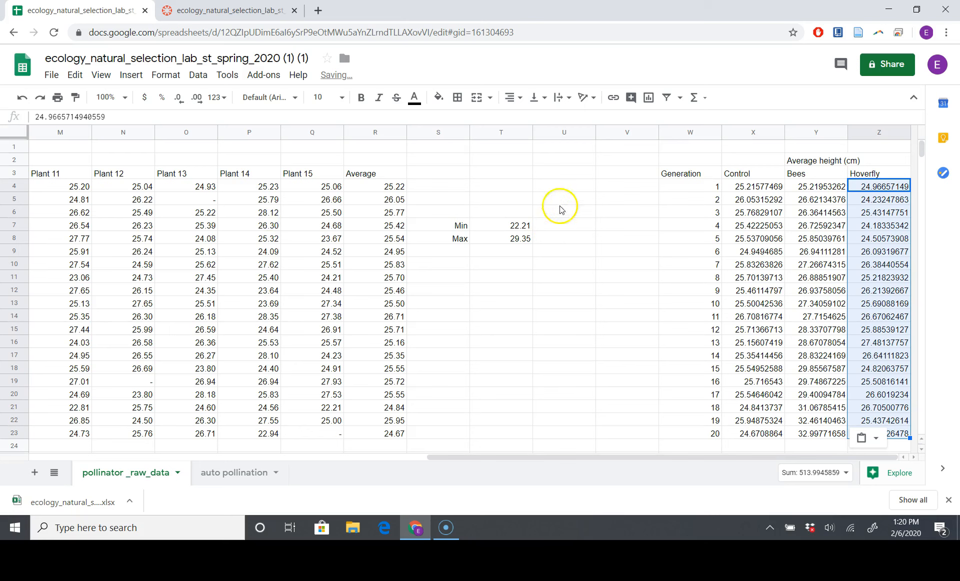
pyautogui.click(753, 186)
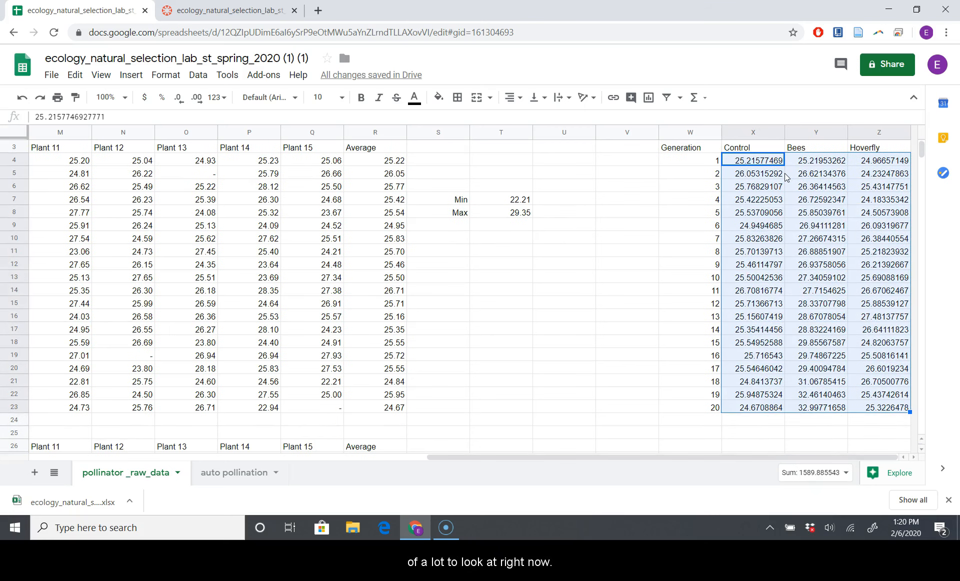
# Round the Control, Bees and Hoverfly averages to three decimal places and inspect a Control value.
pyautogui.click(179, 97)
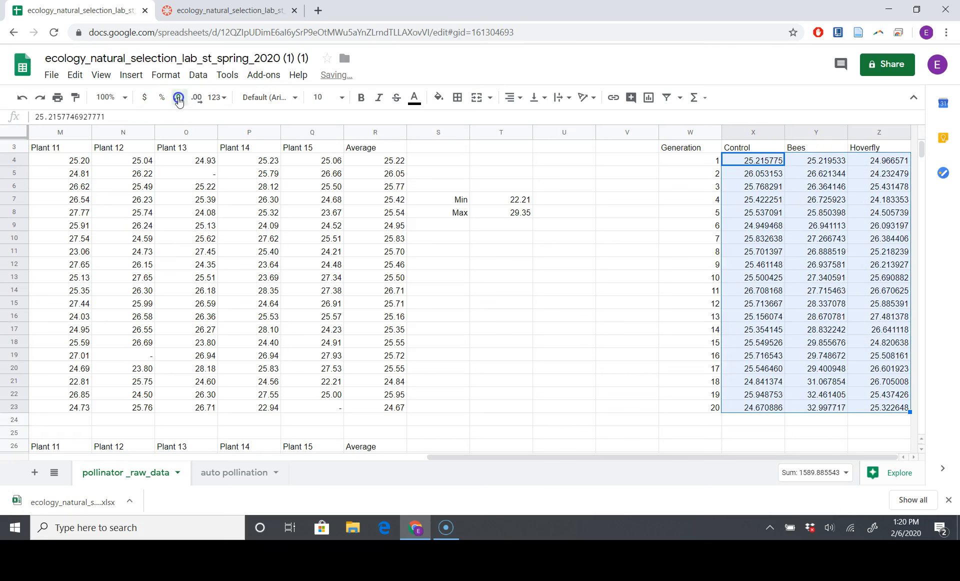
pyautogui.click(177, 97)
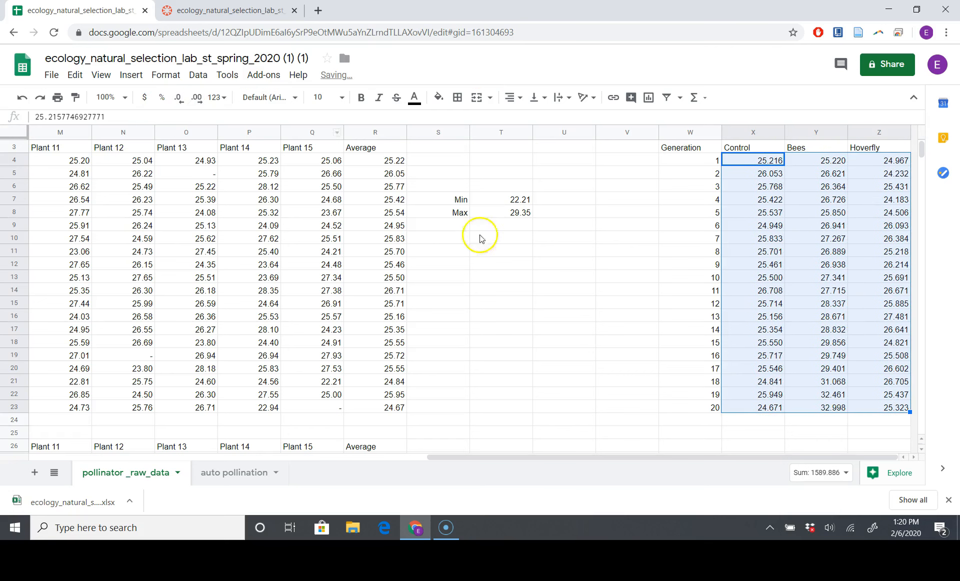
pyautogui.click(895, 355)
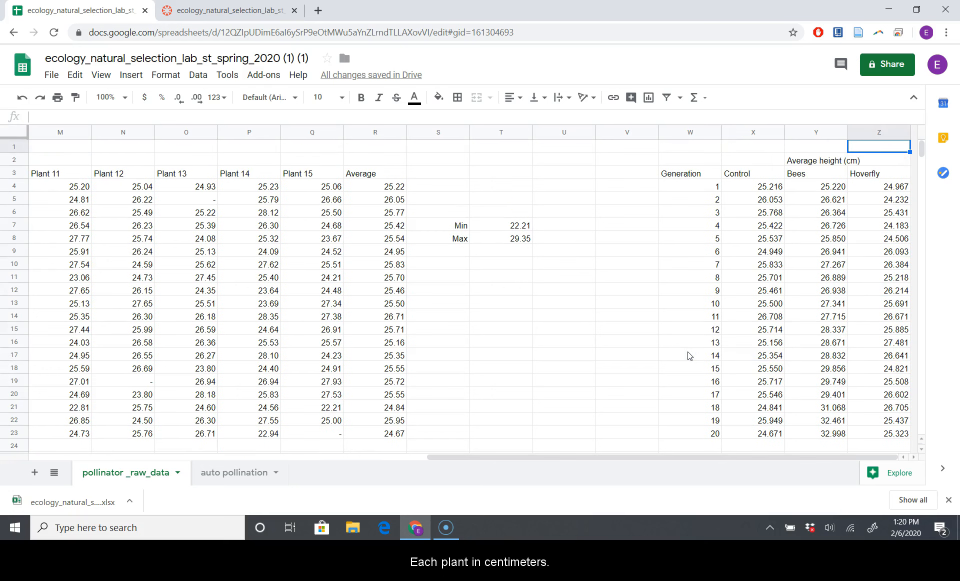
pyautogui.click(752, 186)
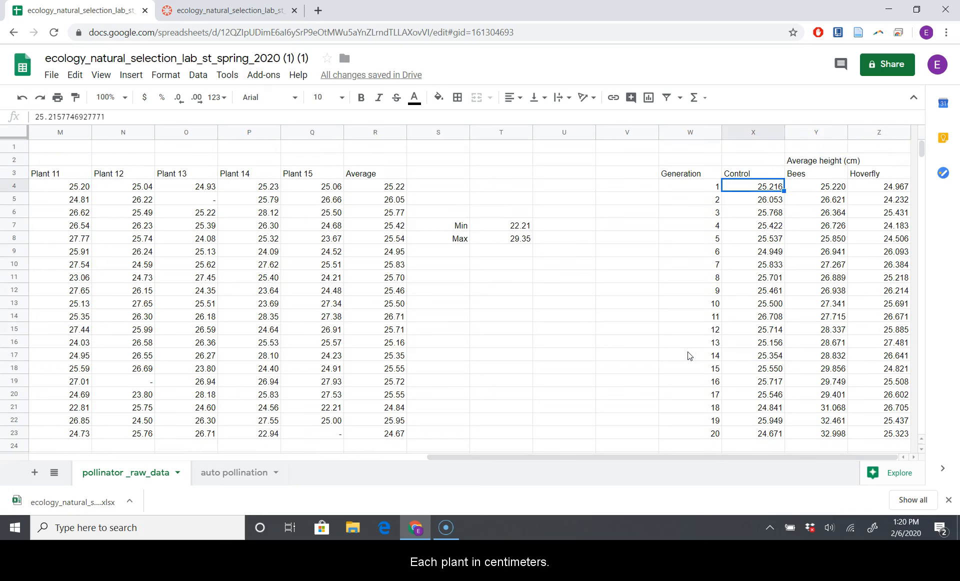
pyautogui.click(752, 199)
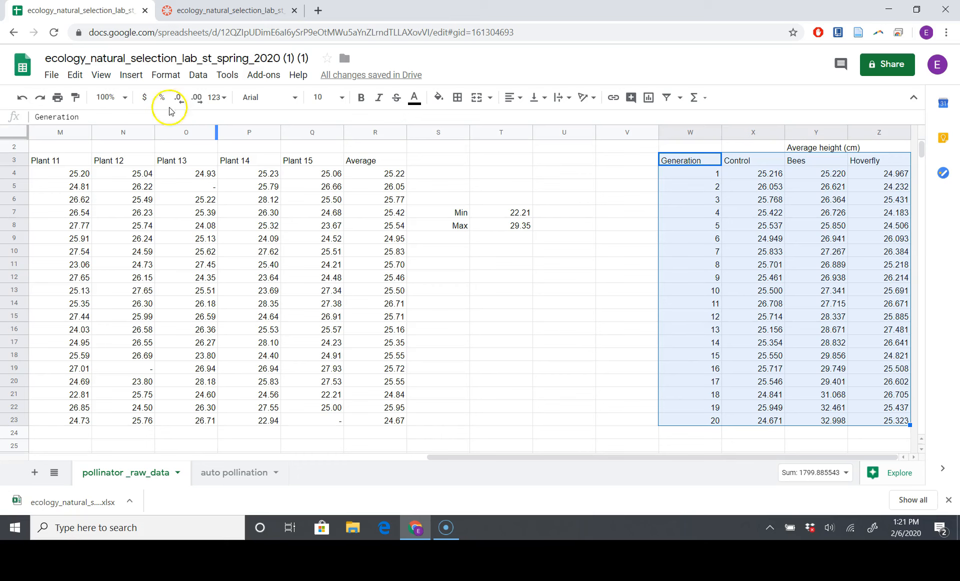
# Insert a chart from the table, previewing scatter, column and area chart types.
pyautogui.click(131, 75)
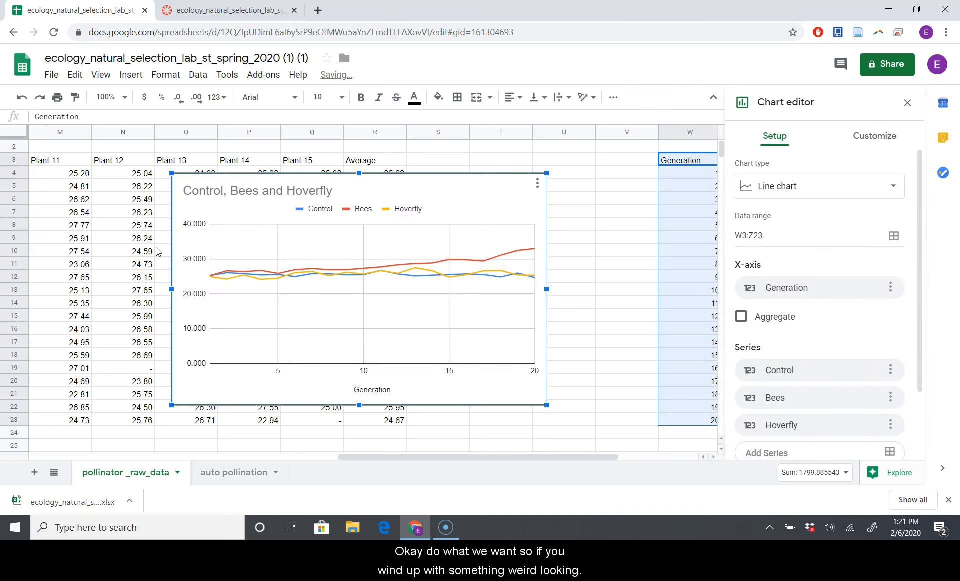
pyautogui.click(818, 186)
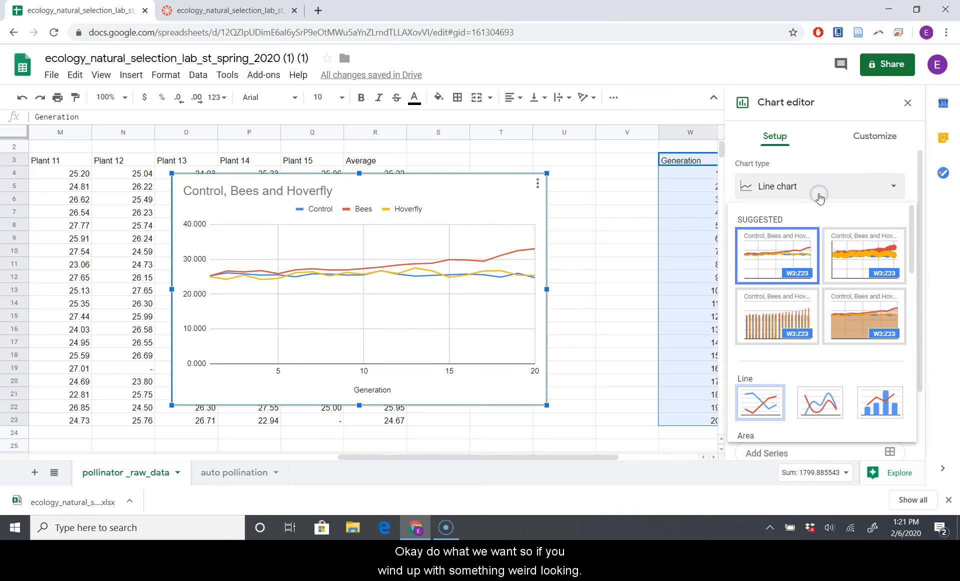
pyautogui.click(862, 255)
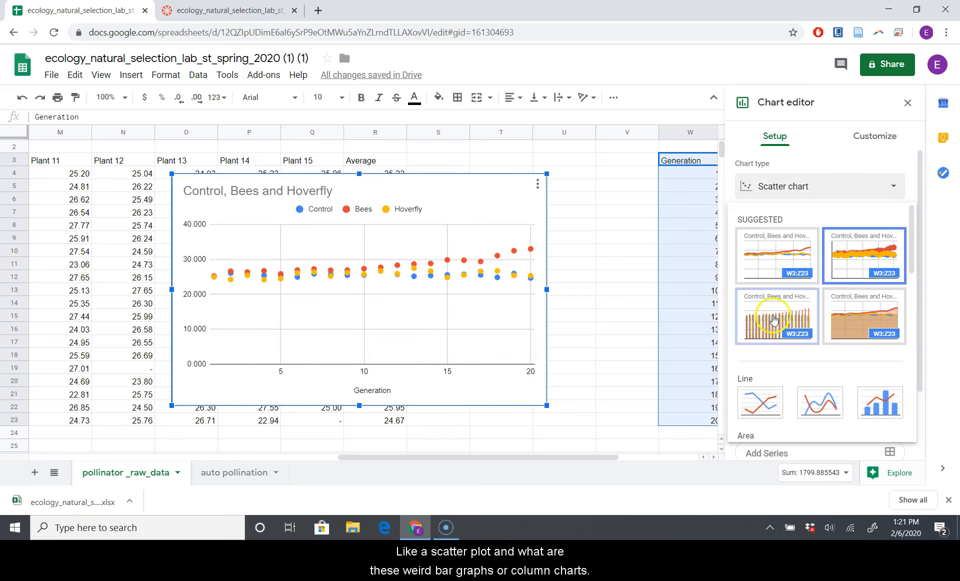
pyautogui.click(775, 316)
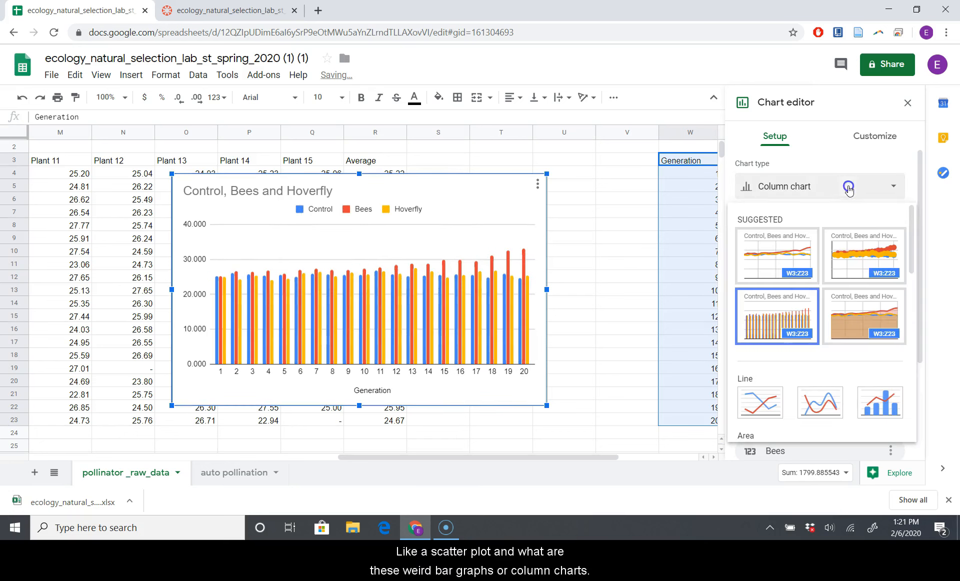
pyautogui.click(862, 316)
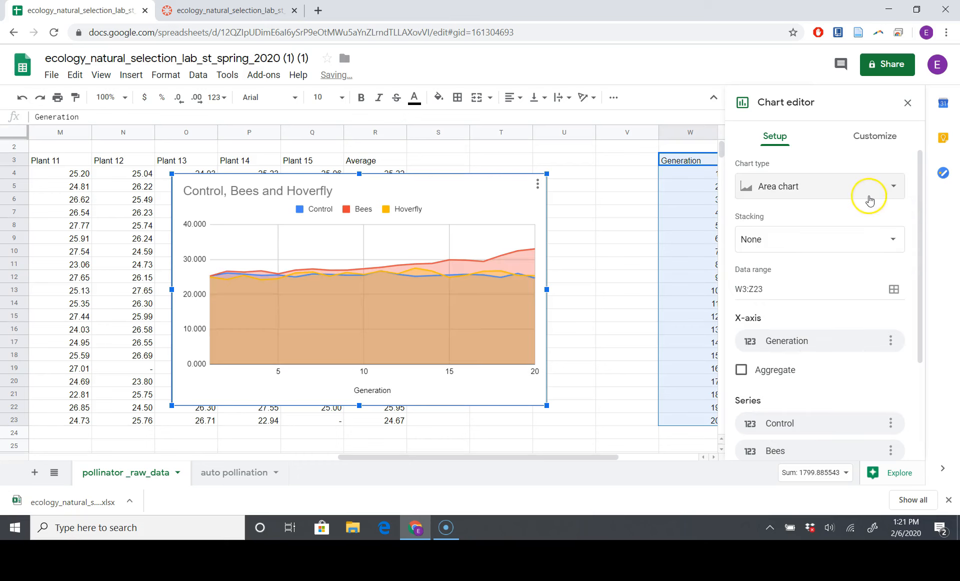
# Change the chart type from area to line chart.
pyautogui.click(893, 186)
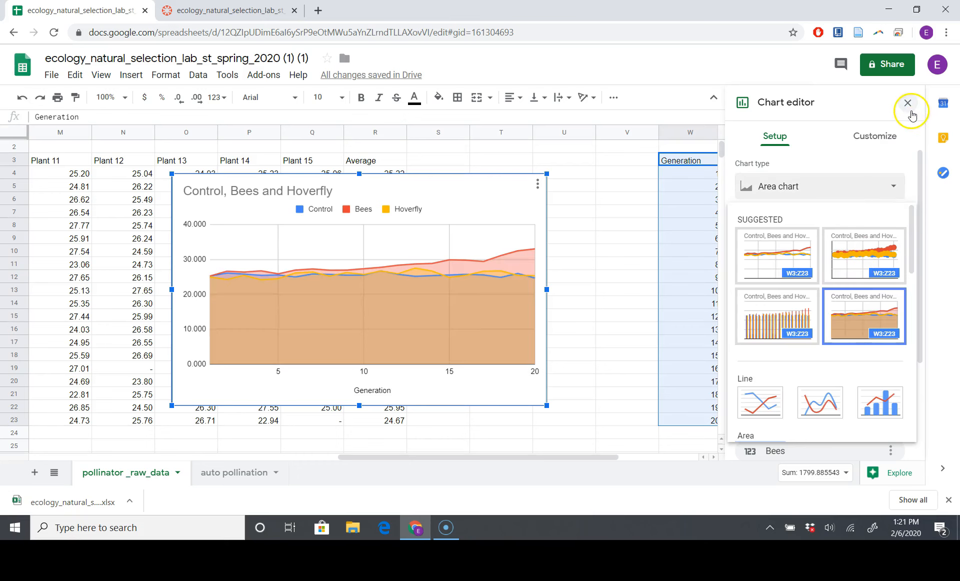
pyautogui.click(908, 102)
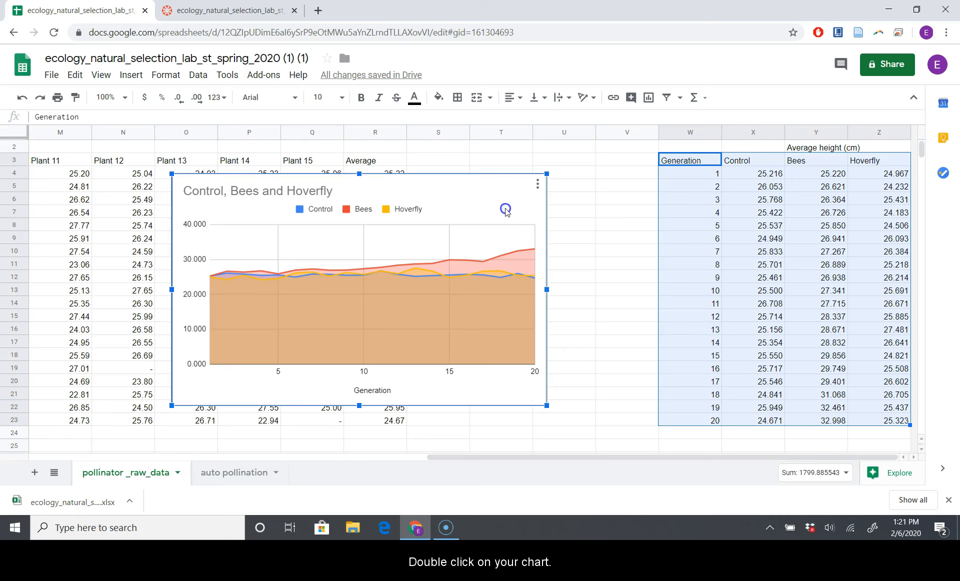
pyautogui.doubleClick(358, 287)
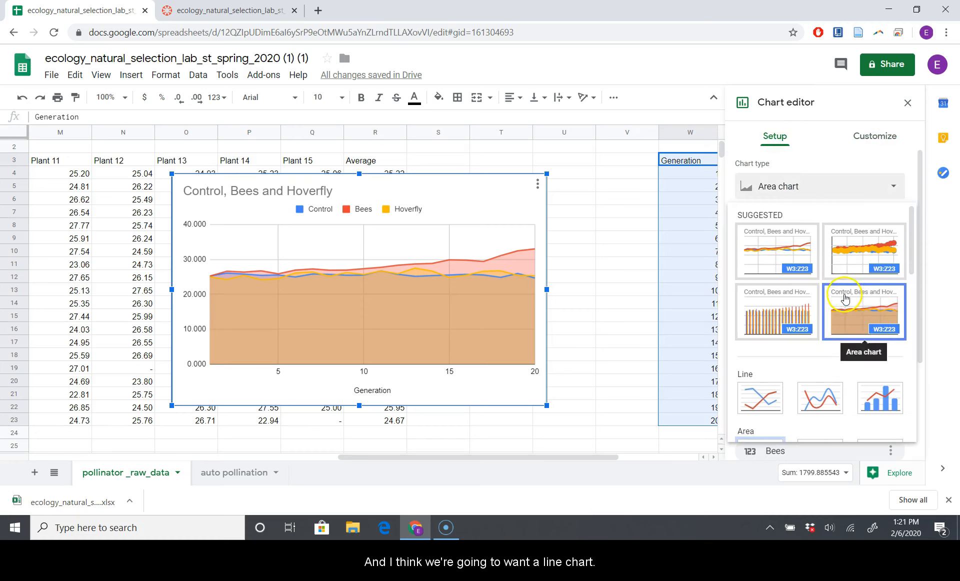
pyautogui.click(759, 397)
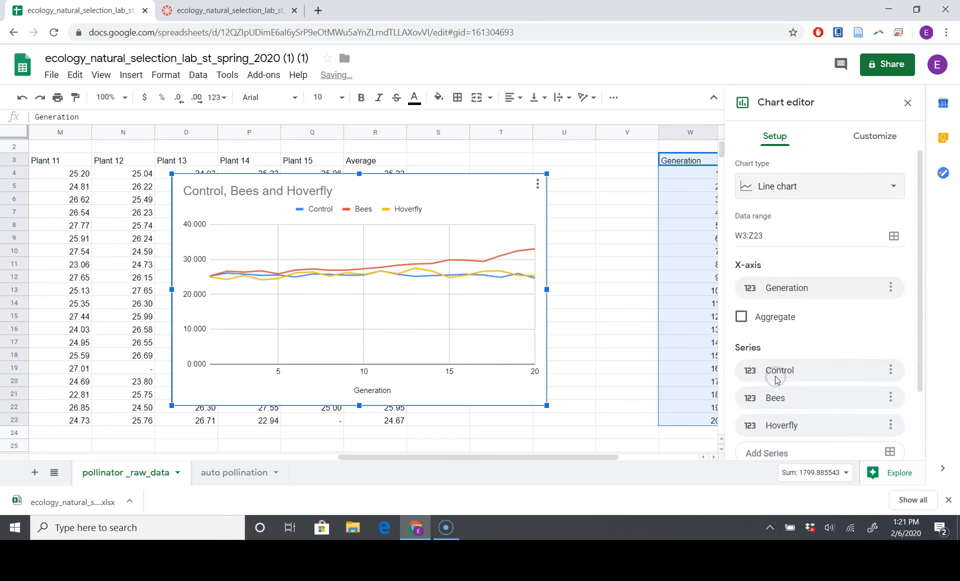
pyautogui.moveTo(546, 304)
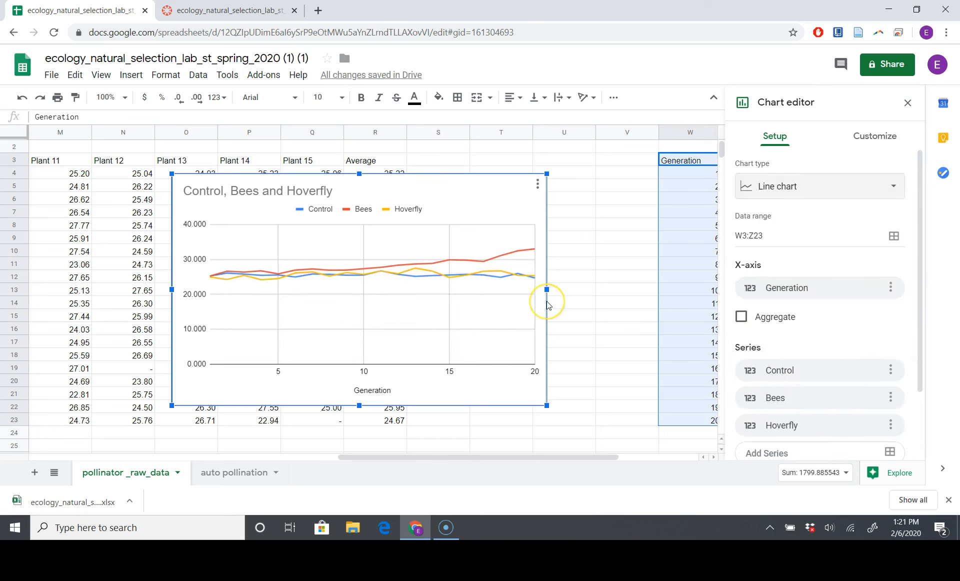
pyautogui.moveTo(546, 305)
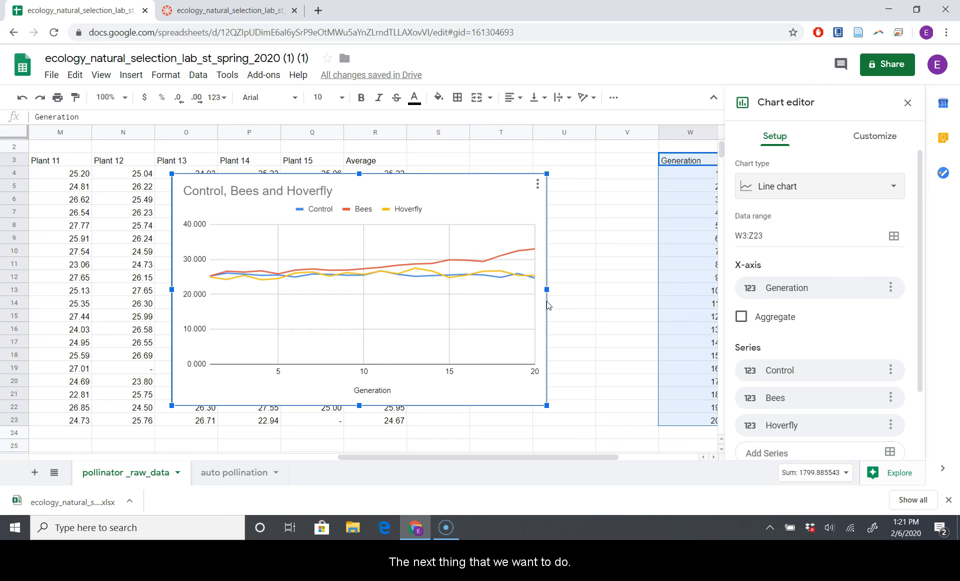
pyautogui.scroll(-3)
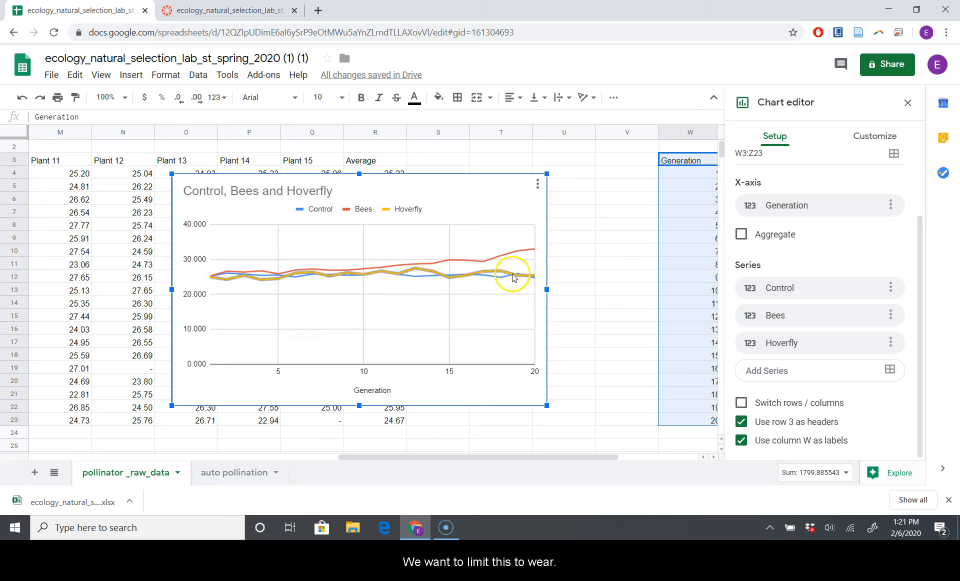
pyautogui.moveTo(519, 257)
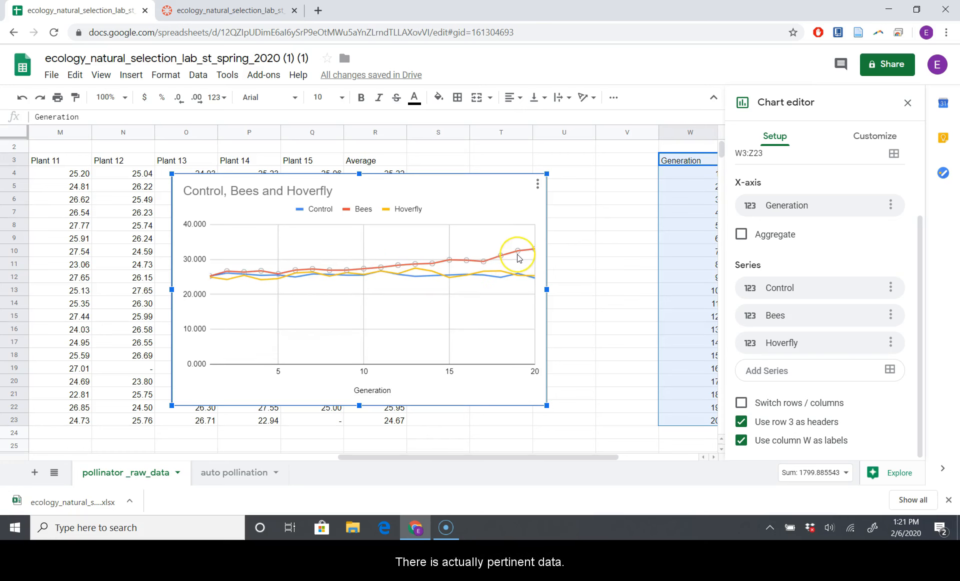
pyautogui.moveTo(759, 365)
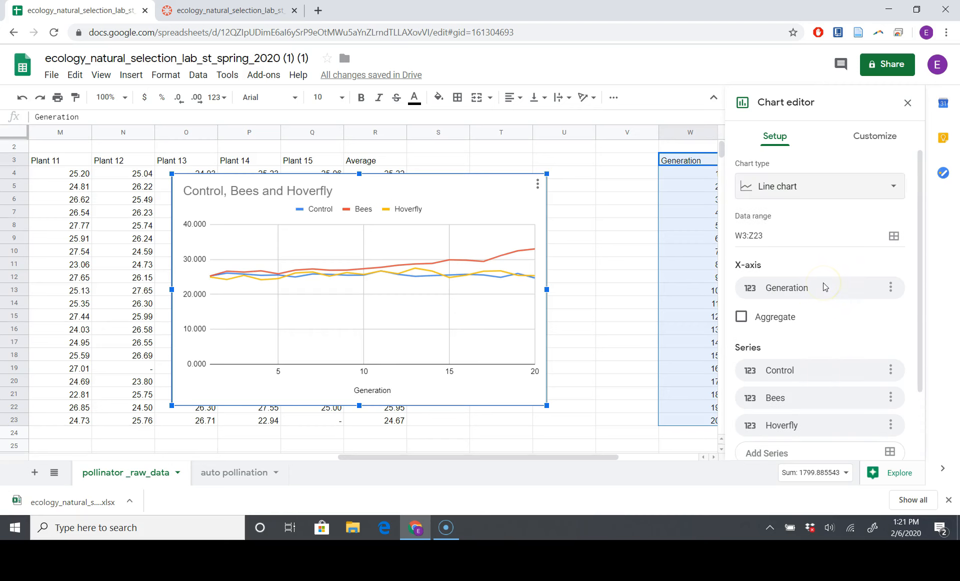
# Set the vertical axis minimum to 20 and maximum to 35.
pyautogui.click(875, 136)
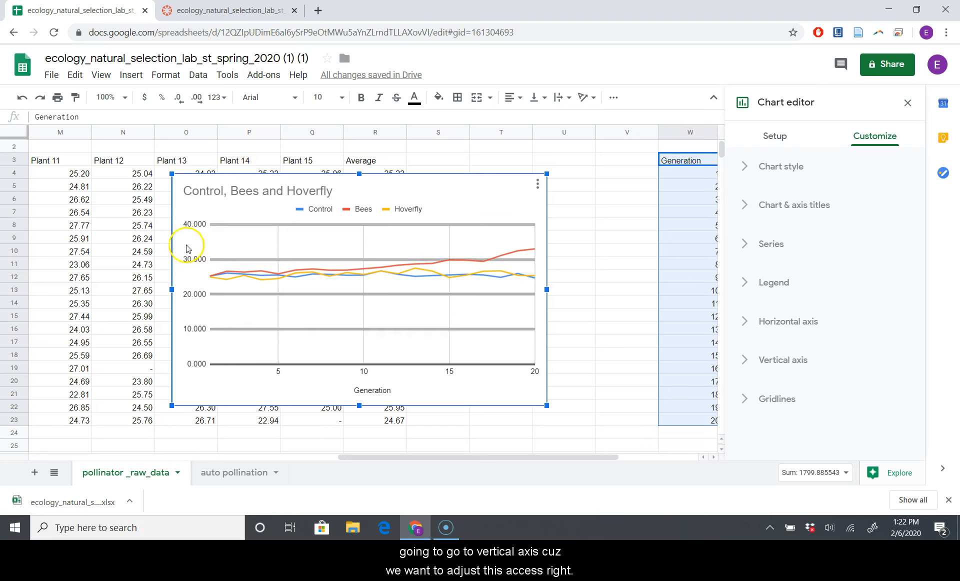
pyautogui.moveTo(249, 324)
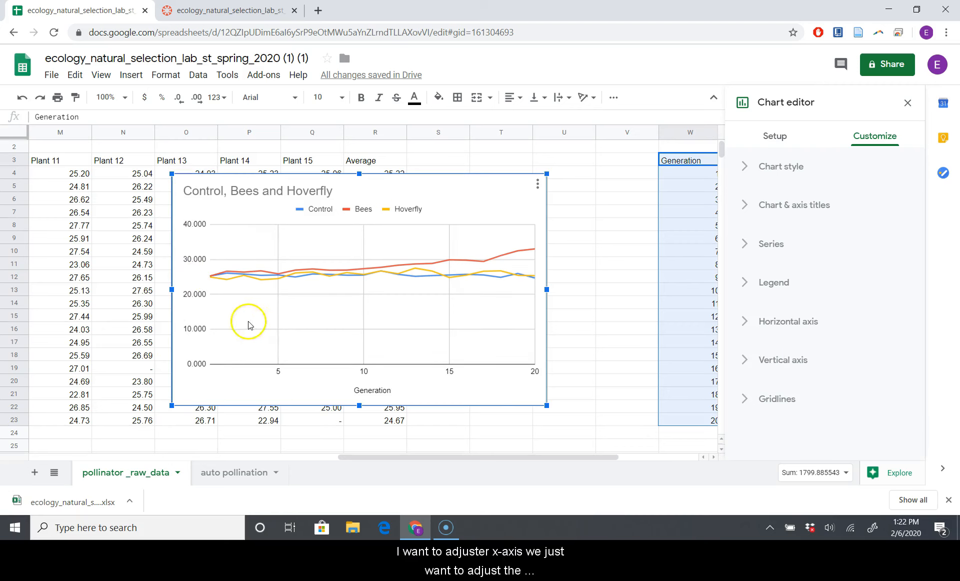
pyautogui.moveTo(213, 314)
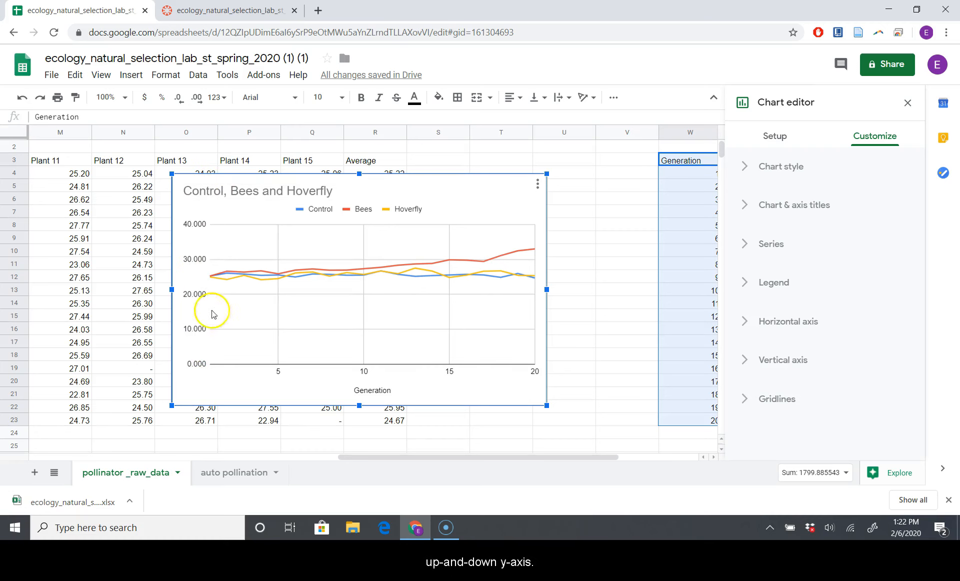
pyautogui.click(786, 321)
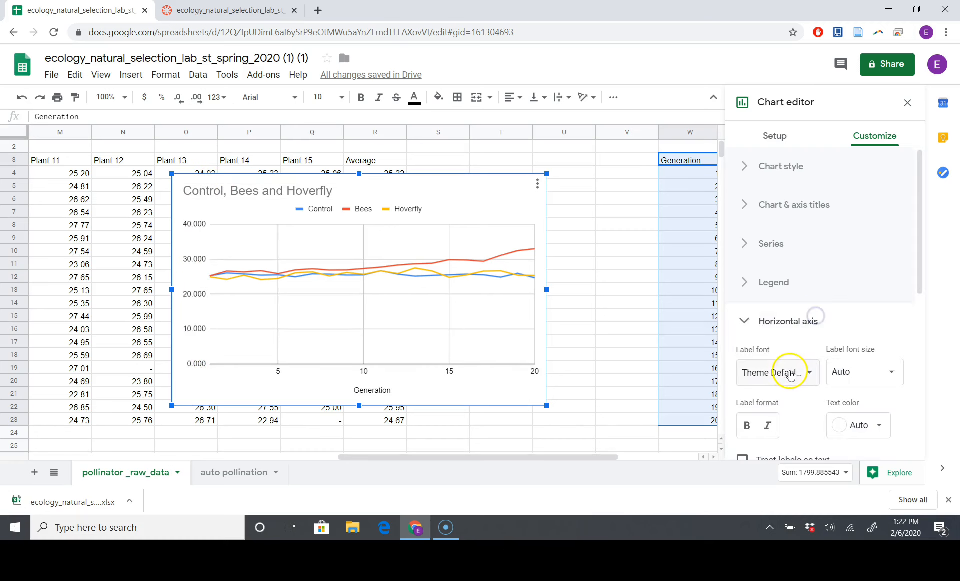
pyautogui.scroll(-3)
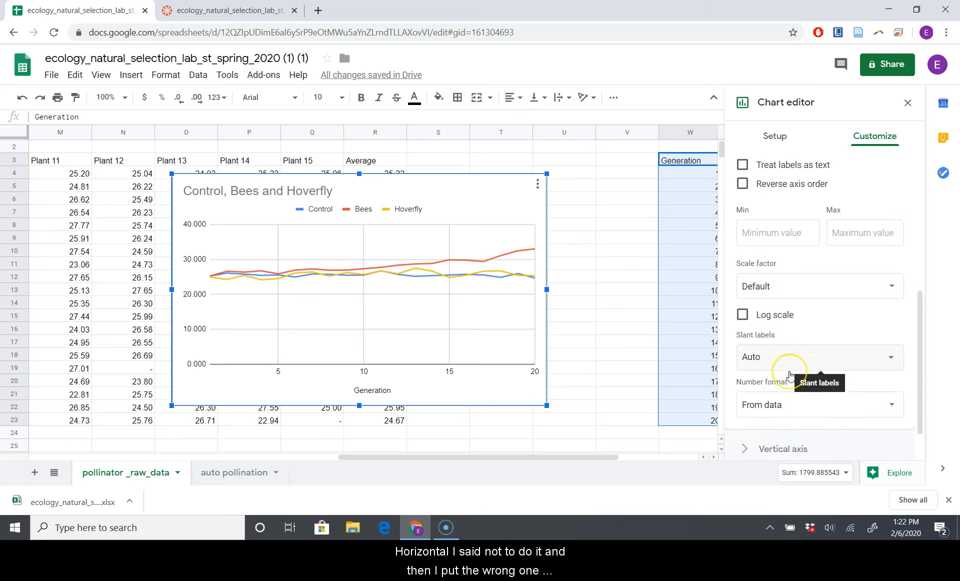
pyautogui.scroll(3)
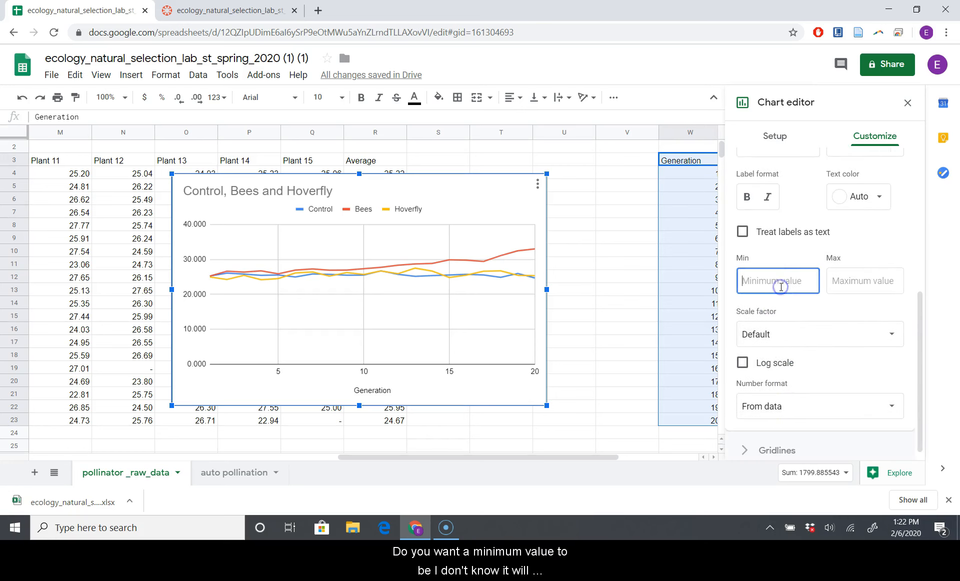
pyautogui.write('20')
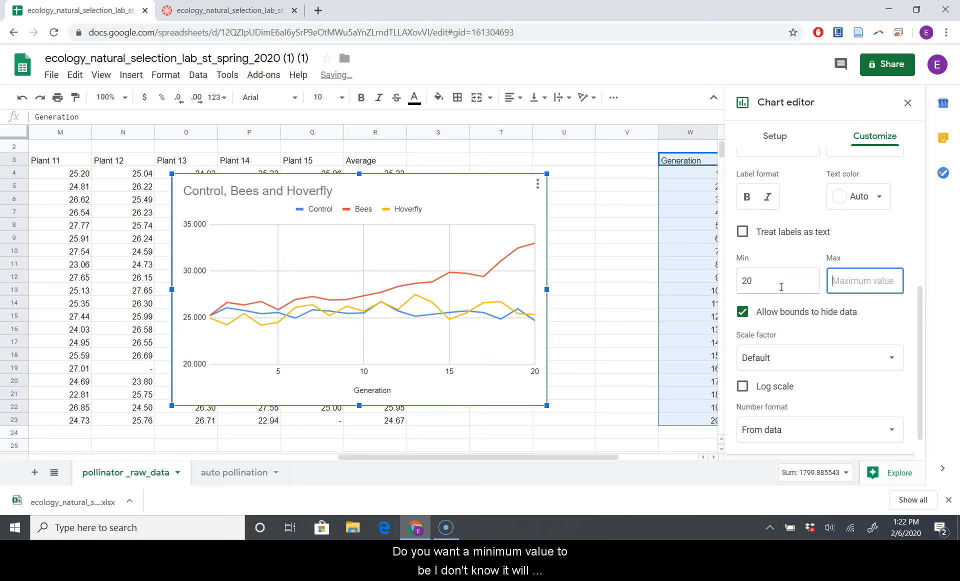
pyautogui.moveTo(864, 281)
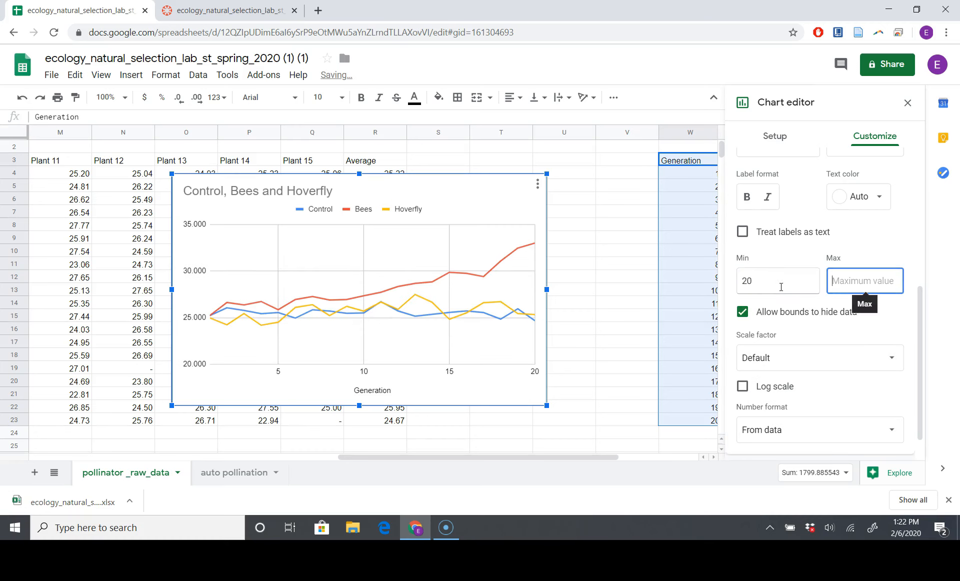
pyautogui.write('35')
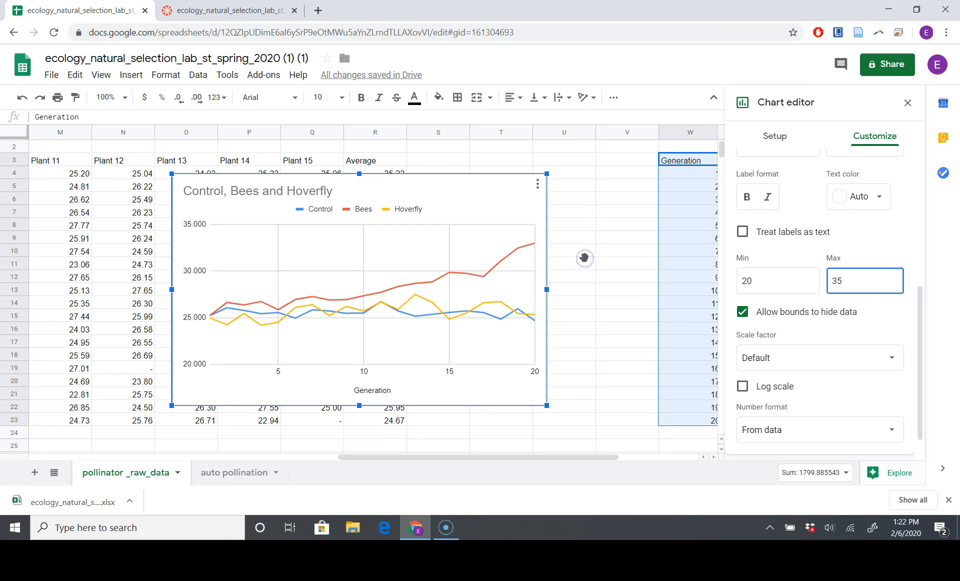
pyautogui.click(908, 102)
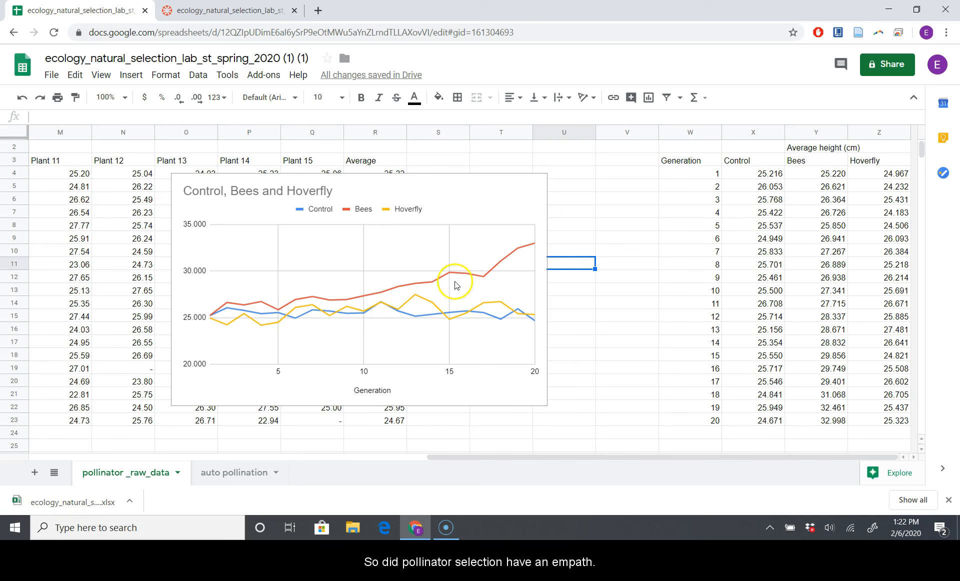
pyautogui.moveTo(492, 273)
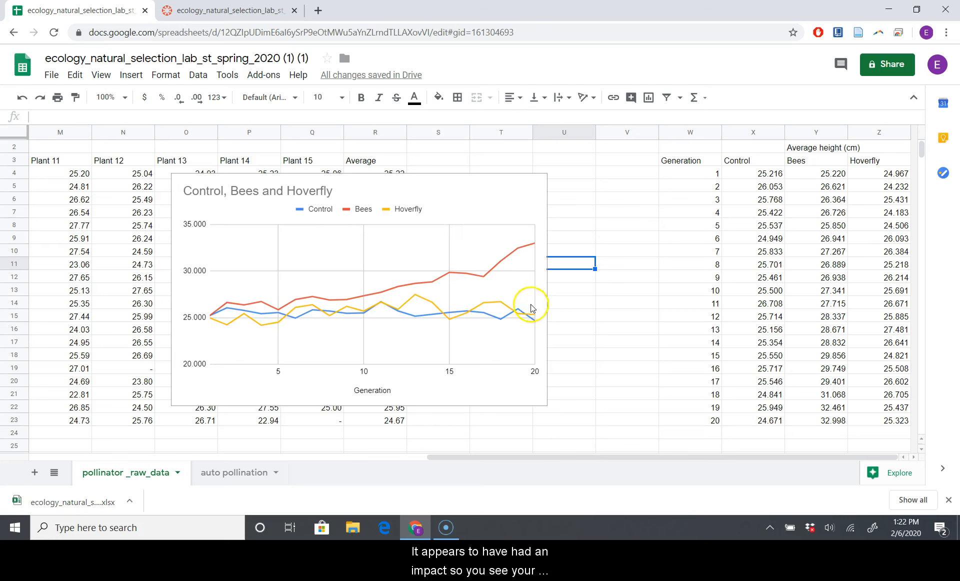
pyautogui.moveTo(354, 311)
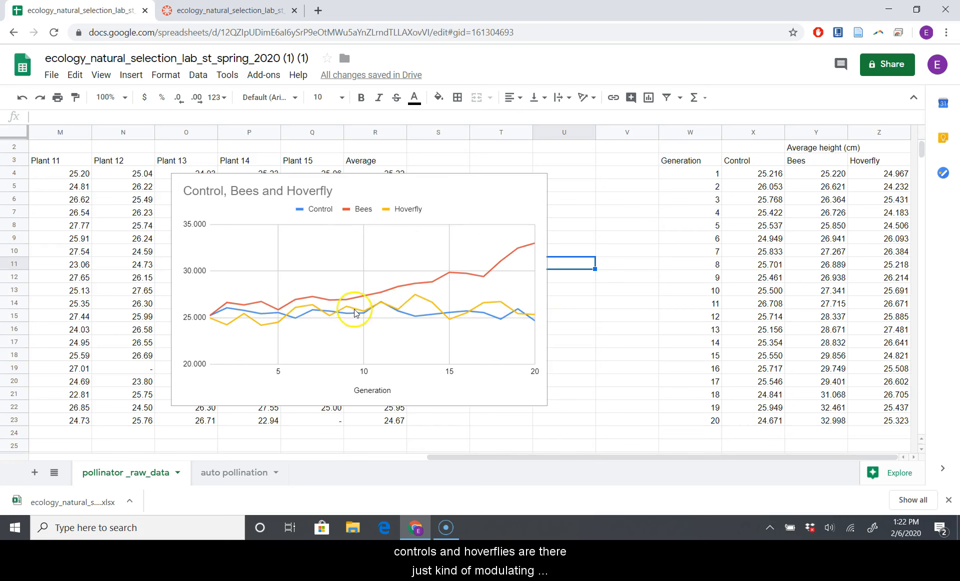
pyautogui.moveTo(352, 291)
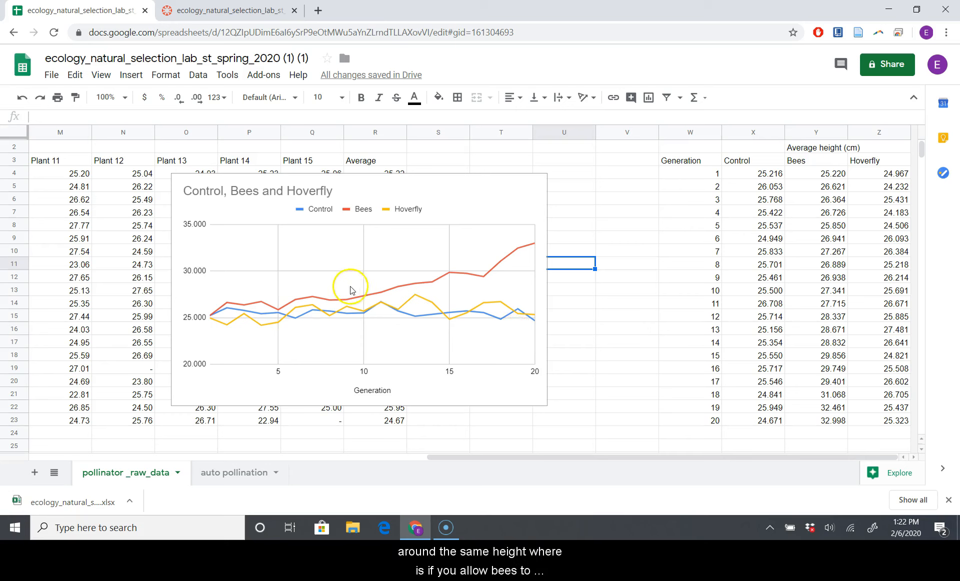
pyautogui.moveTo(515, 248)
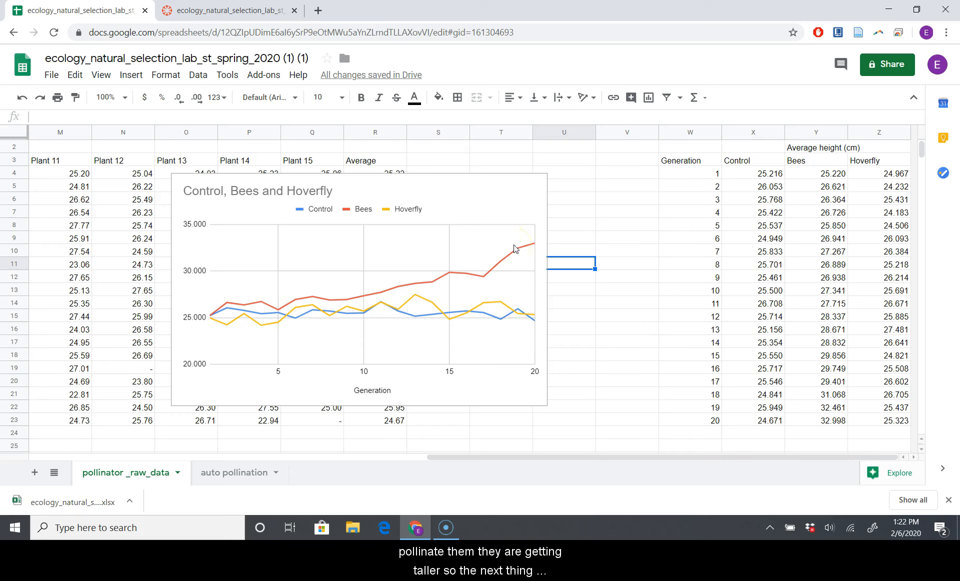
# Double-click the line chart to reopen its Chart editor.
pyautogui.doubleClick(358, 288)
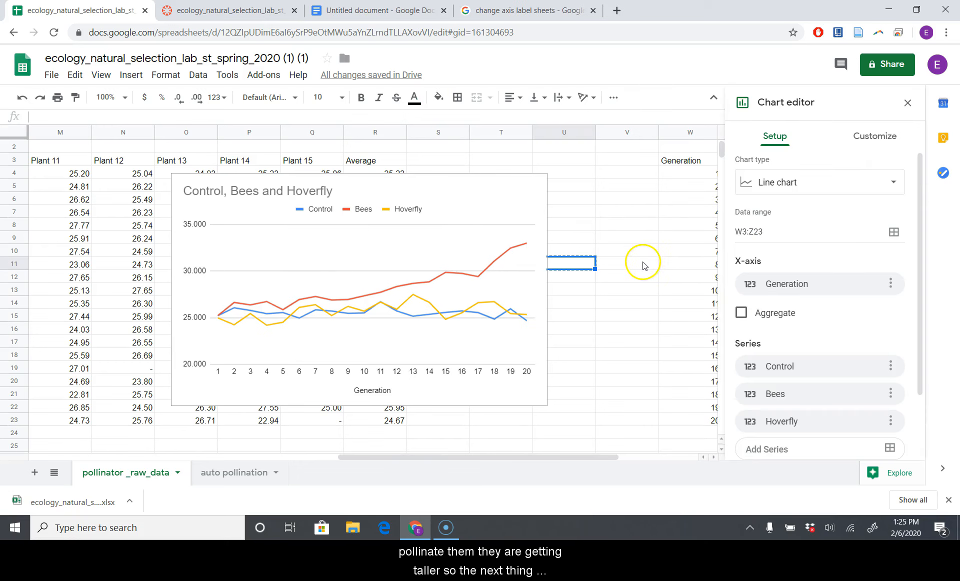
pyautogui.click(359, 287)
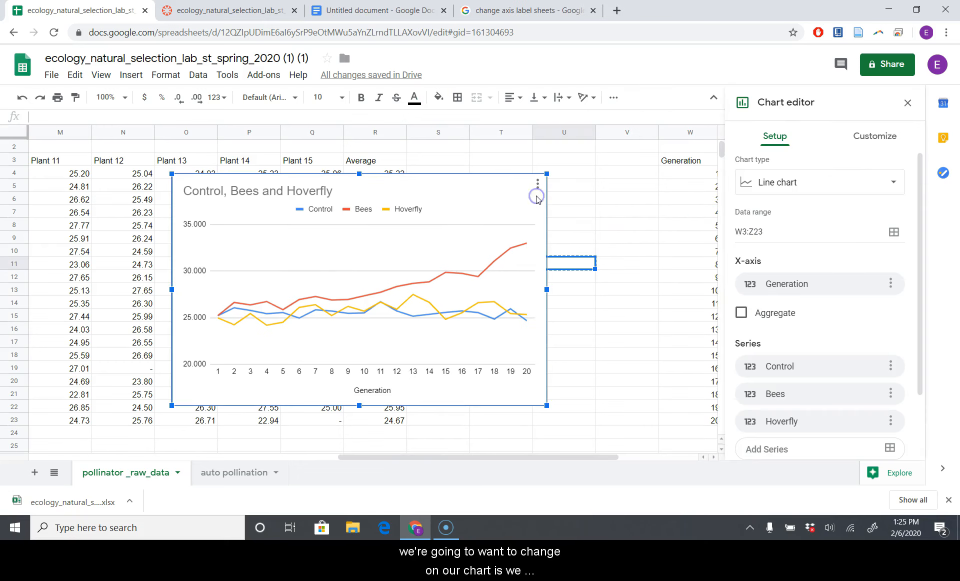
pyautogui.moveTo(279, 258)
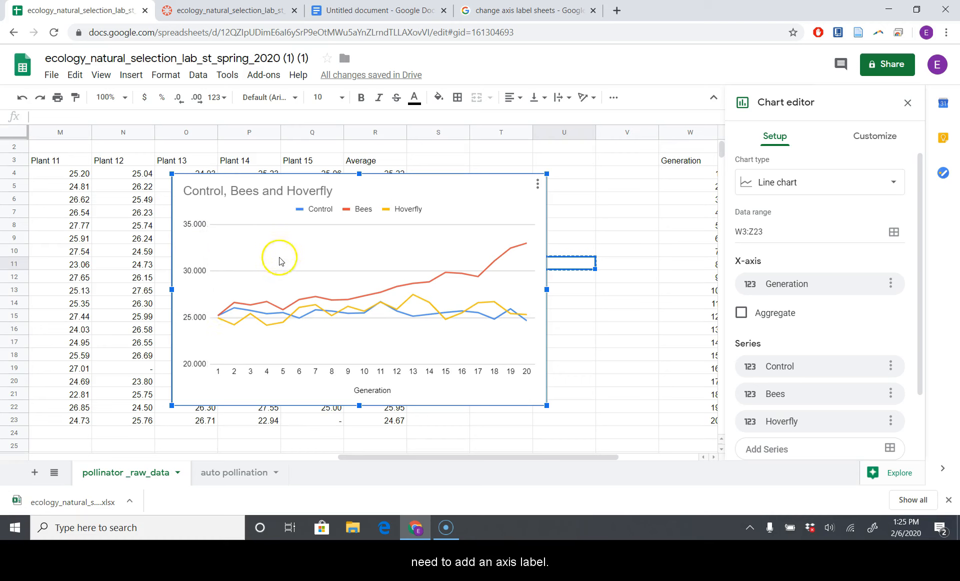
pyautogui.moveTo(297, 298)
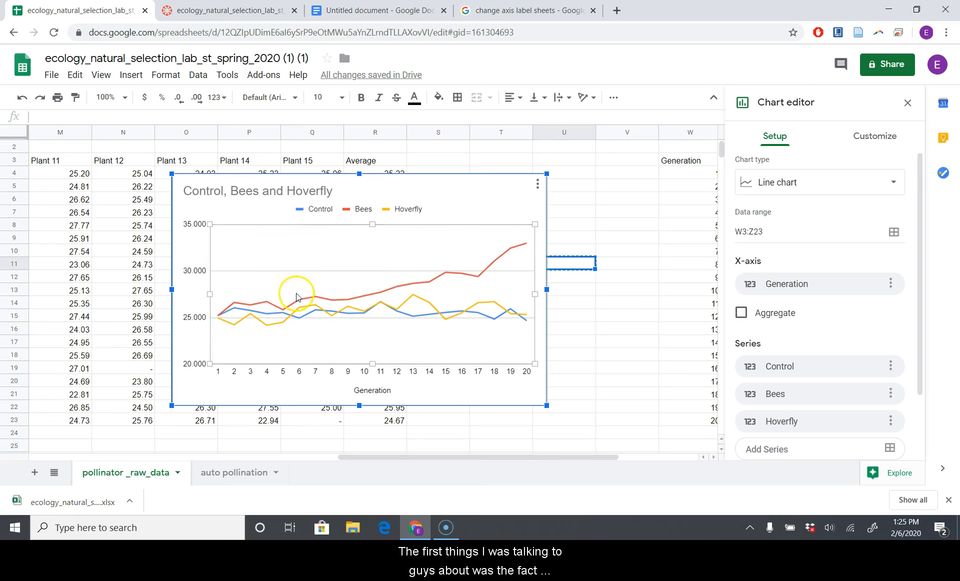
pyautogui.moveTo(211, 365)
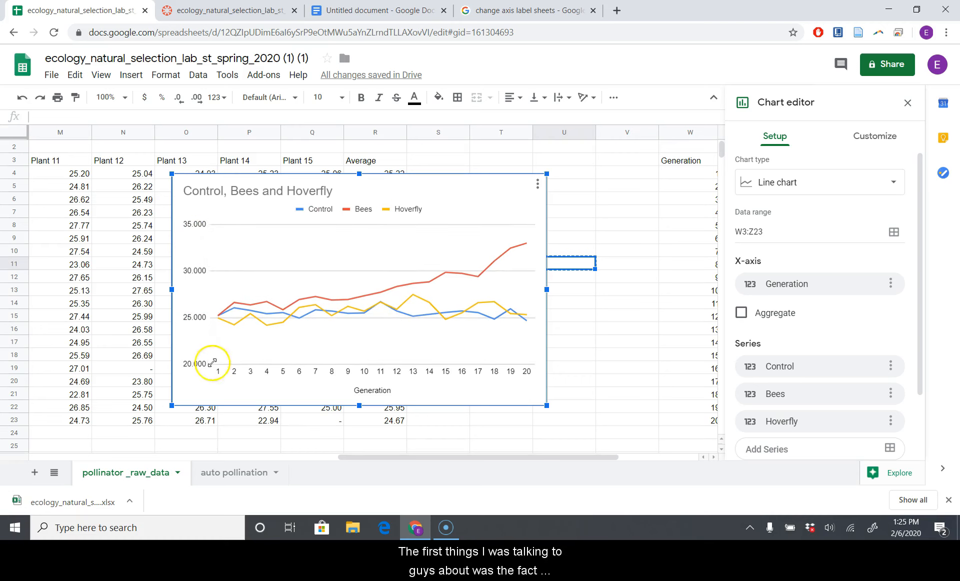
pyautogui.moveTo(358, 232)
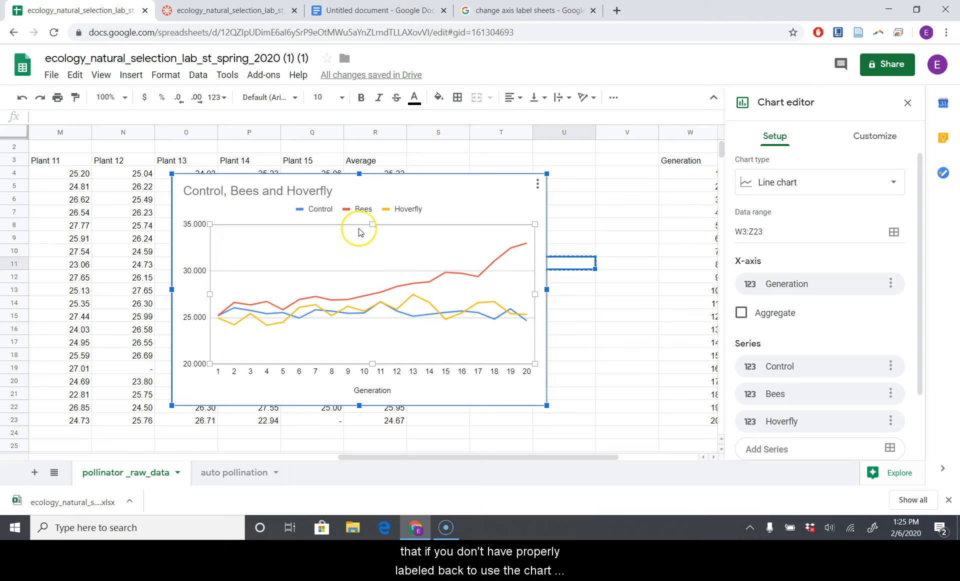
pyautogui.moveTo(359, 231)
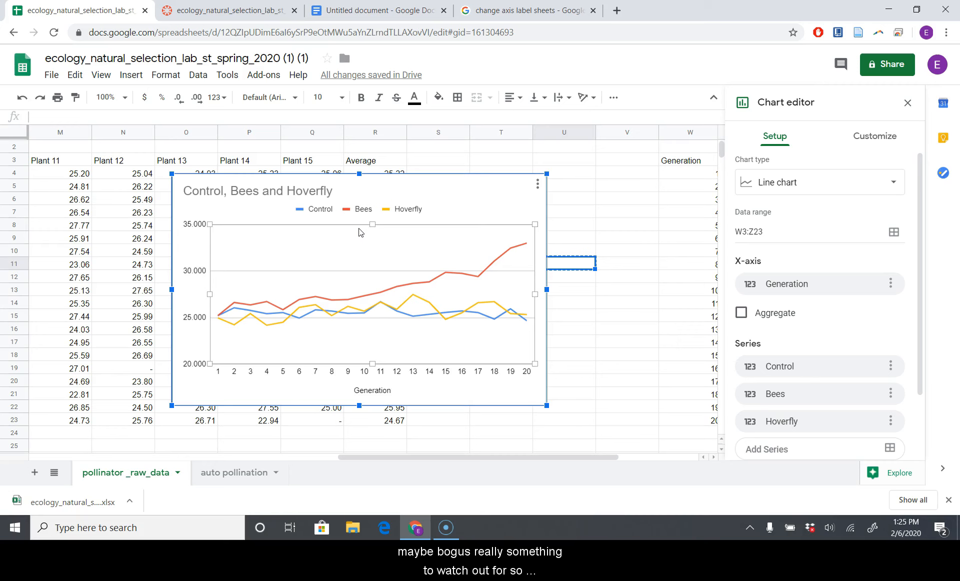
pyautogui.moveTo(821, 226)
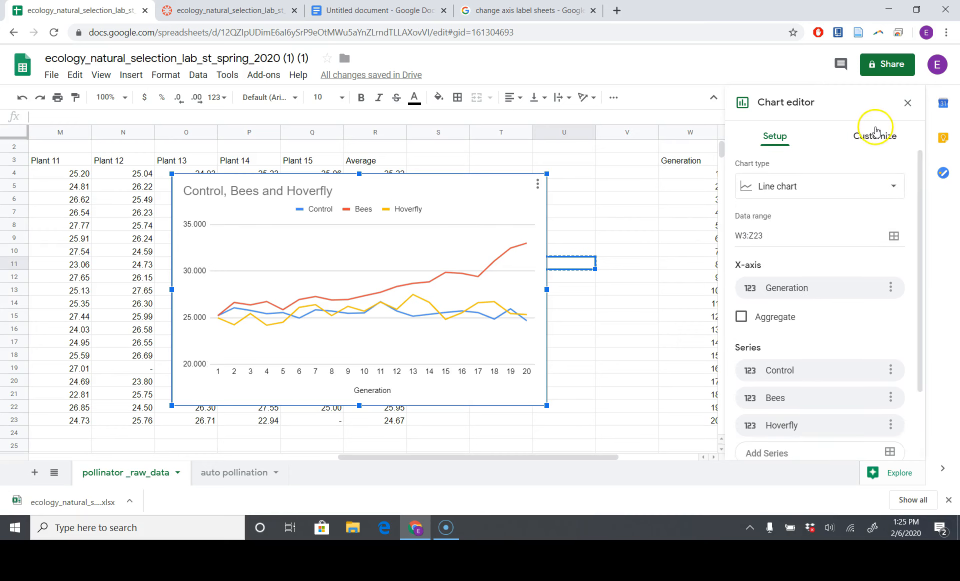
# Browse the Setup and Customize sections, including chart titles and vertical axis settings.
pyautogui.click(873, 136)
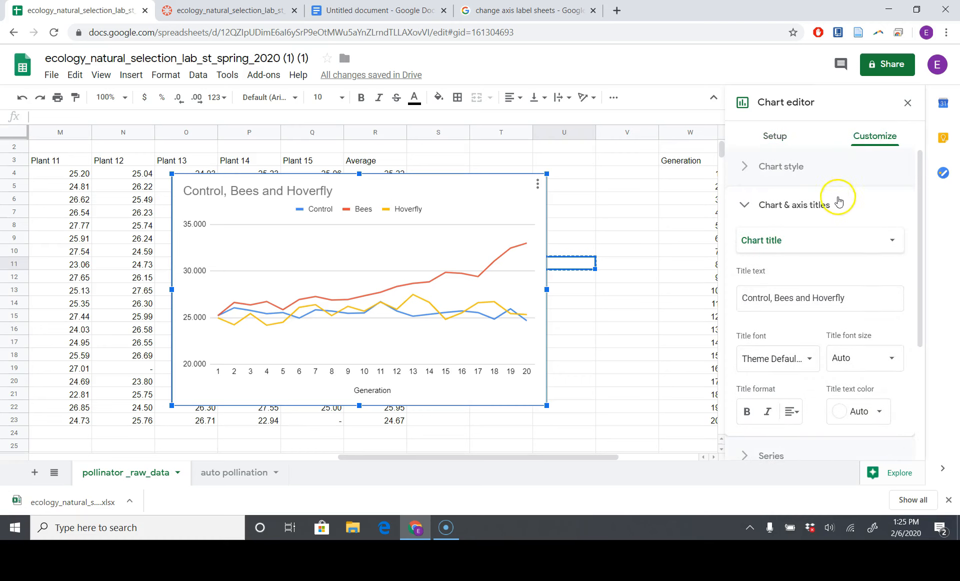
pyautogui.click(794, 204)
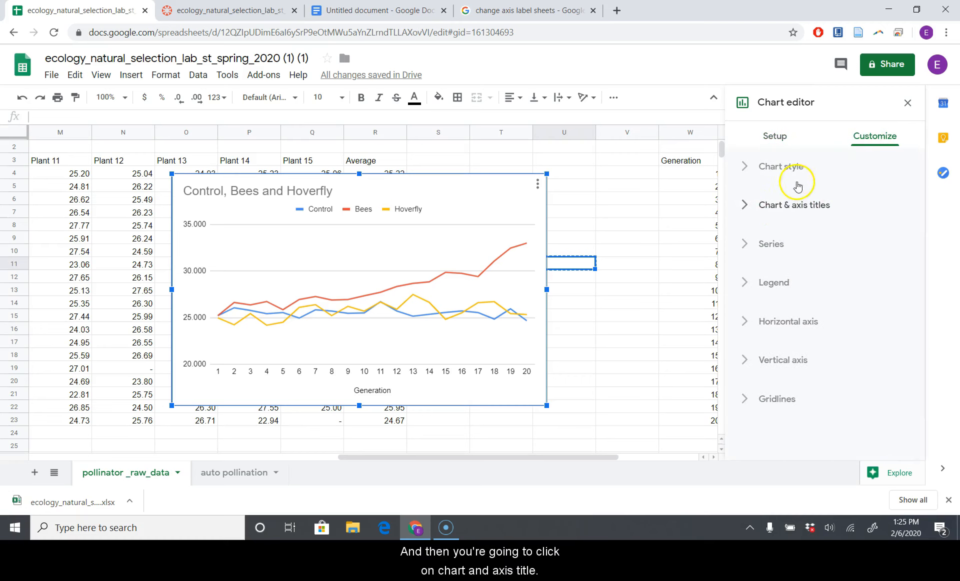
pyautogui.click(794, 205)
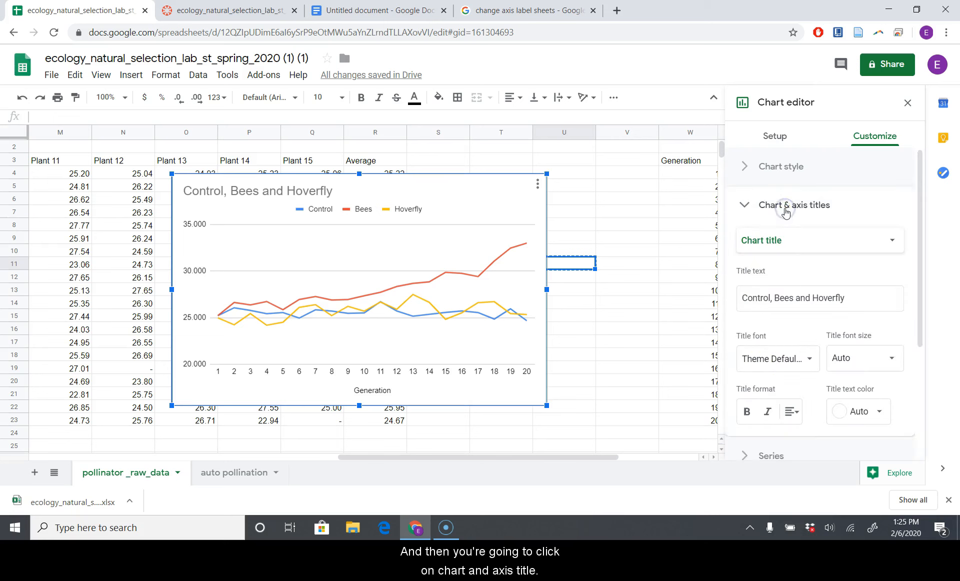
pyautogui.click(774, 136)
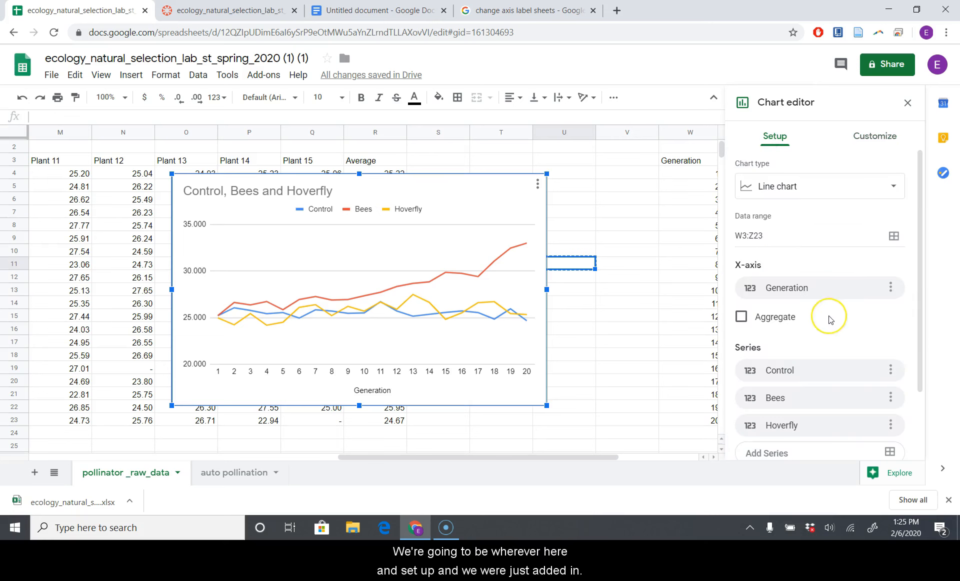
pyautogui.scroll(-3)
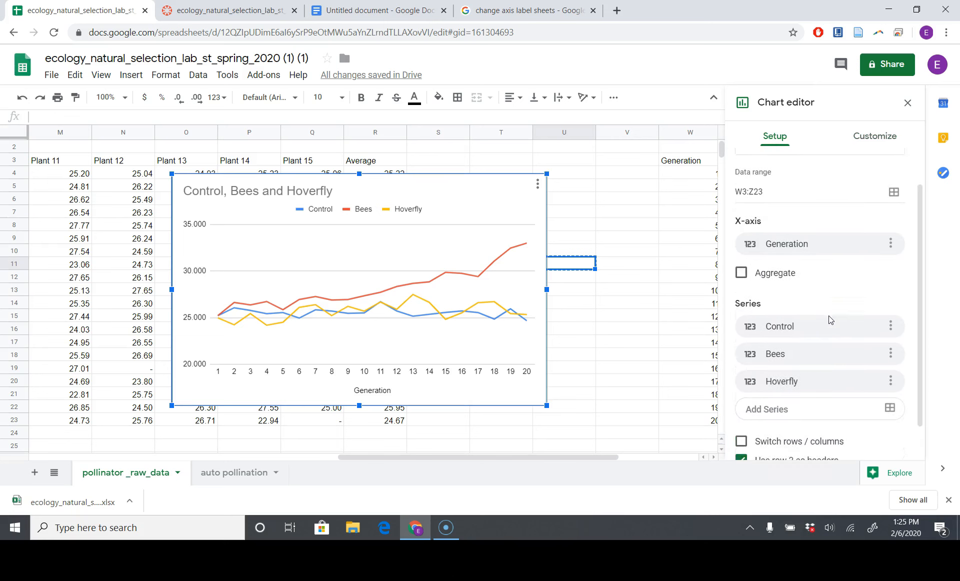
pyautogui.scroll(3)
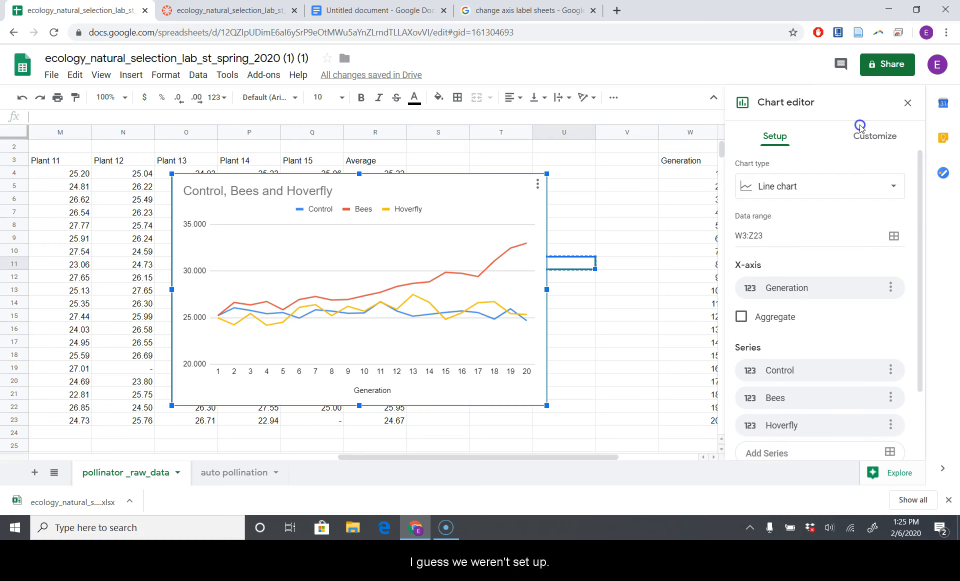
pyautogui.click(875, 136)
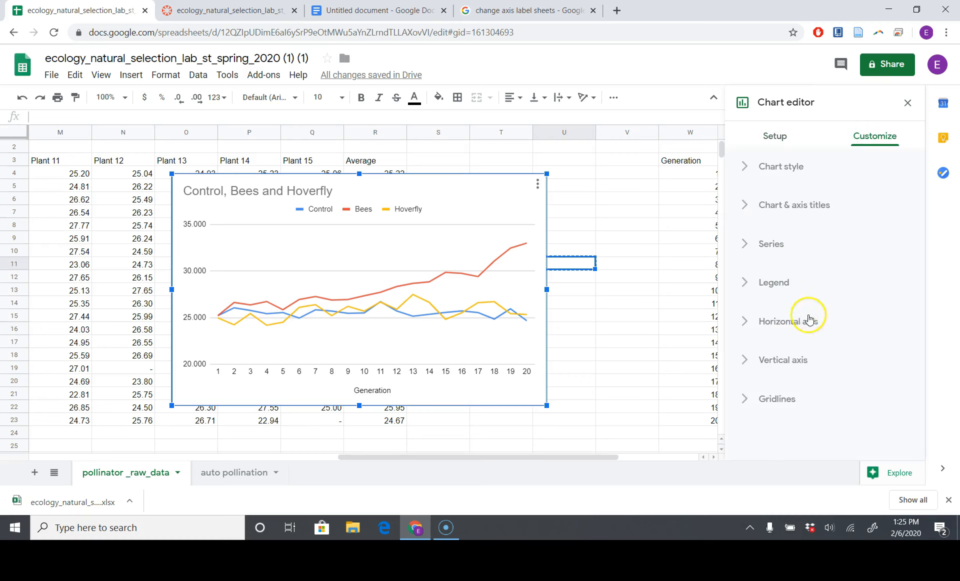
pyautogui.click(780, 359)
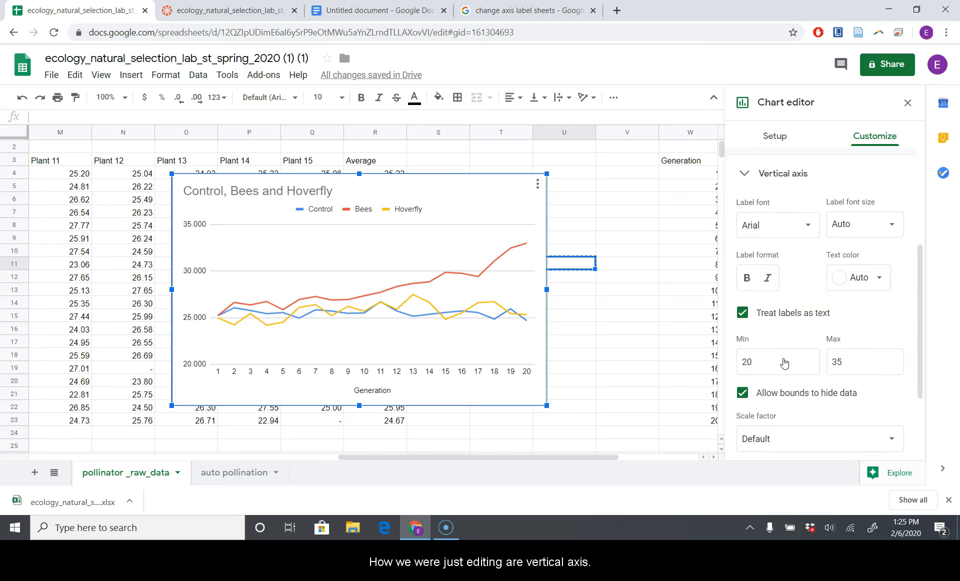
pyautogui.scroll(3)
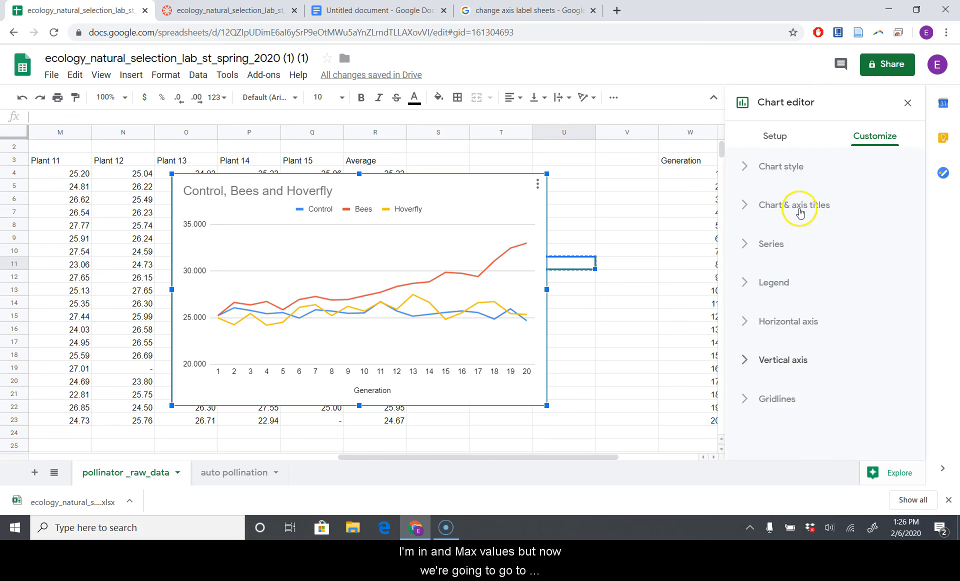
# Enter 'Average plant height (cm)' as the vertical axis title.
pyautogui.click(794, 204)
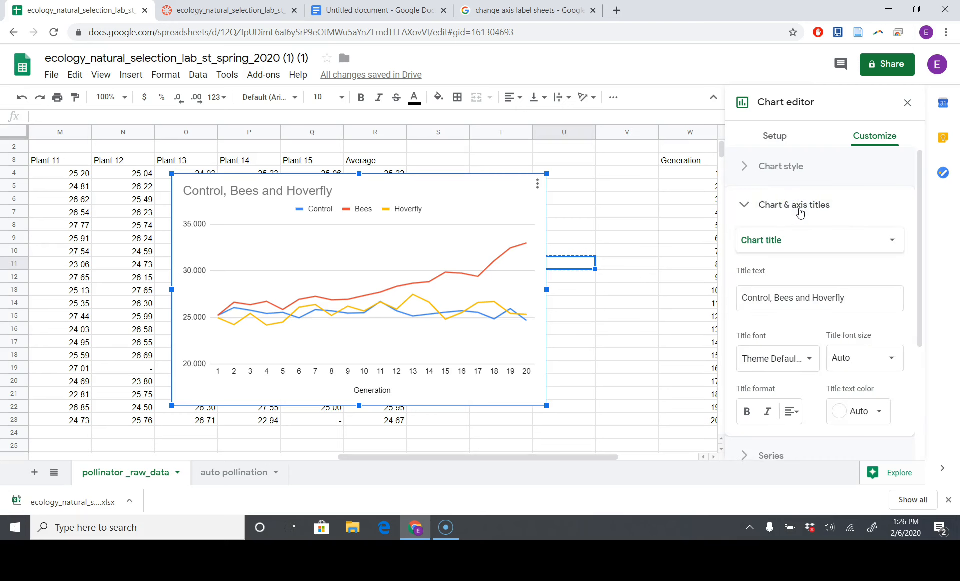
pyautogui.click(818, 297)
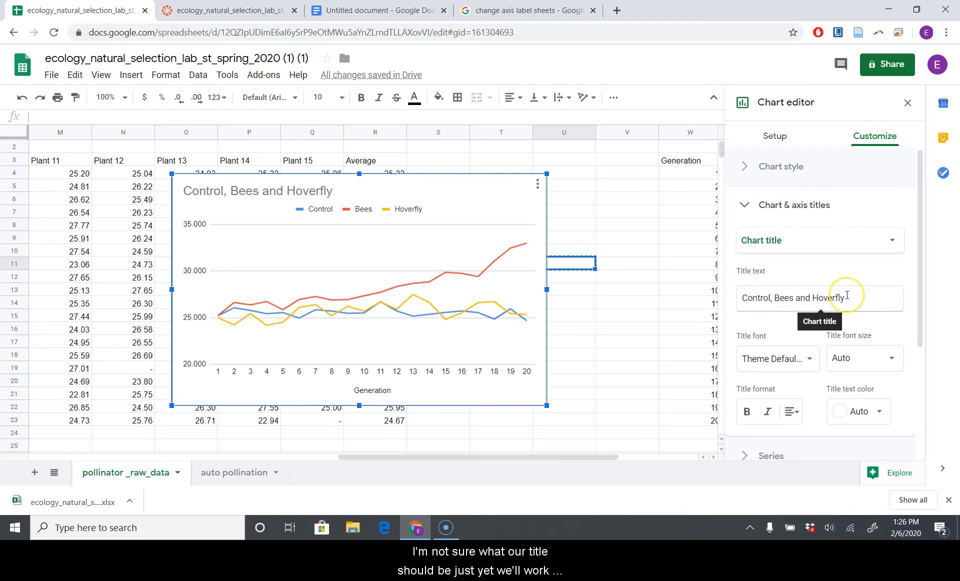
pyautogui.moveTo(856, 257)
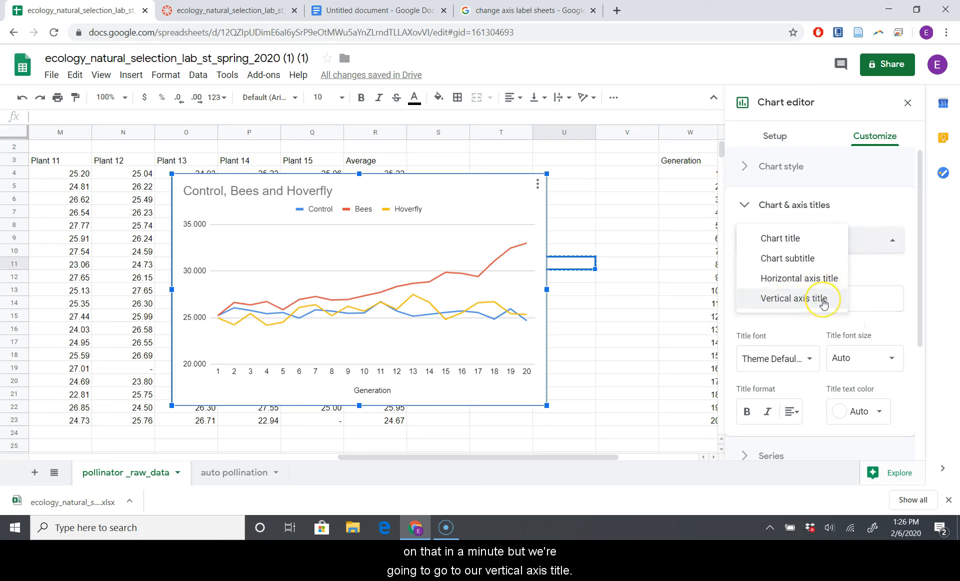
pyautogui.moveTo(799, 278)
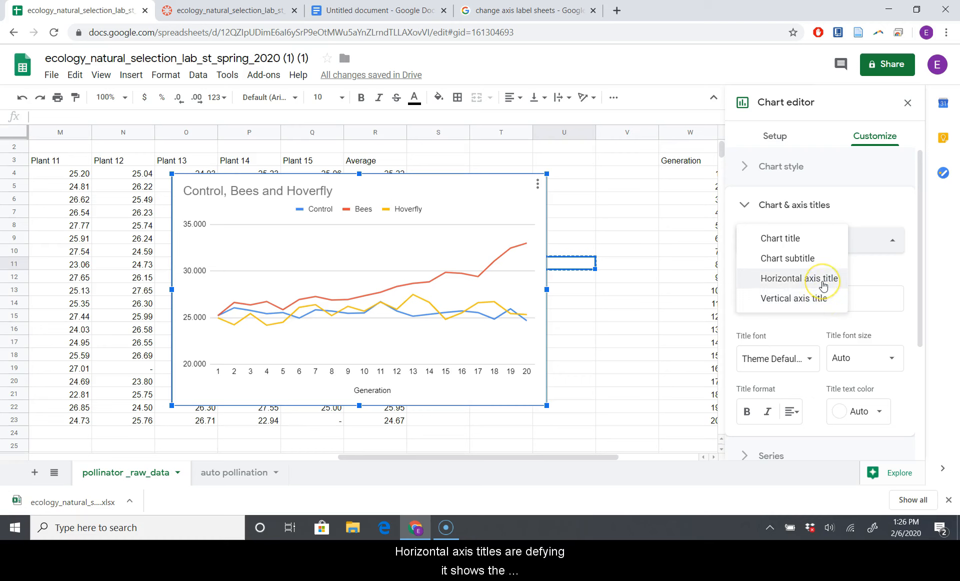
pyautogui.moveTo(795, 298)
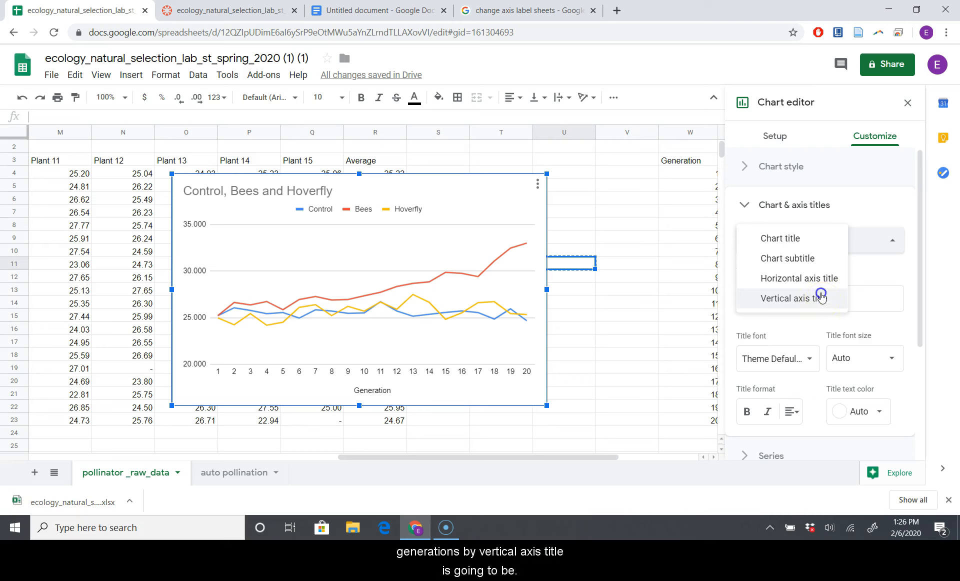
pyautogui.click(796, 298)
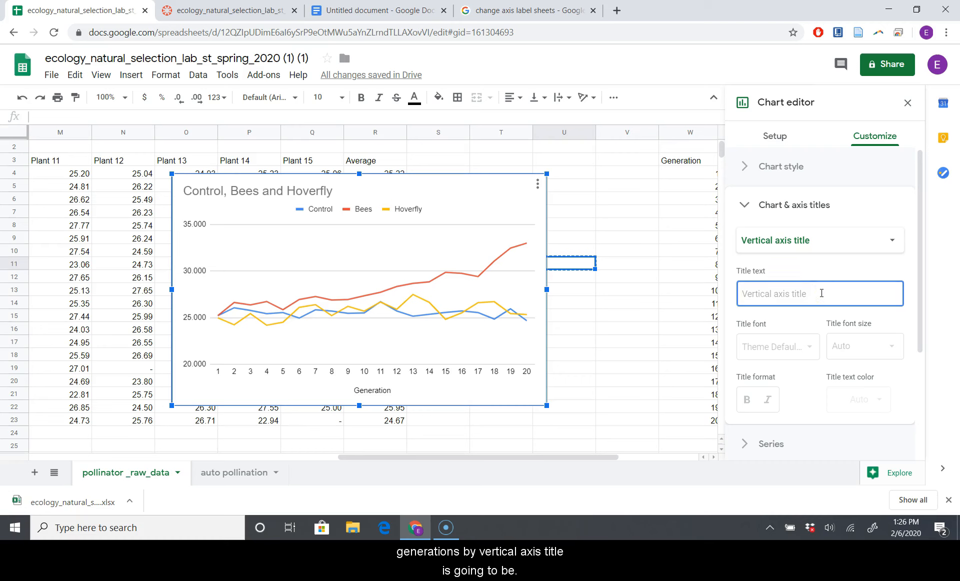
pyautogui.write('Plant heigh')
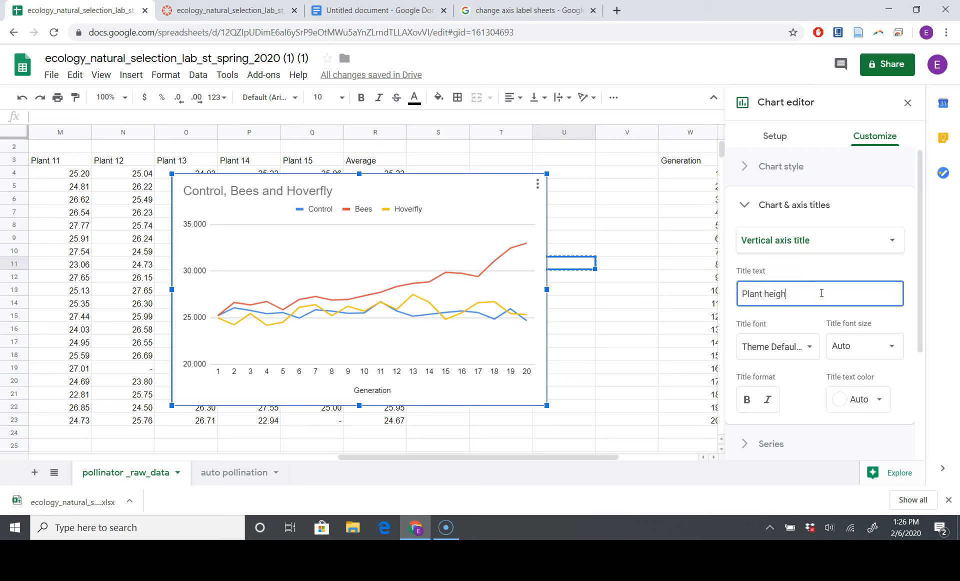
pyautogui.press('Backspace')
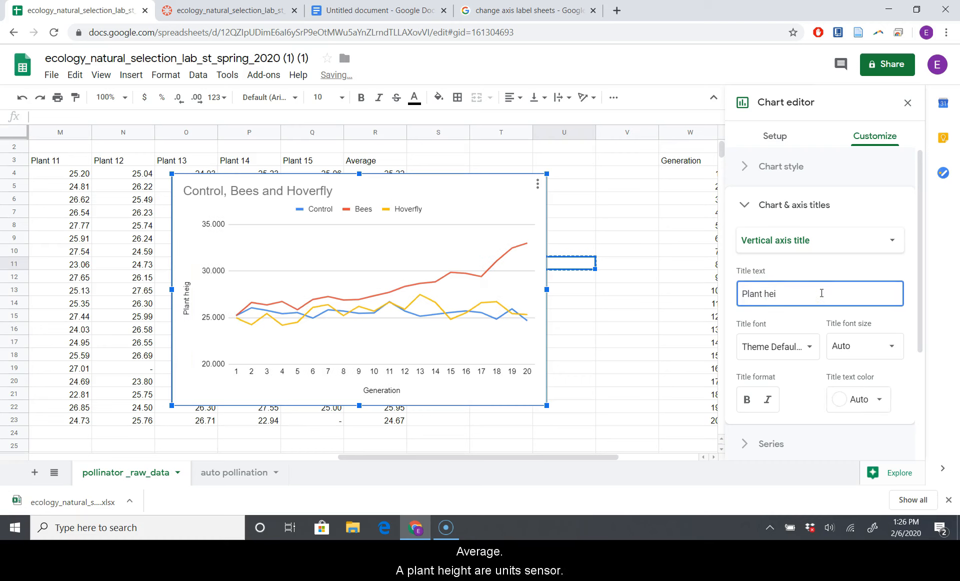
pyautogui.write('Average plan')
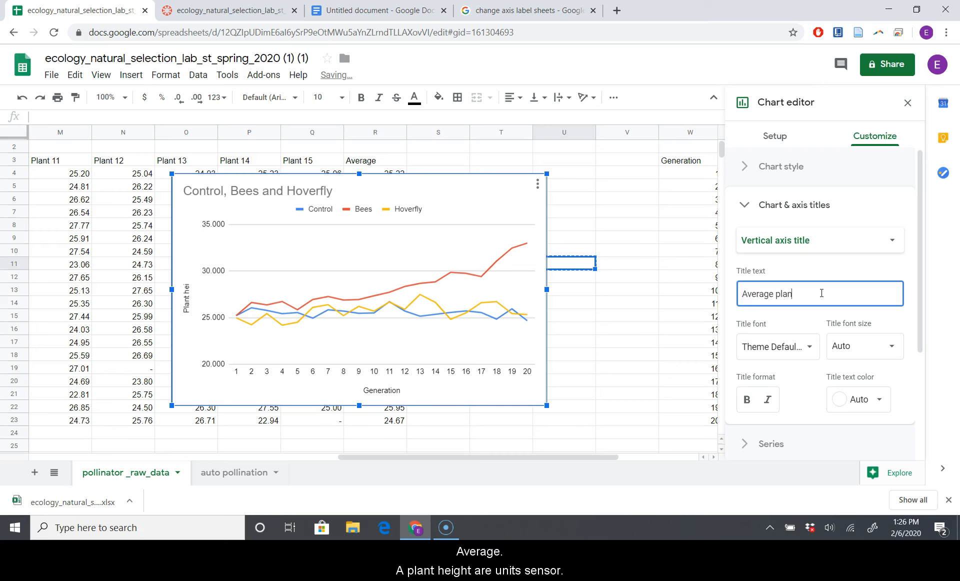
pyautogui.write('t height (')
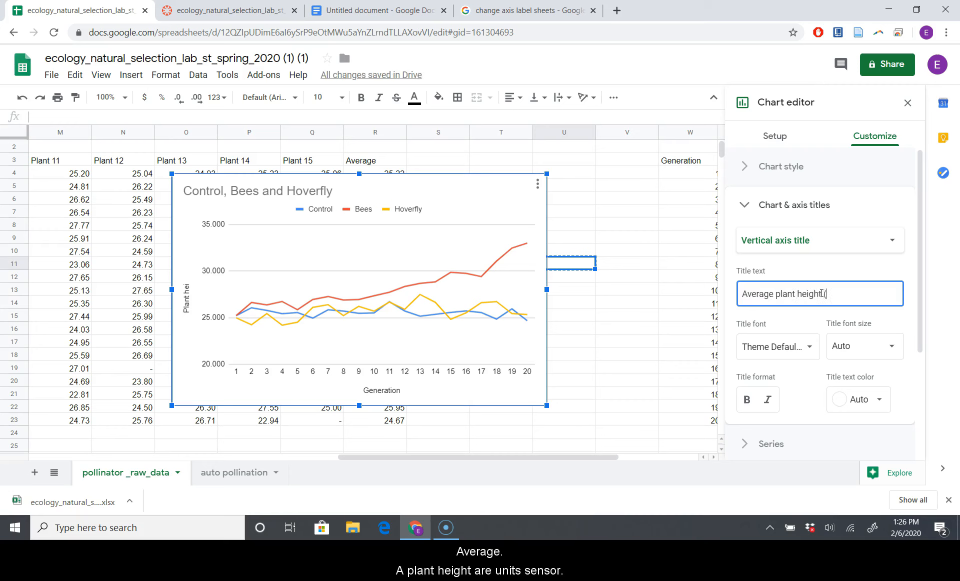
pyautogui.write('(cm)')
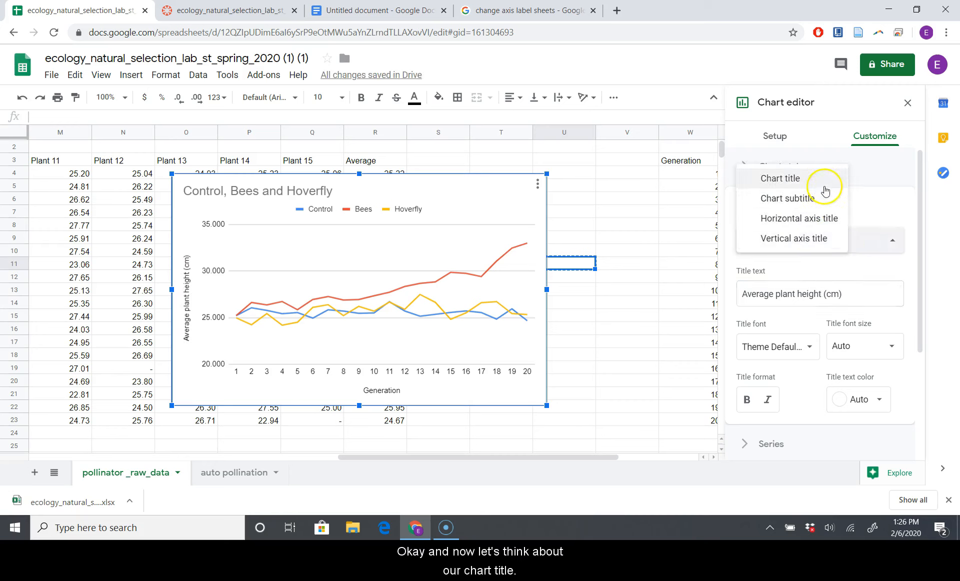
# Replace the 'Control, Bees and Hoverfly' title with 'Plant height increase, based on pollinator choice'.
pyautogui.click(779, 178)
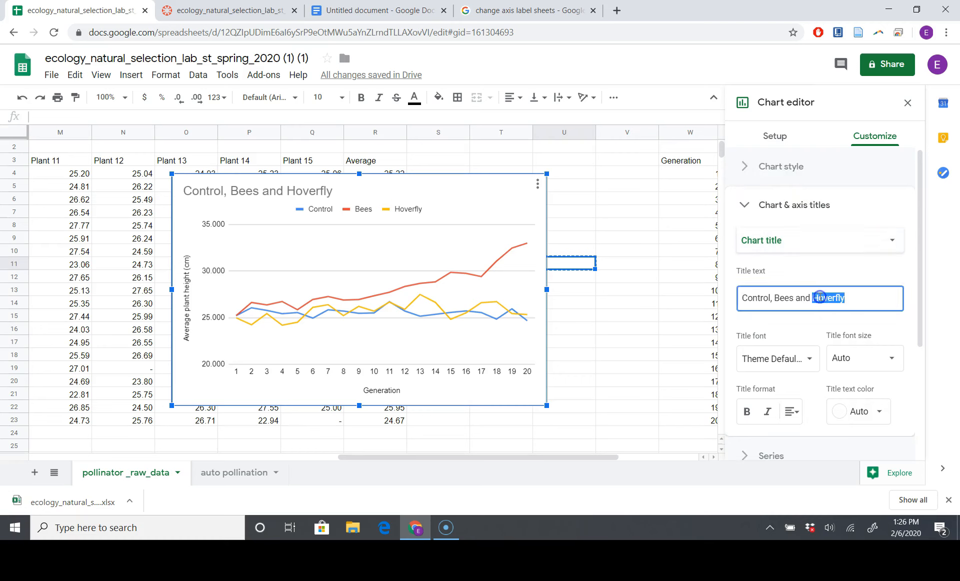
pyautogui.write('P')
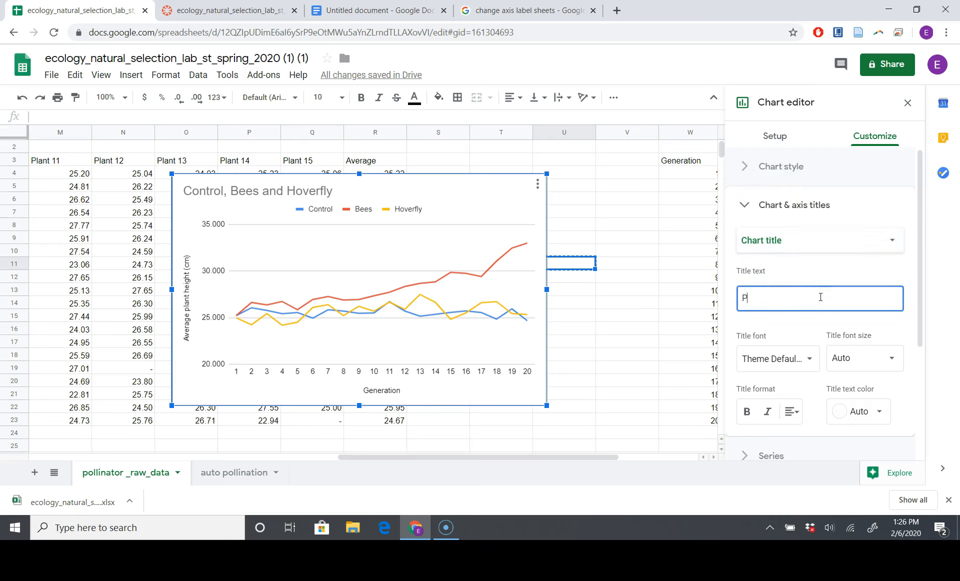
pyautogui.write('ollinat')
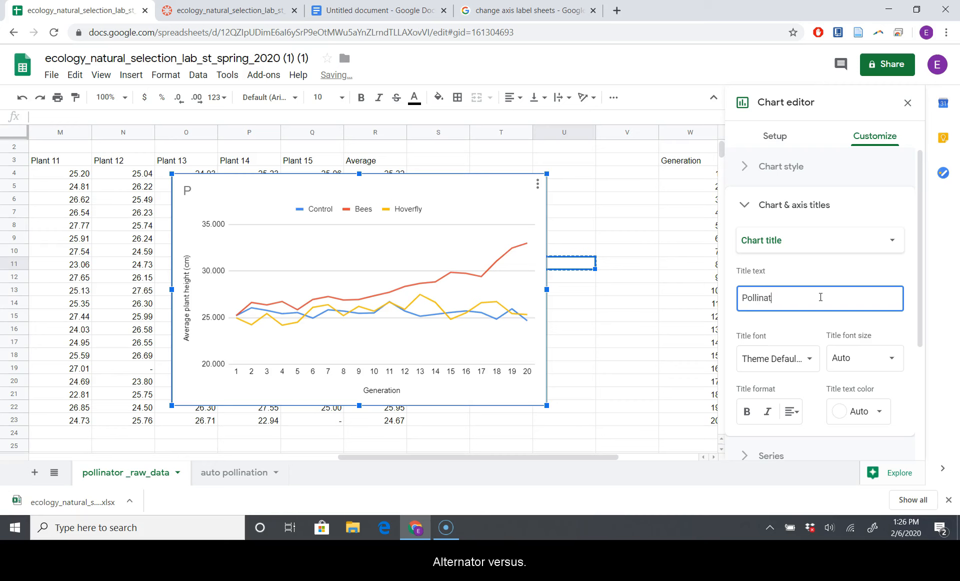
pyautogui.write('or vs')
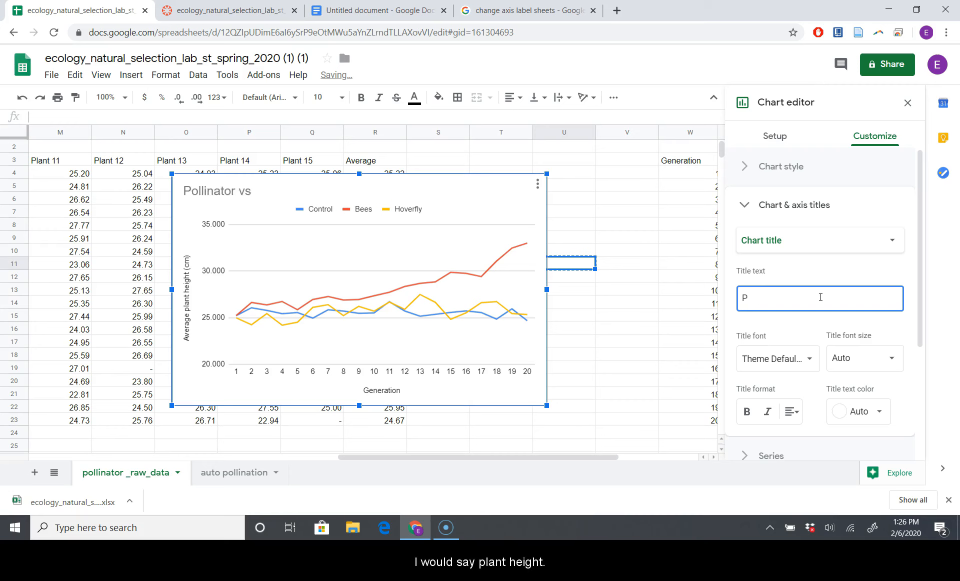
pyautogui.write('lant height')
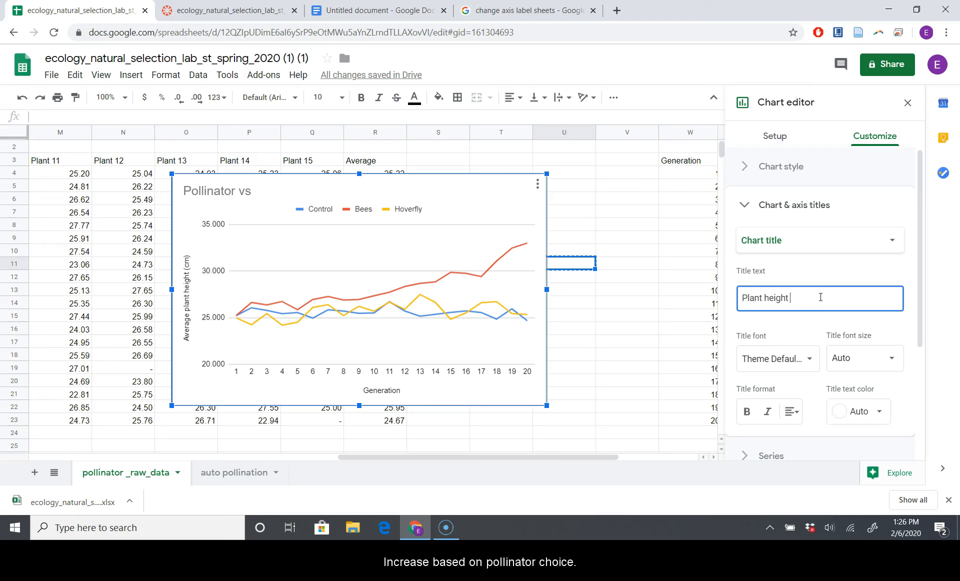
pyautogui.write('increase, as')
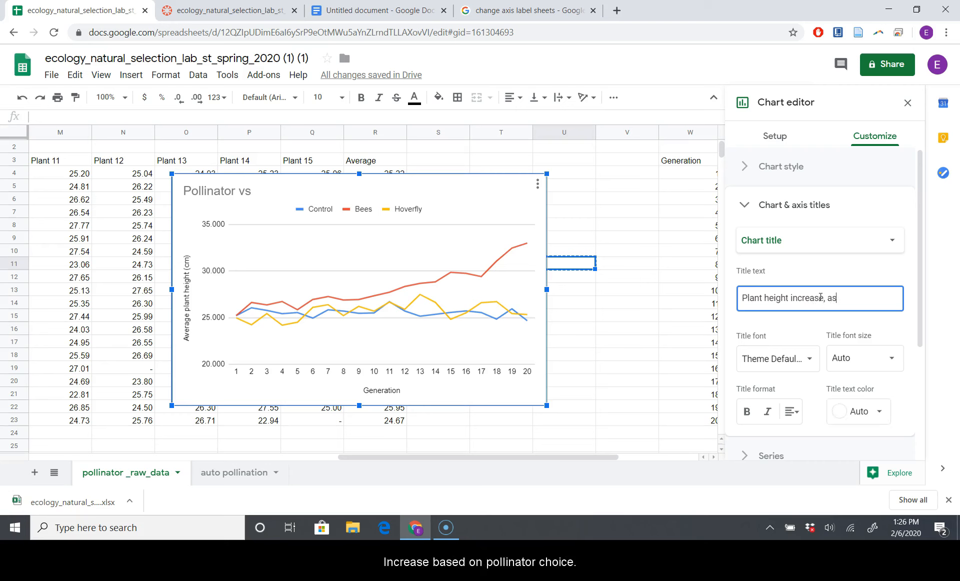
pyautogui.write('based on pollinator choice')
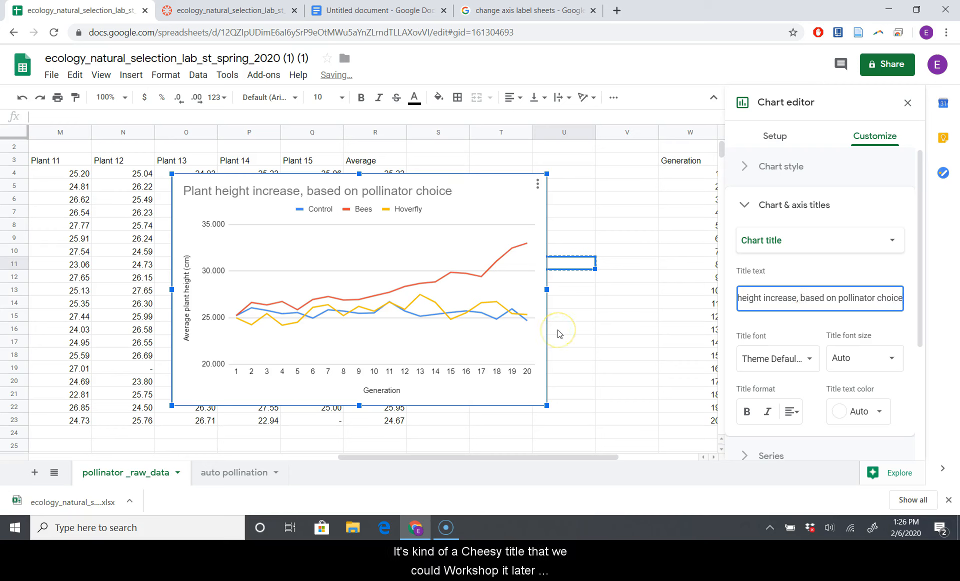
pyautogui.moveTo(586, 323)
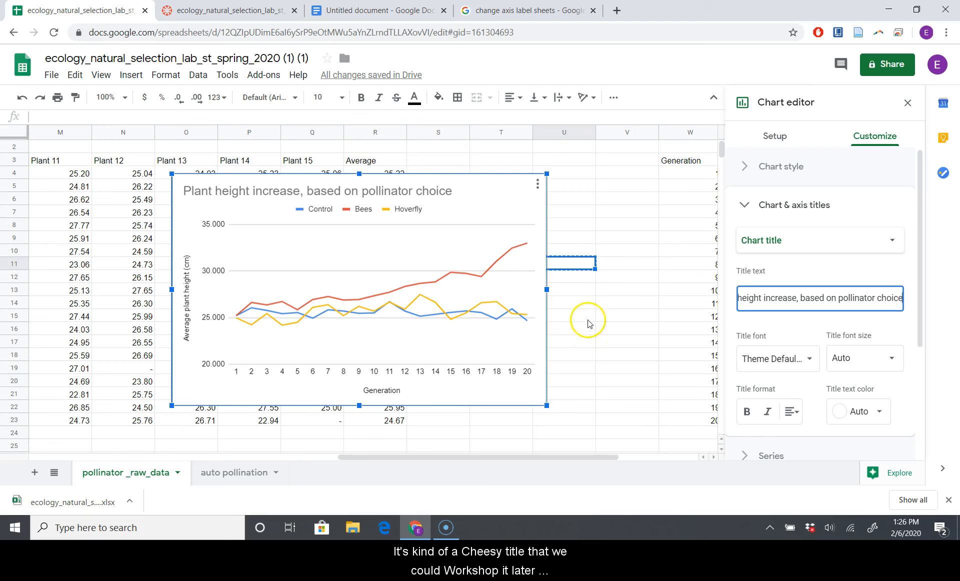
pyautogui.click(906, 102)
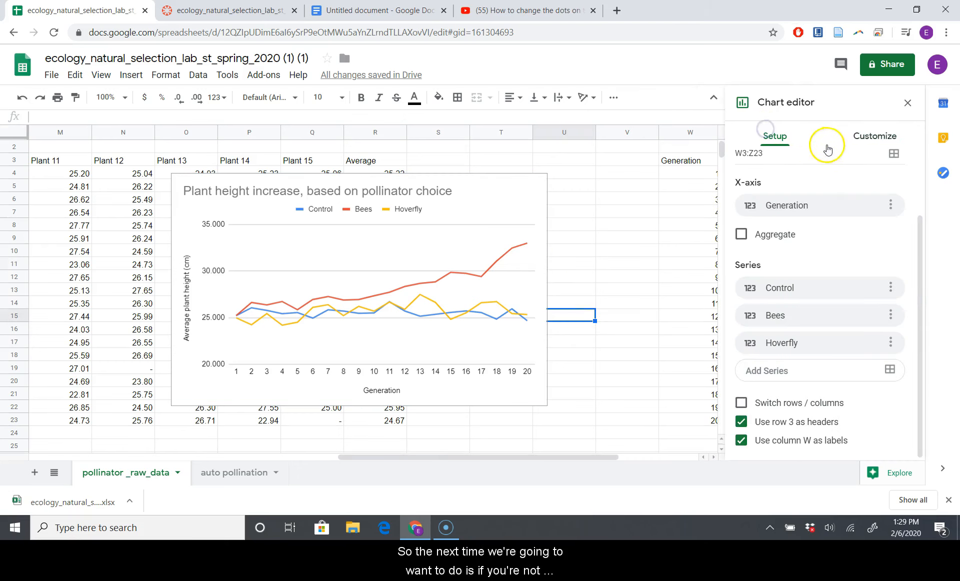
# Show the Control series' point shape options under Customize > Series.
pyautogui.click(874, 136)
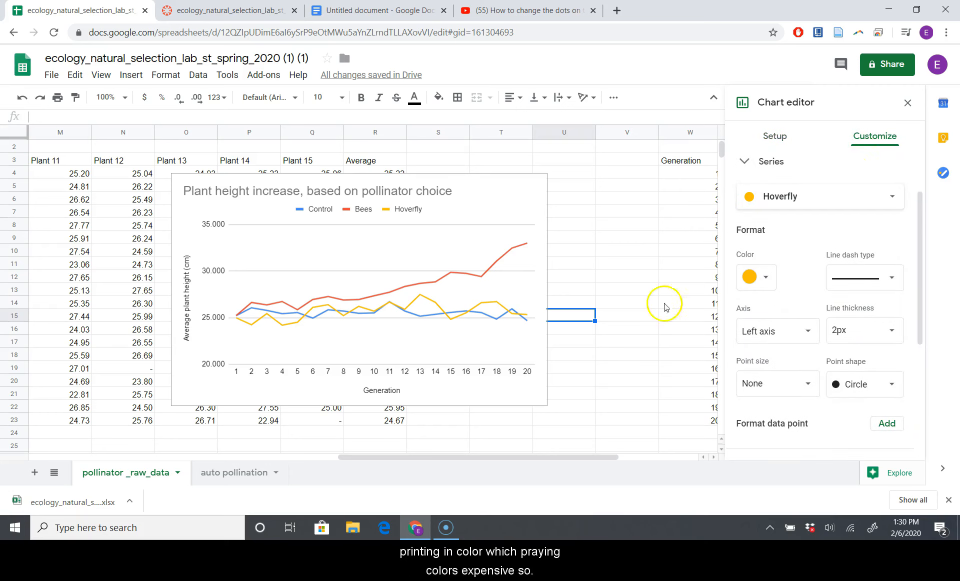
pyautogui.moveTo(631, 305)
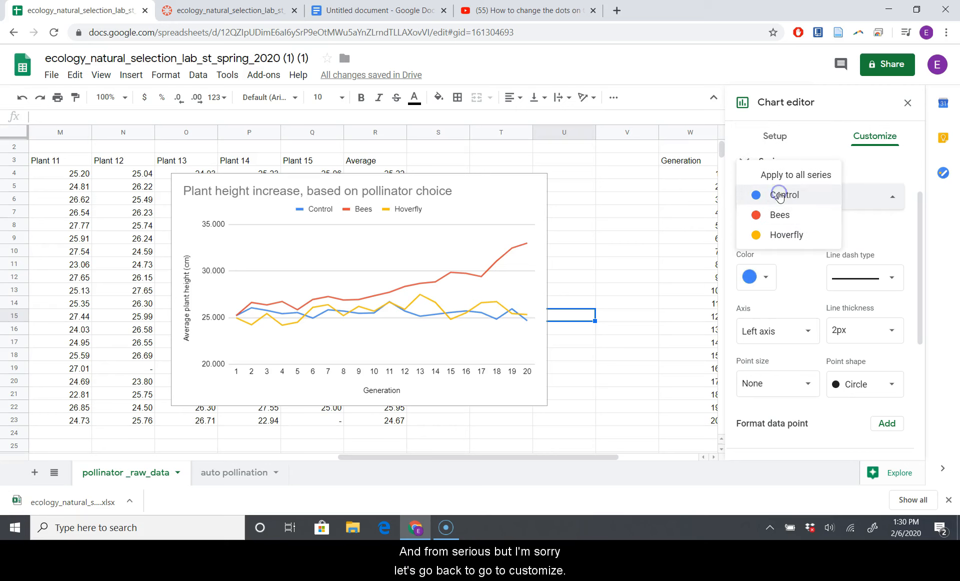
pyautogui.click(774, 136)
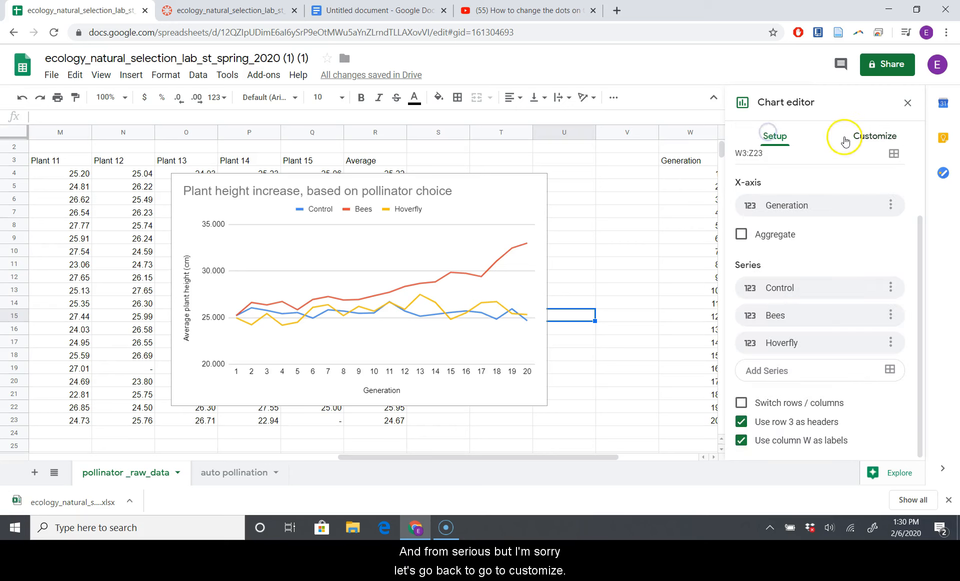
pyautogui.click(874, 136)
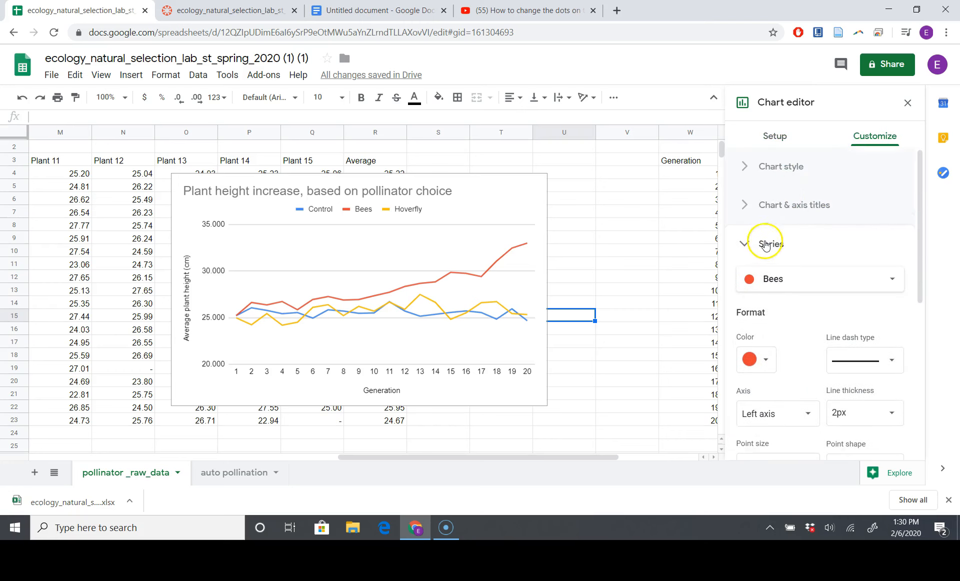
pyautogui.click(771, 244)
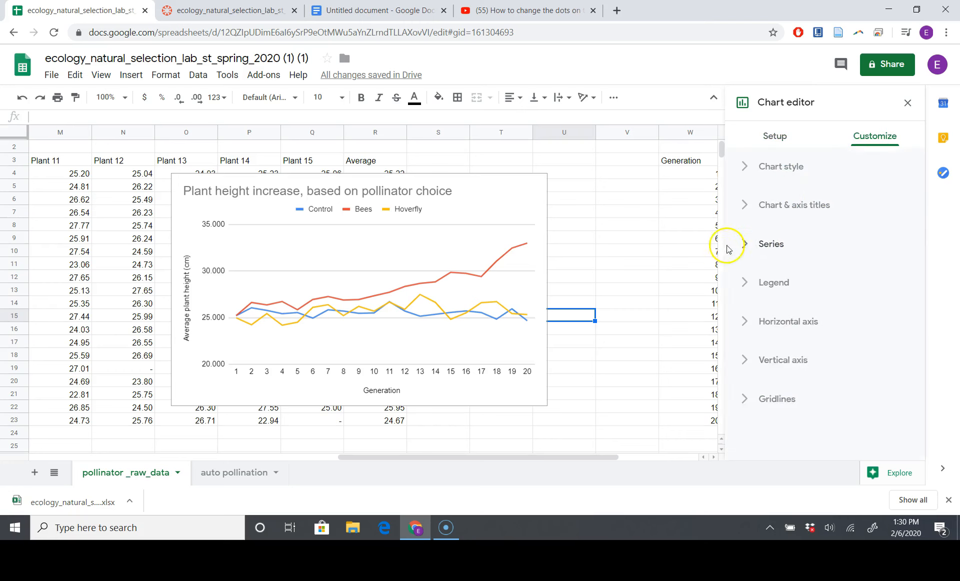
pyautogui.click(771, 244)
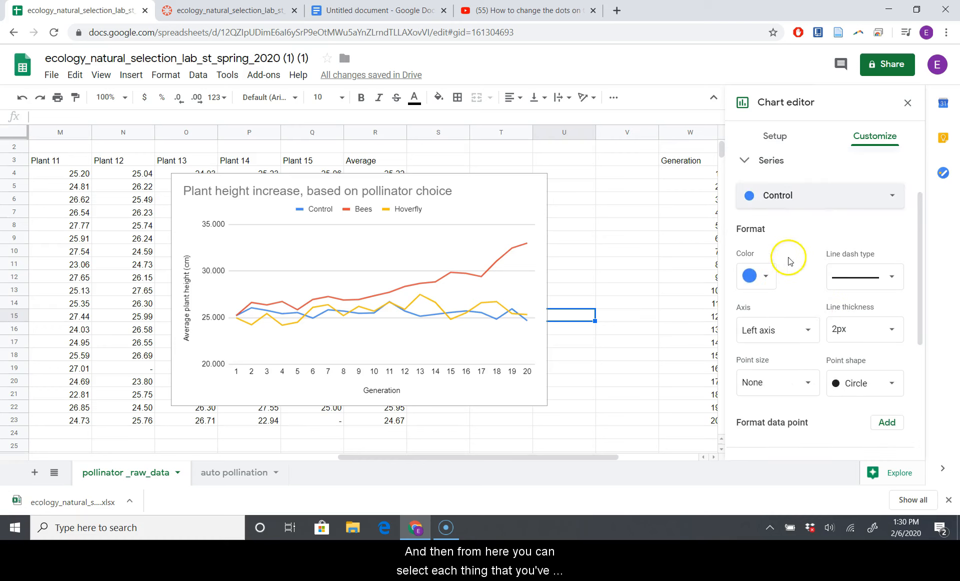
pyautogui.moveTo(853, 361)
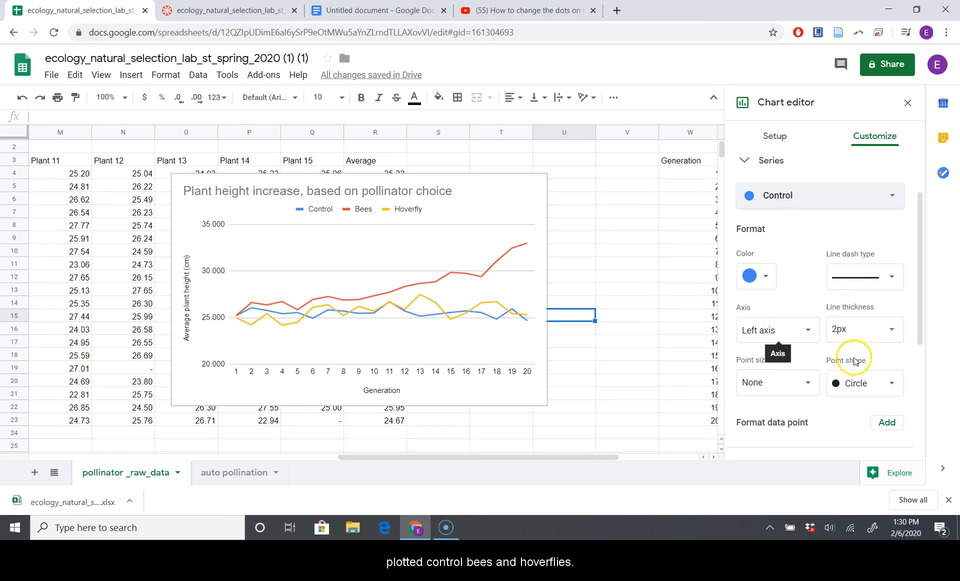
pyautogui.click(863, 383)
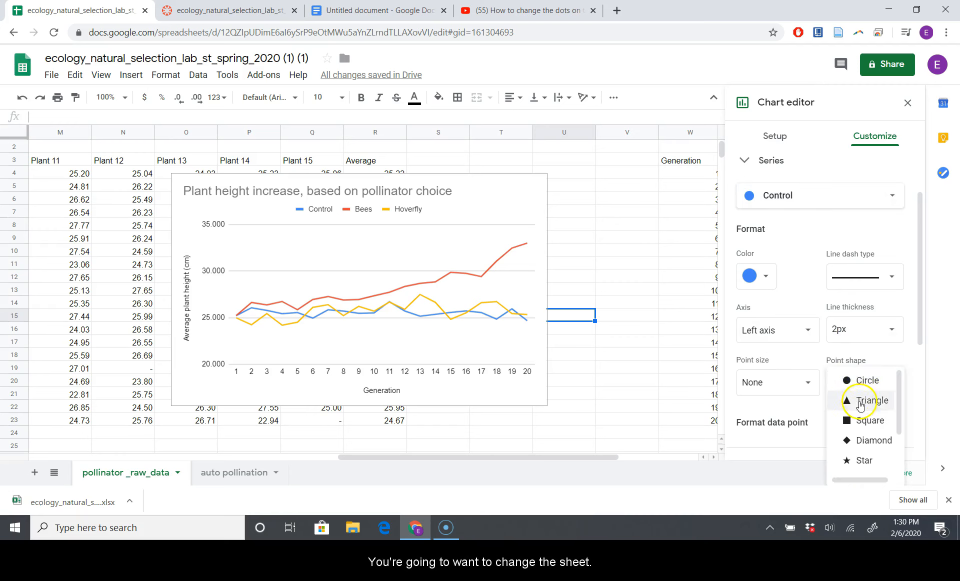
# Give Control triangle, Bees square and Hoverfly diamond point shapes.
pyautogui.click(866, 401)
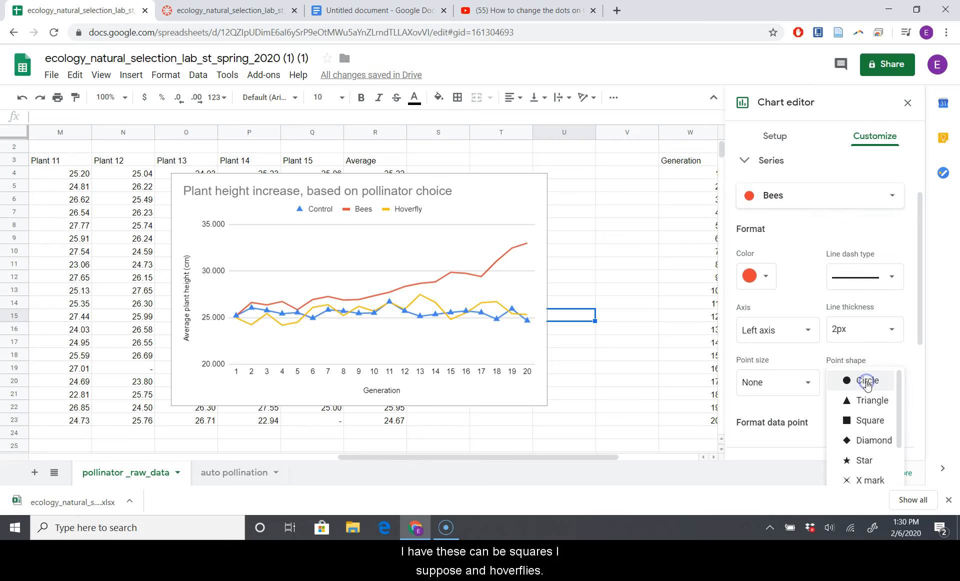
pyautogui.click(867, 420)
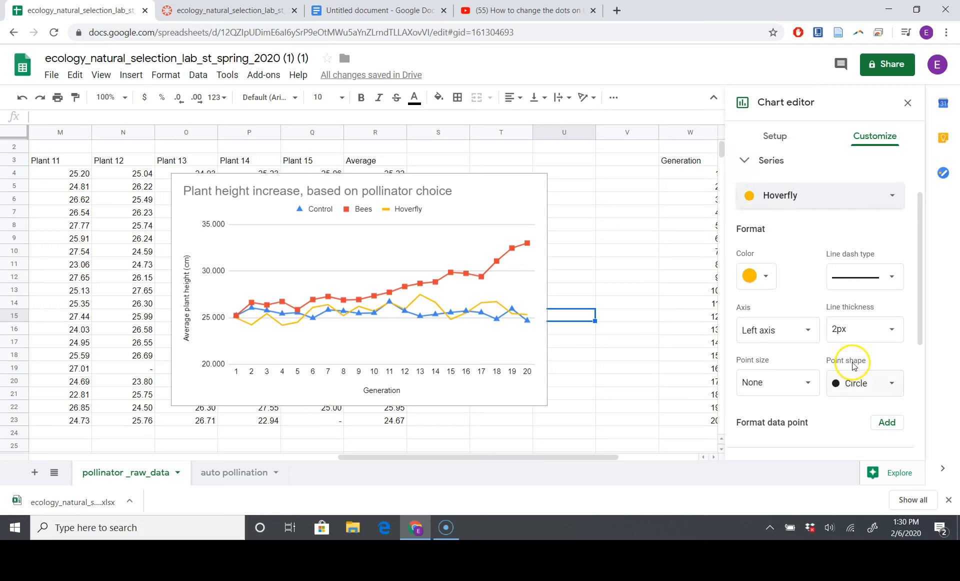
pyautogui.click(863, 382)
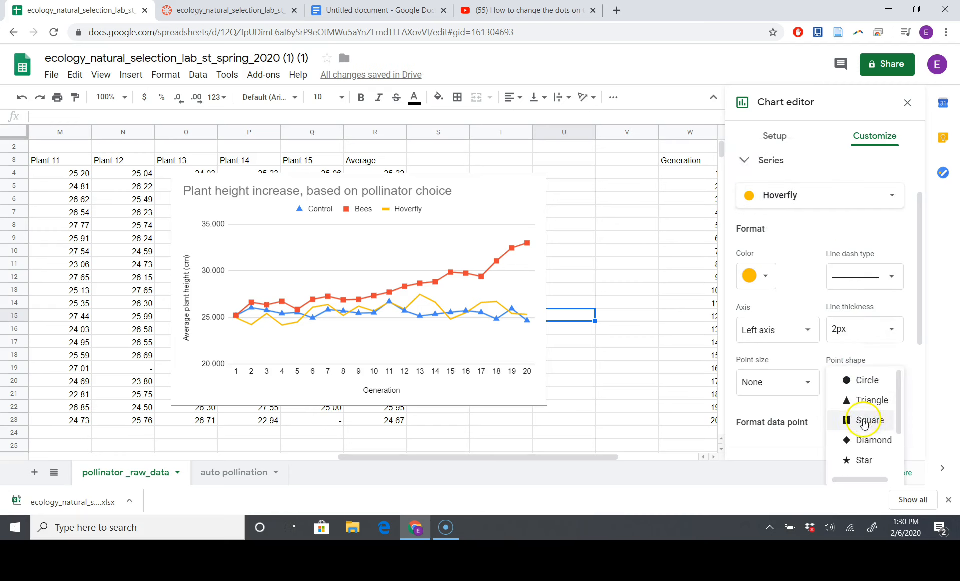
pyautogui.click(868, 439)
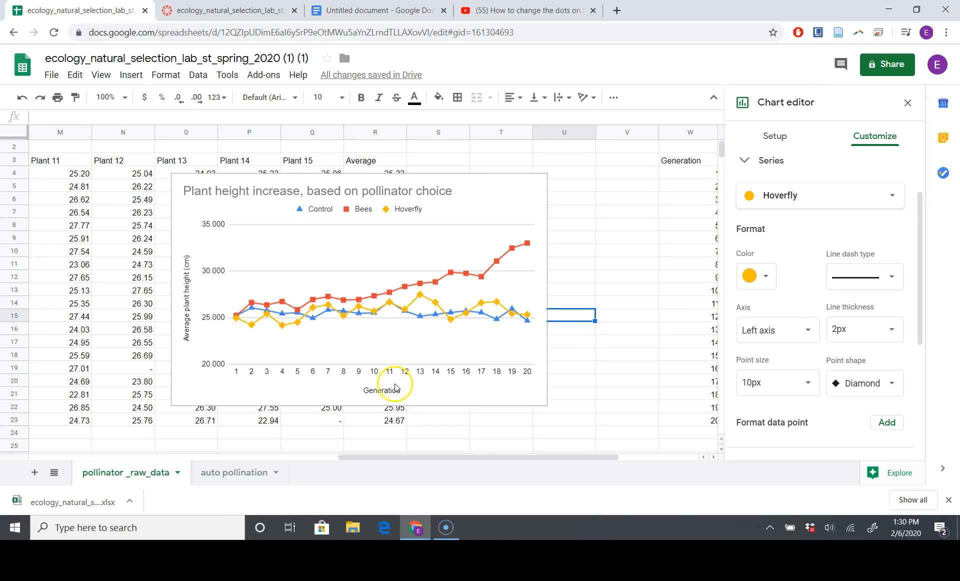
pyautogui.moveTo(415, 261)
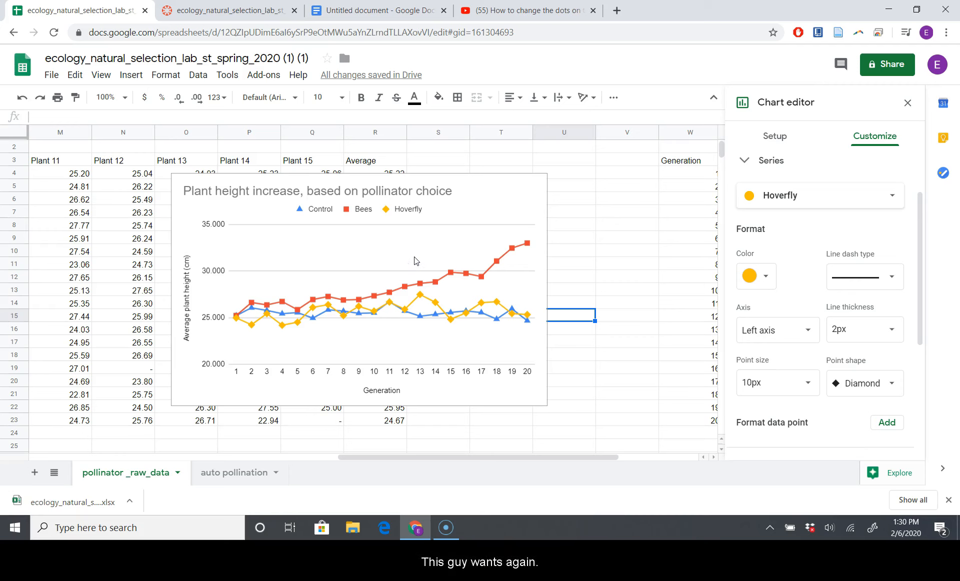
# Copy the finished chart to the clipboard.
pyautogui.click(358, 288)
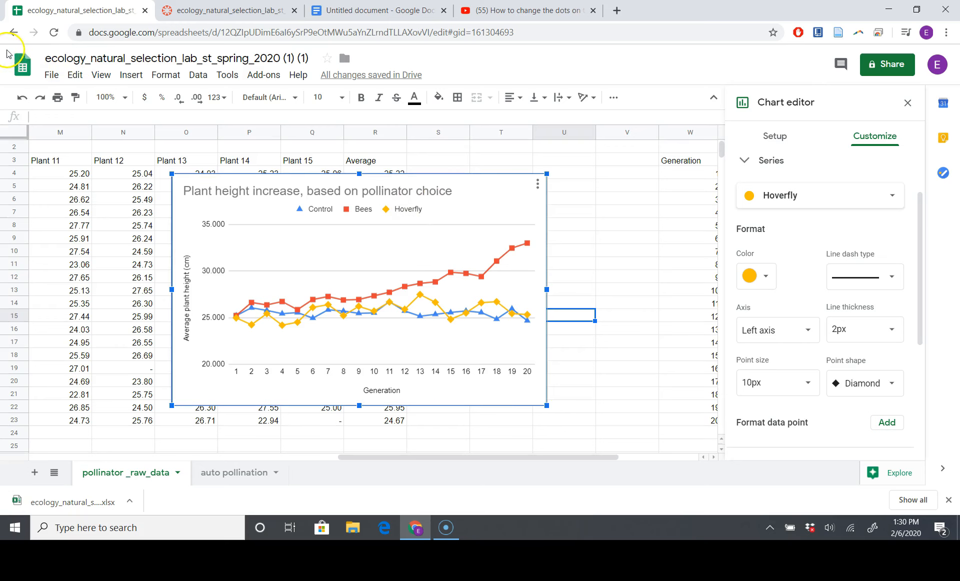
pyautogui.click(74, 75)
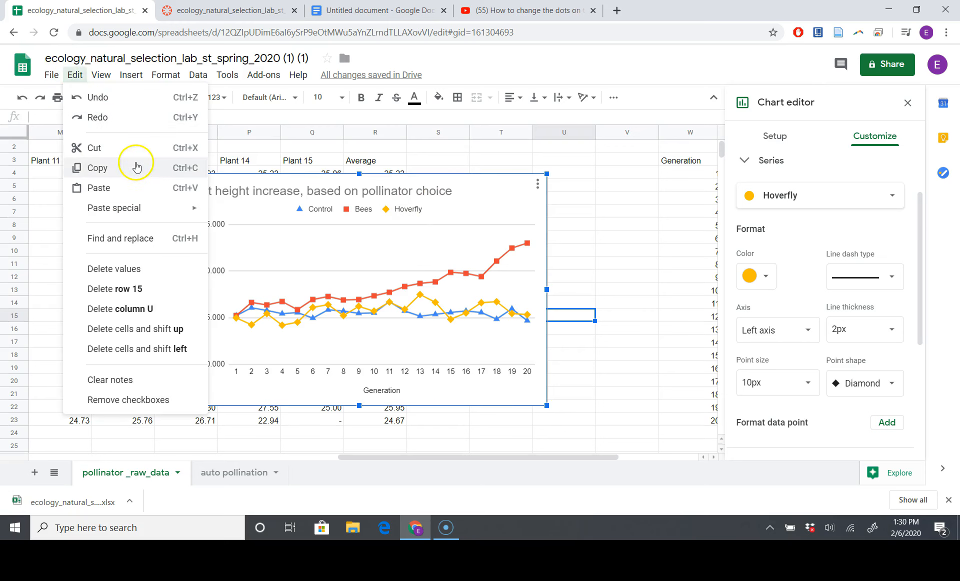
pyautogui.click(376, 11)
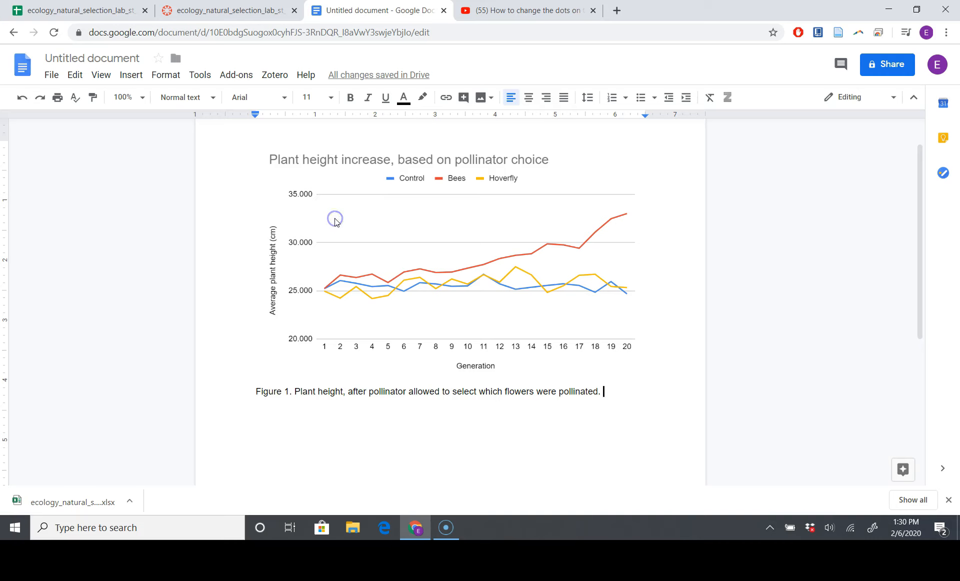
# Delete the old chart above the caption and paste the new one unlinked.
pyautogui.click(22, 97)
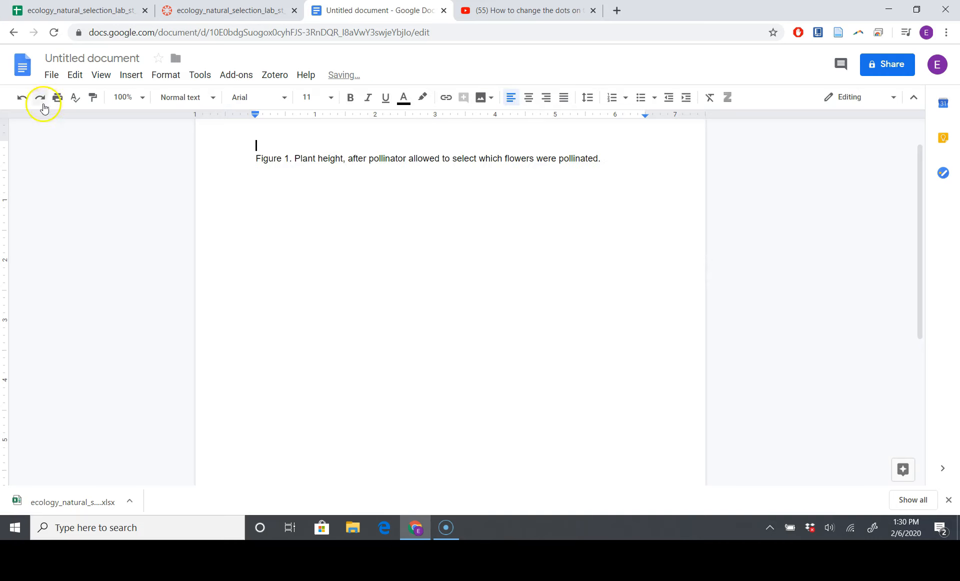
pyautogui.click(74, 74)
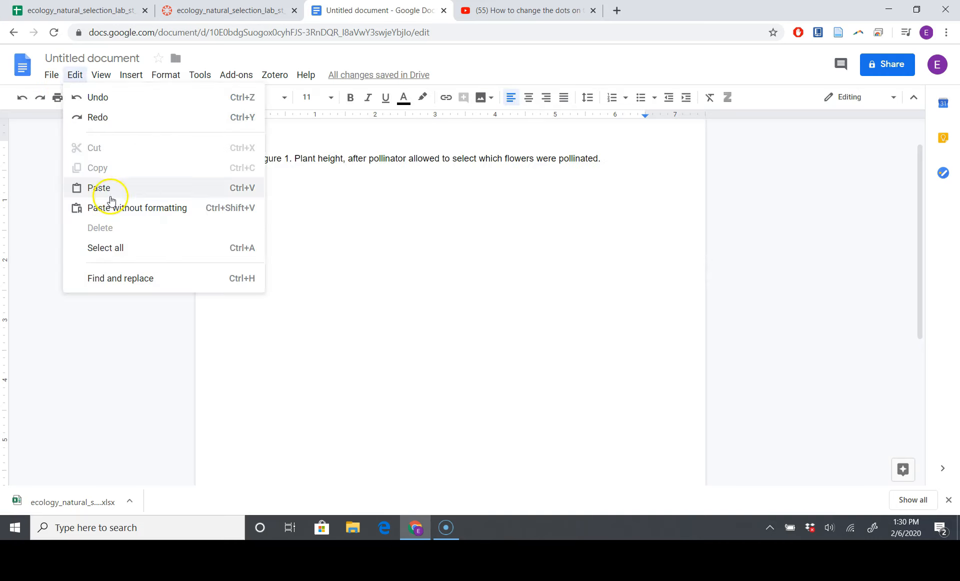
pyautogui.click(100, 188)
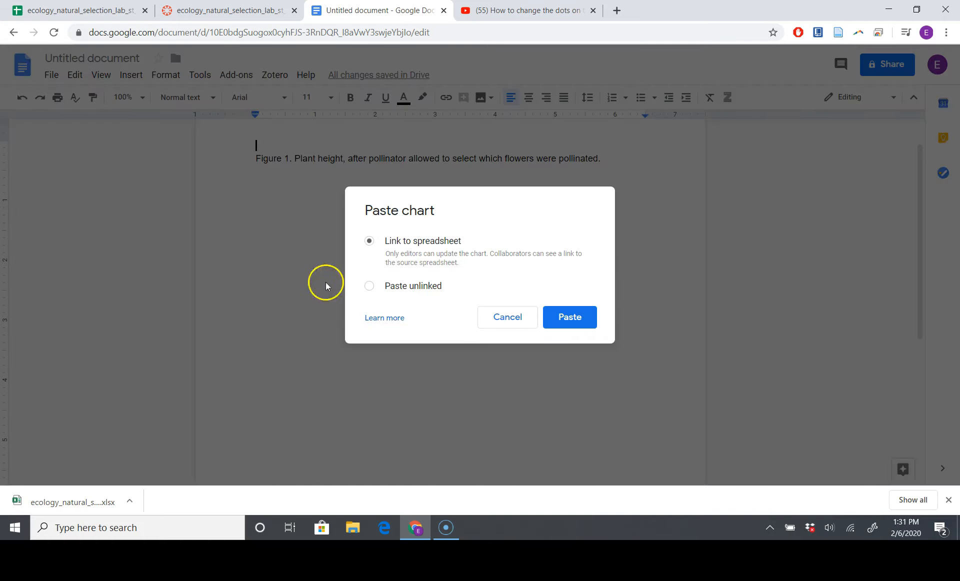
pyautogui.click(369, 286)
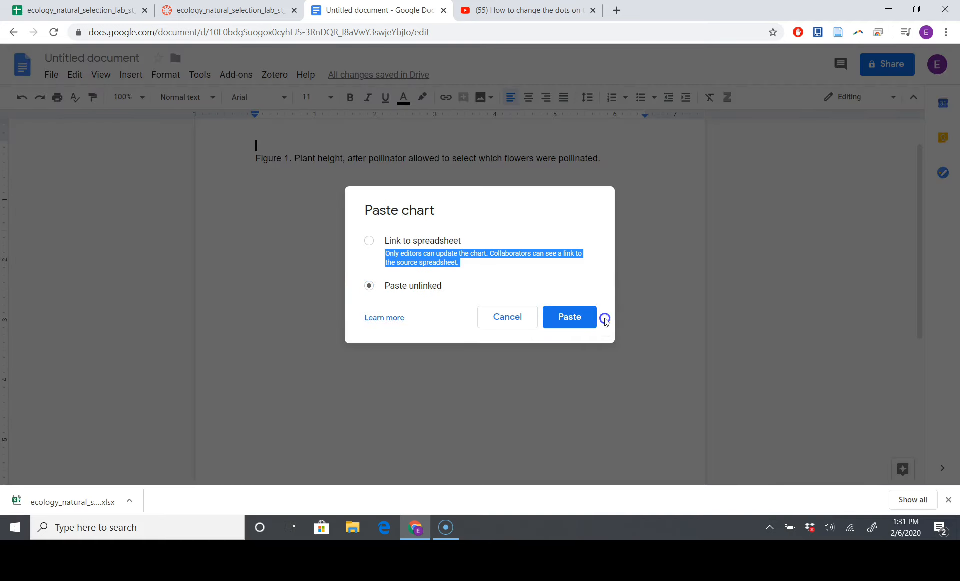
pyautogui.click(568, 317)
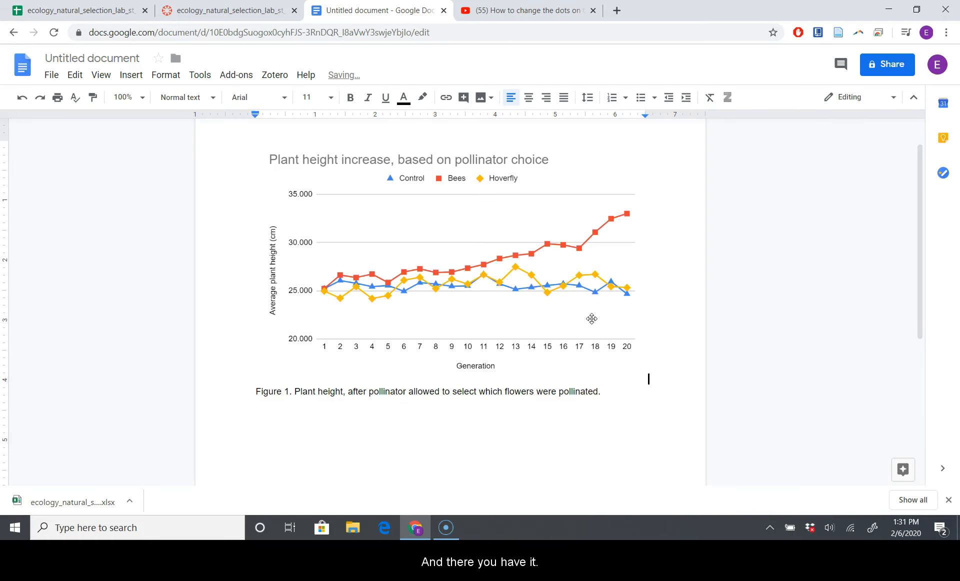